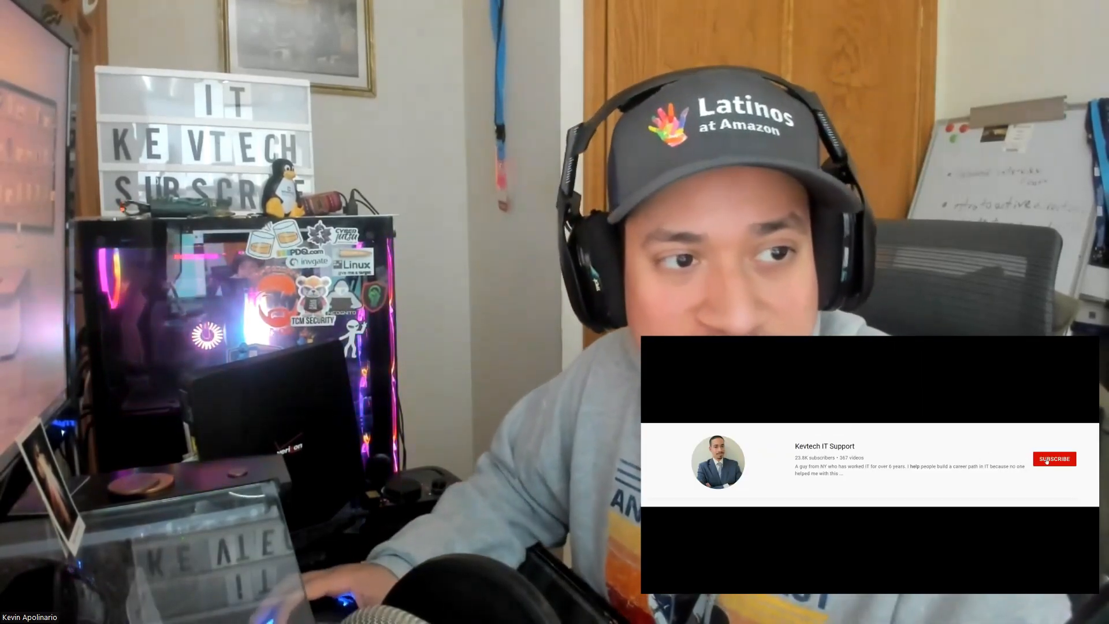
- Show the Recently Viewed accounts list containing Starbucks
{"action": "left_click", "coordinate": [1052, 458]}
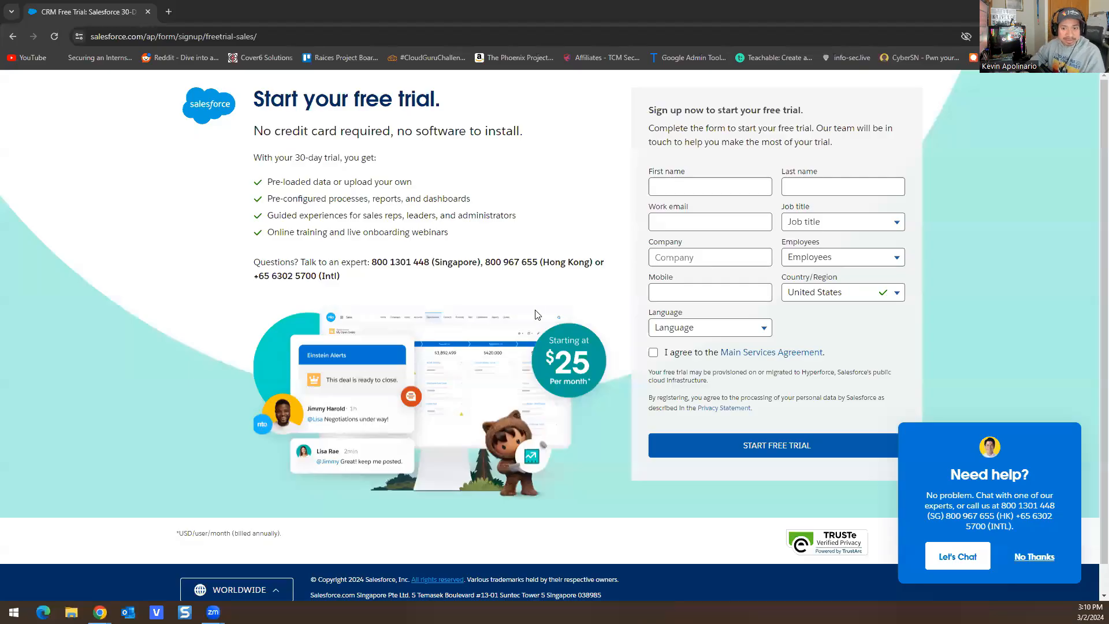
{"action": "mouse_move", "coordinate": [136, 47]}
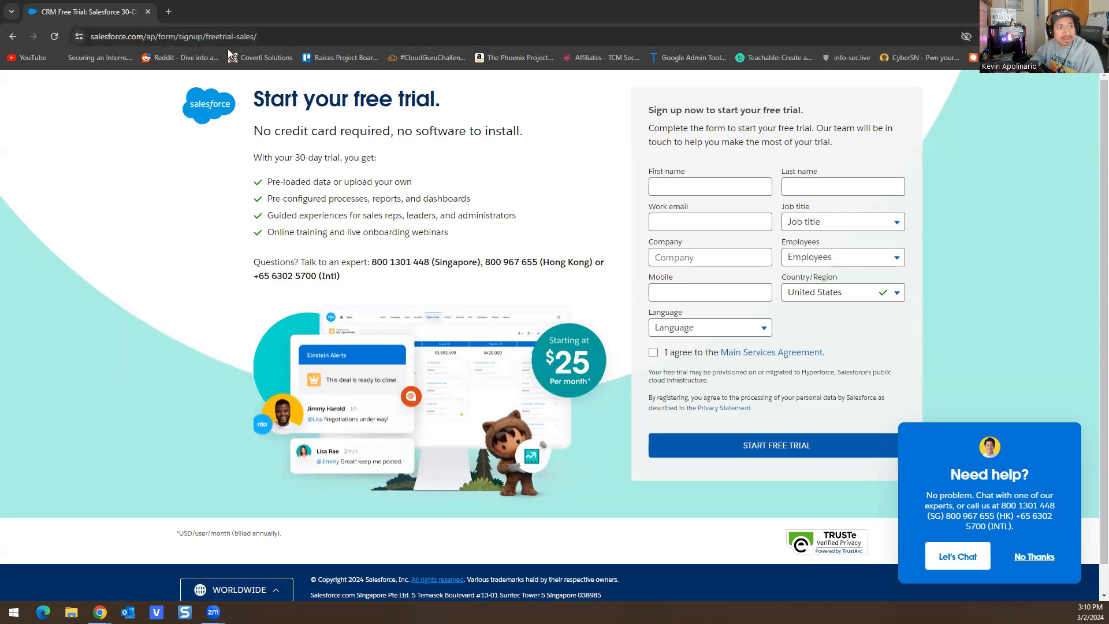
{"action": "mouse_move", "coordinate": [258, 57]}
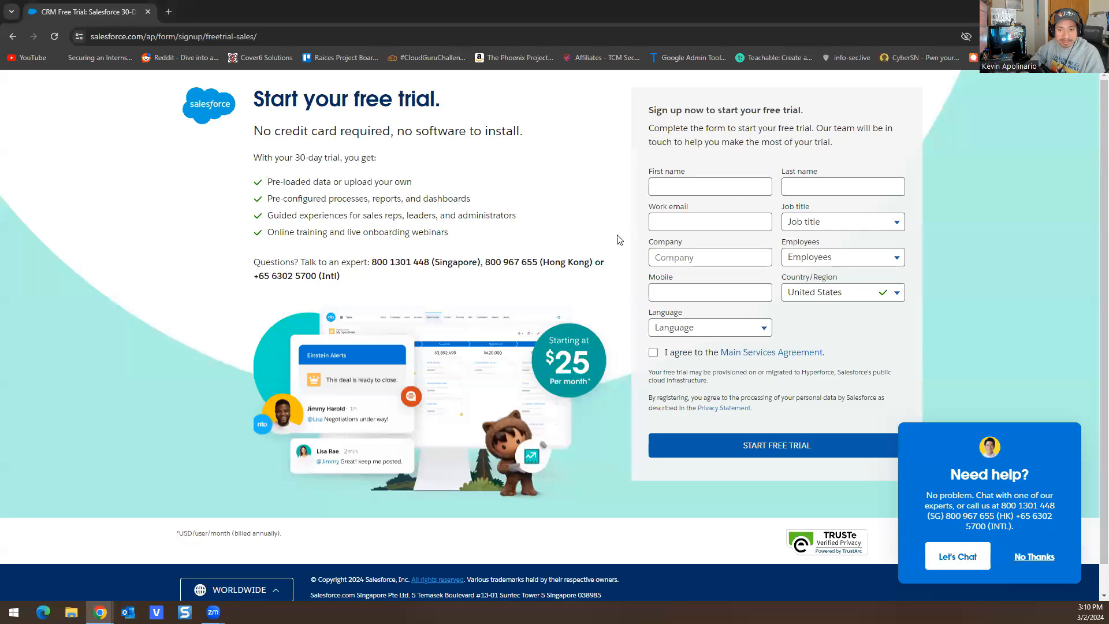
{"action": "mouse_move", "coordinate": [331, 26]}
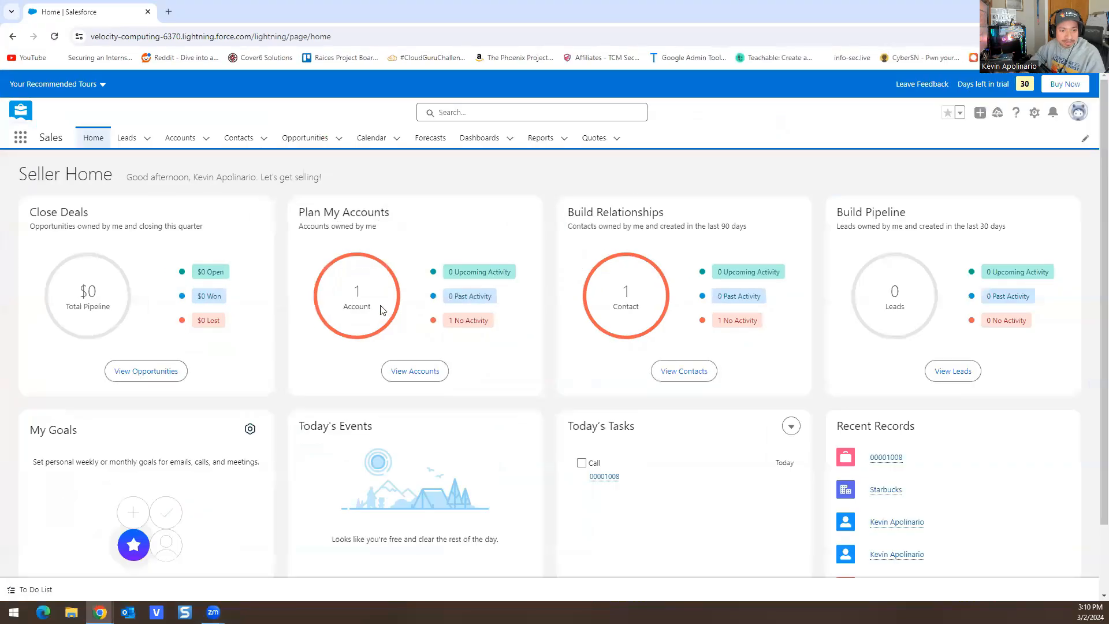
{"action": "mouse_move", "coordinate": [239, 214]}
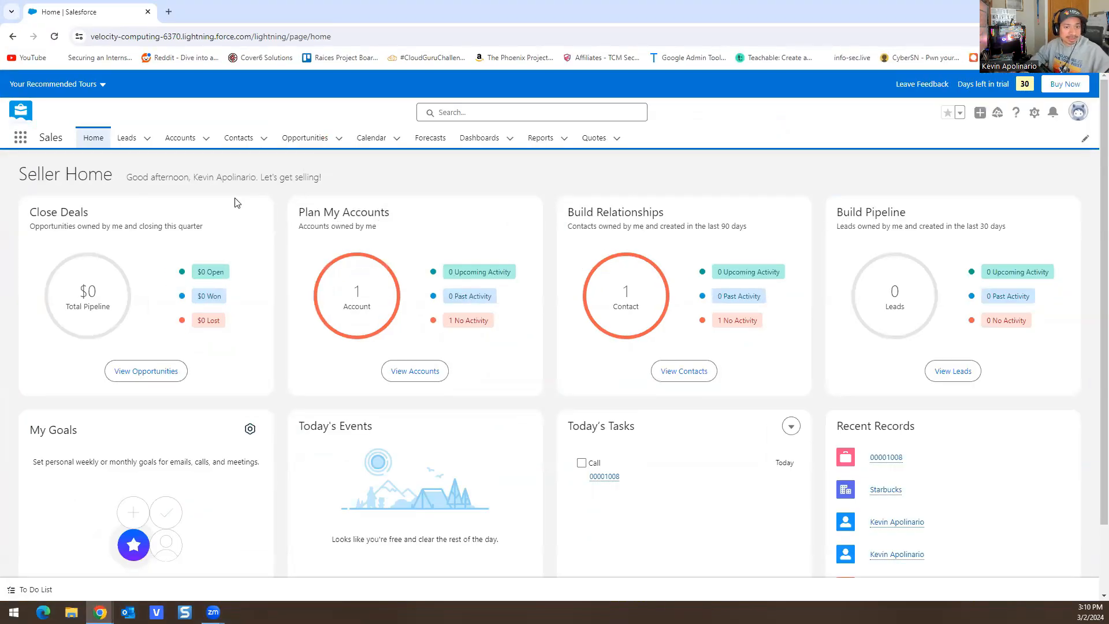
{"action": "mouse_move", "coordinate": [272, 212]}
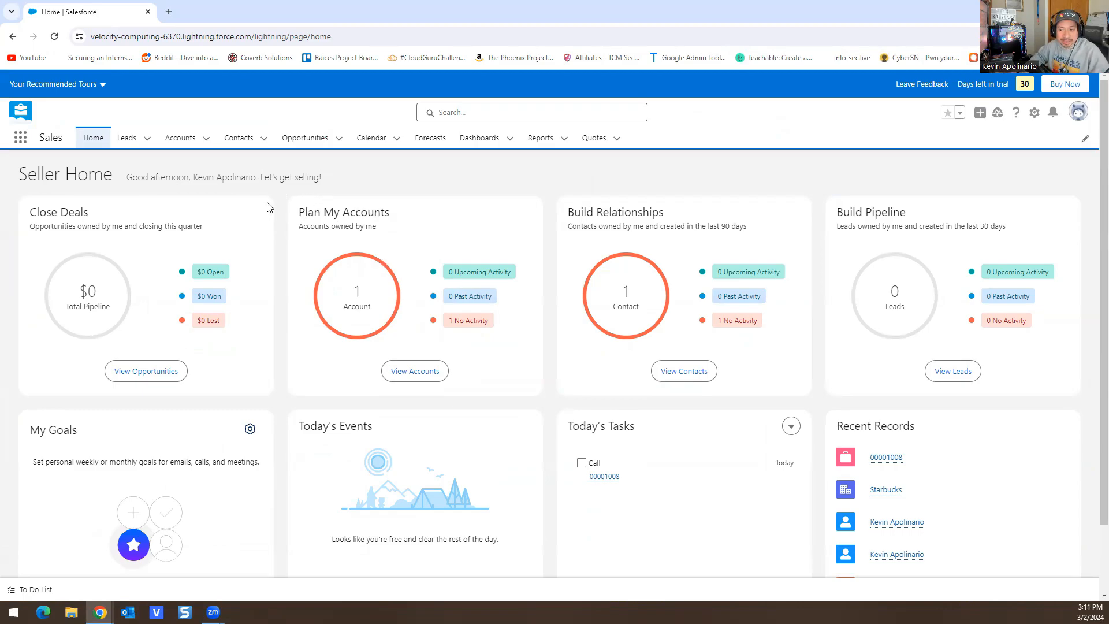
{"action": "mouse_move", "coordinate": [256, 195]}
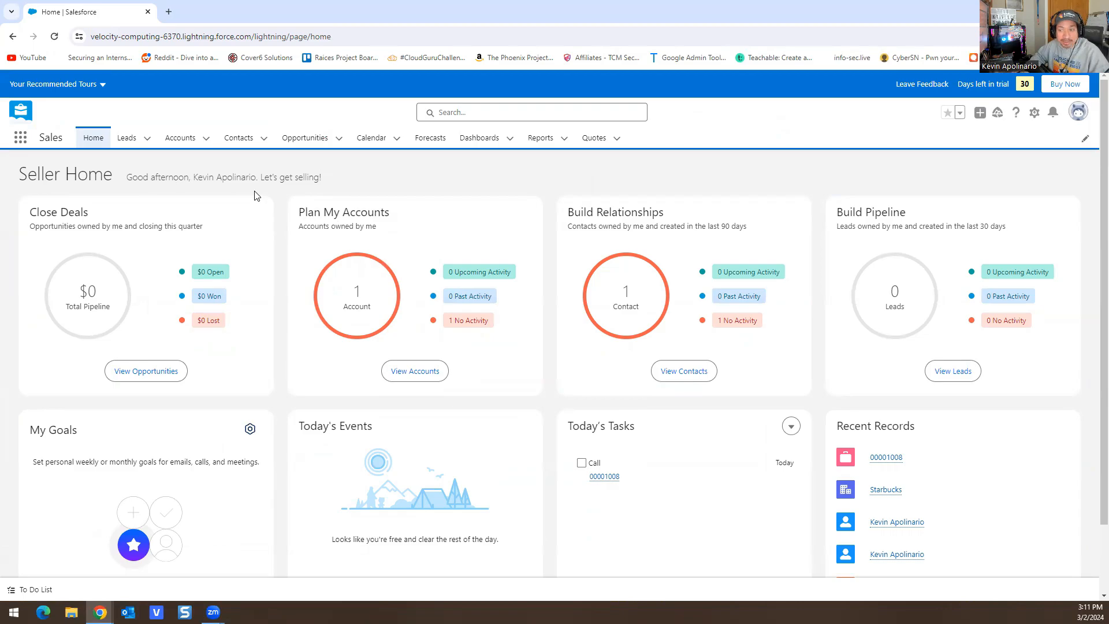
{"action": "mouse_move", "coordinate": [253, 199]}
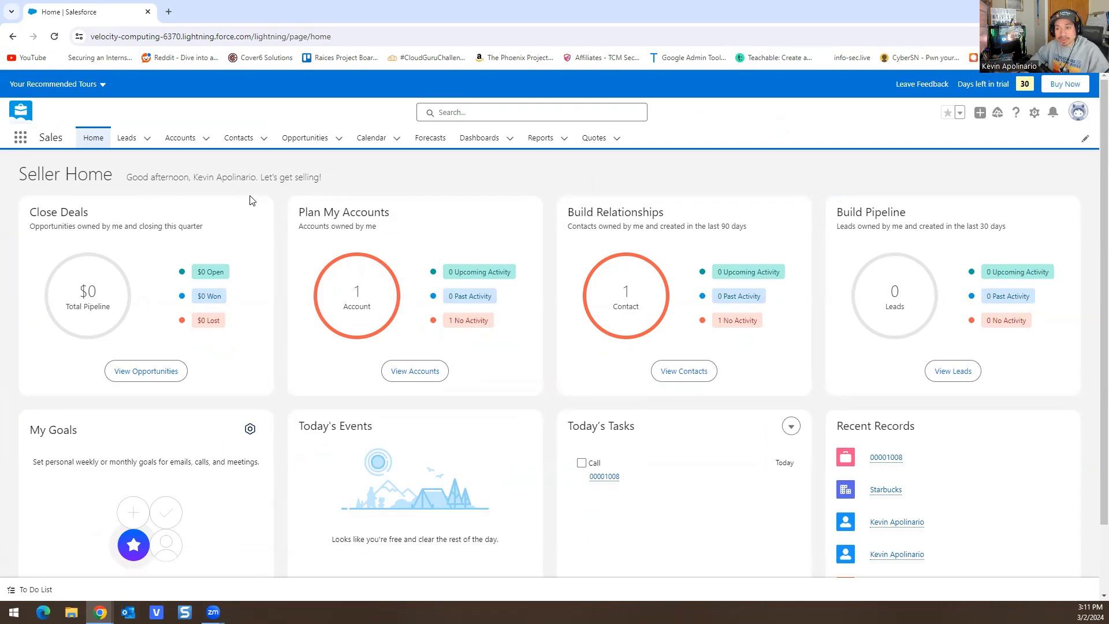
{"action": "mouse_move", "coordinate": [241, 160]}
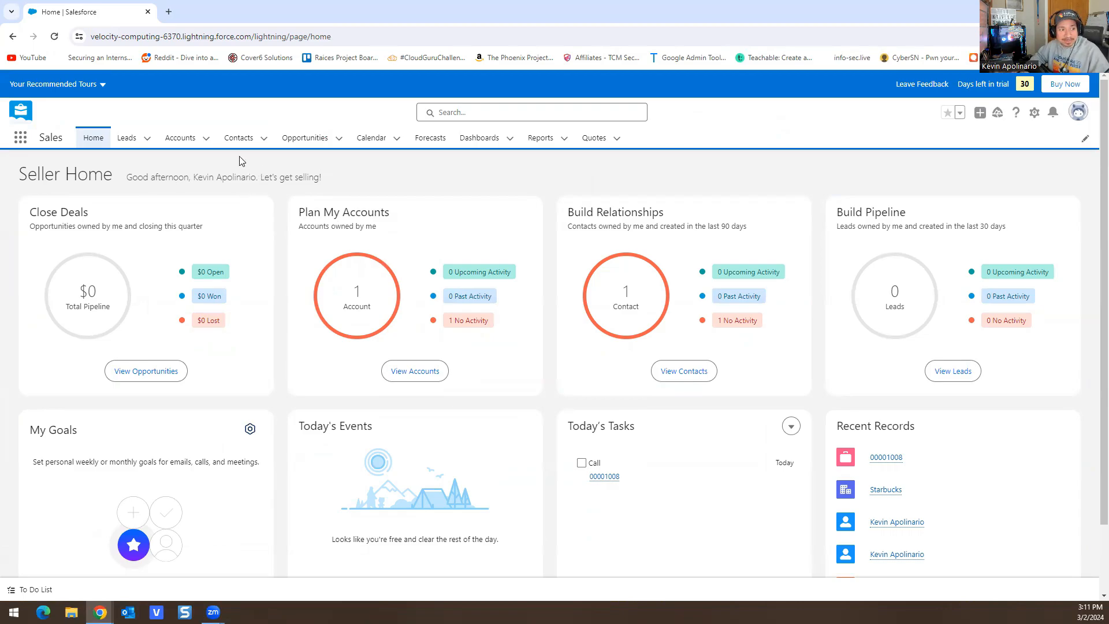
{"action": "left_click", "coordinate": [179, 137]}
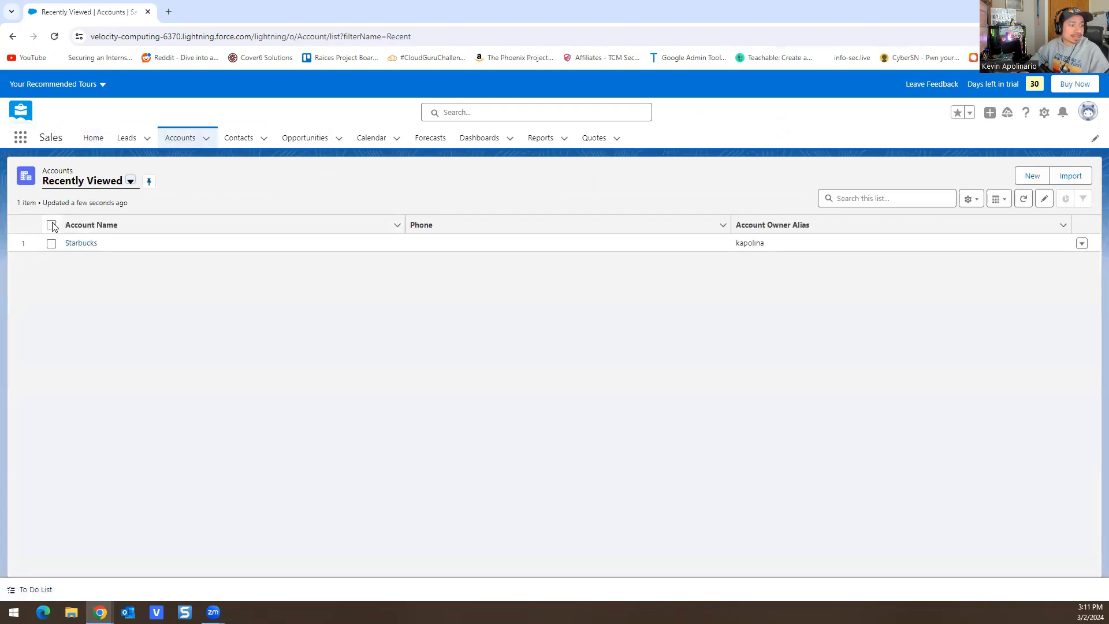
{"action": "left_click", "coordinate": [51, 224]}
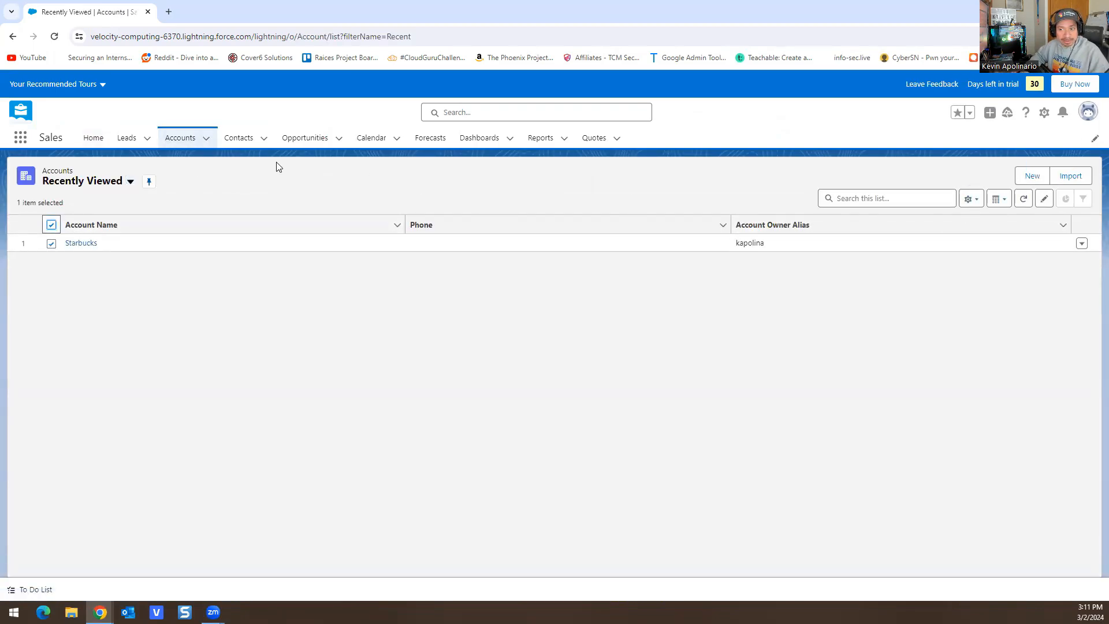
{"action": "left_click", "coordinate": [81, 242]}
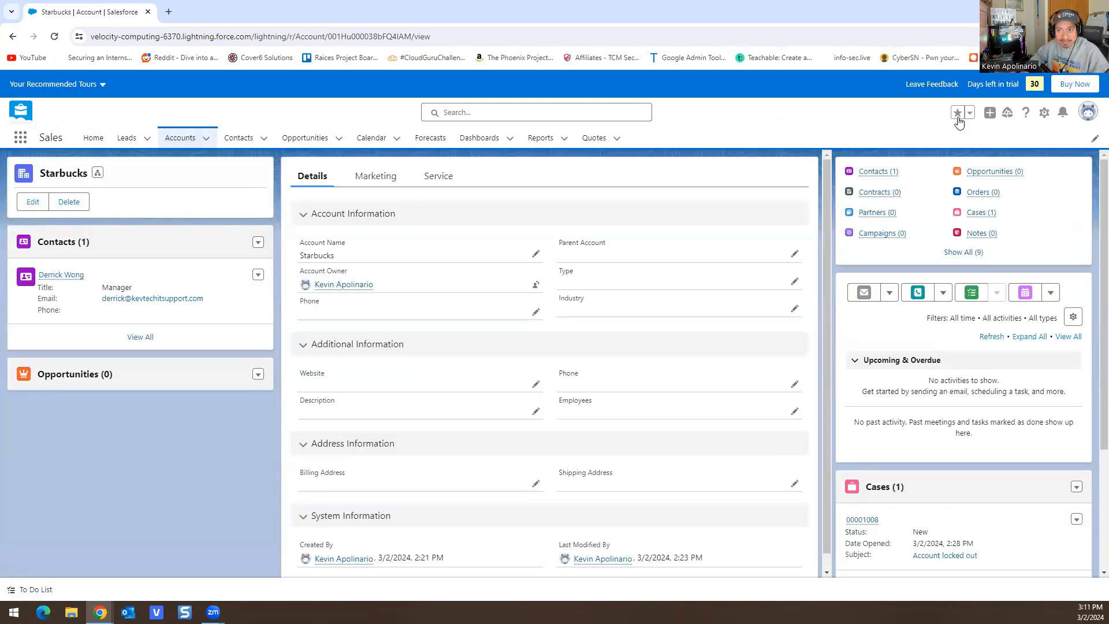
{"action": "mouse_move", "coordinate": [276, 127]}
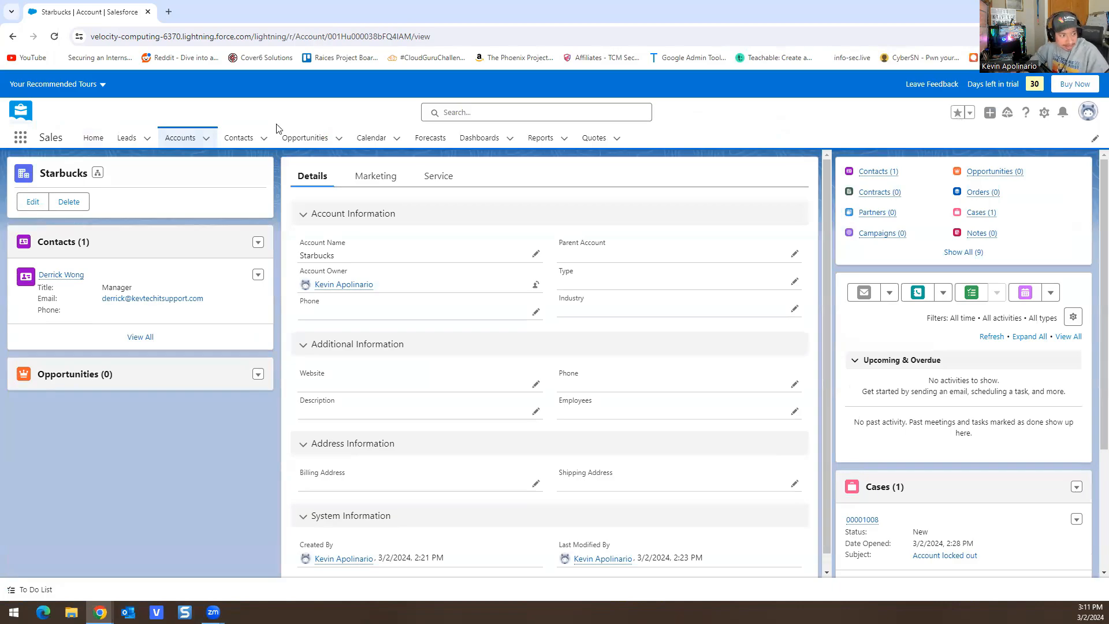
{"action": "left_click", "coordinate": [68, 201]}
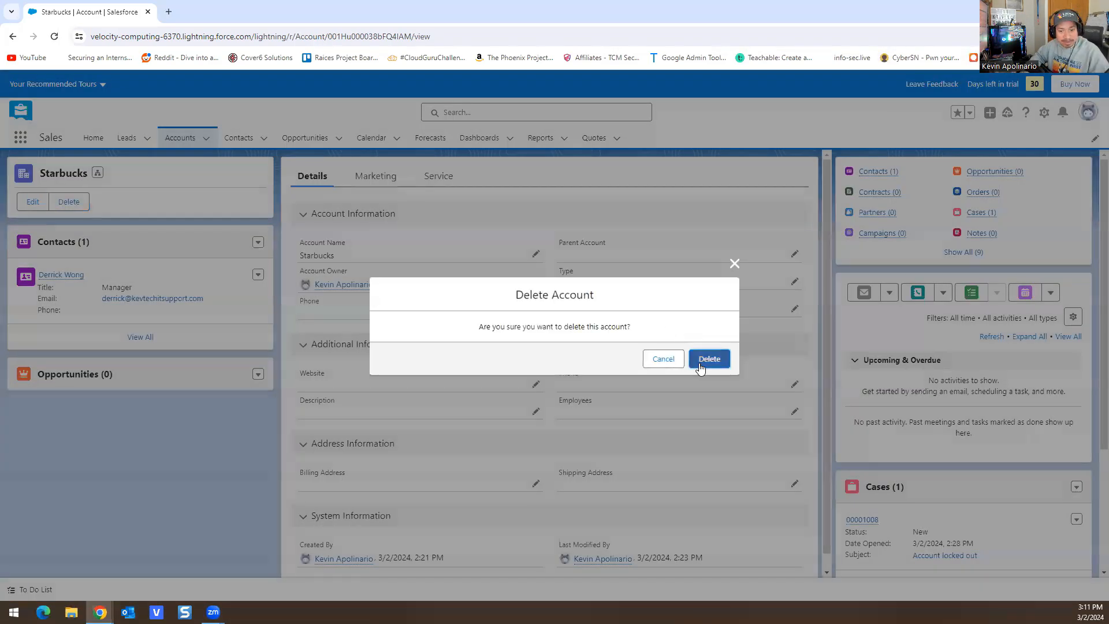
{"action": "left_click", "coordinate": [708, 359]}
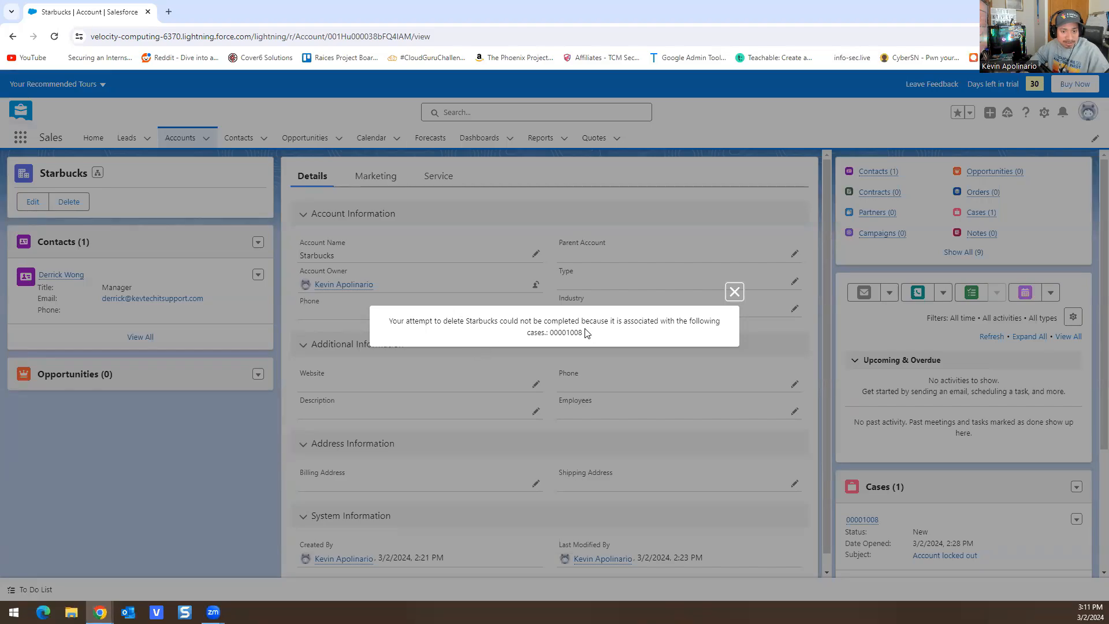
{"action": "left_click", "coordinate": [733, 292]}
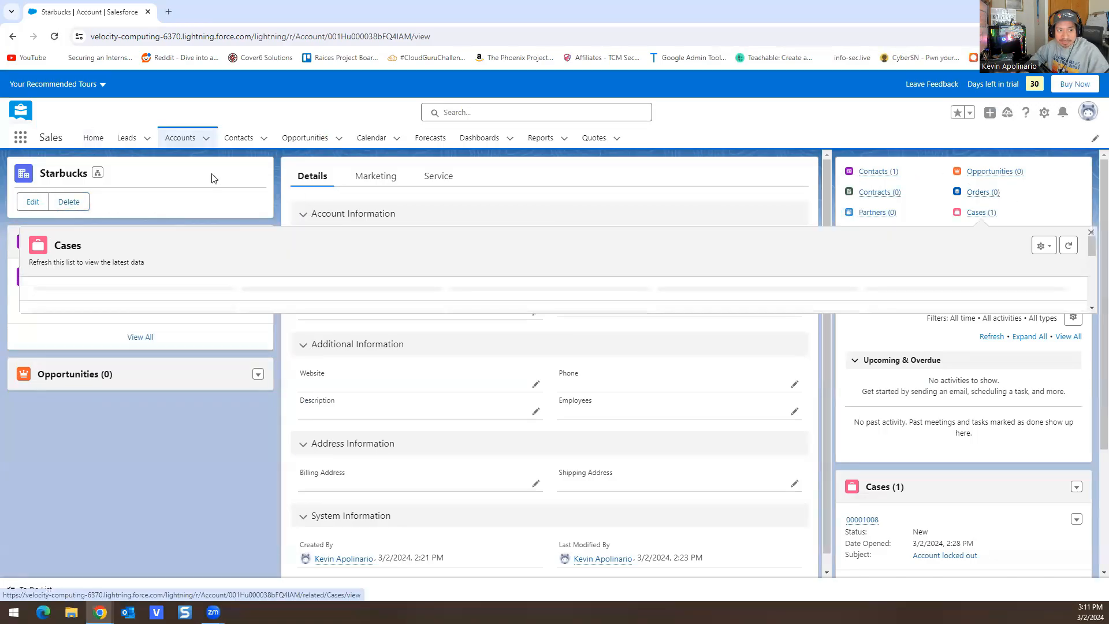
{"action": "left_click", "coordinate": [180, 138]}
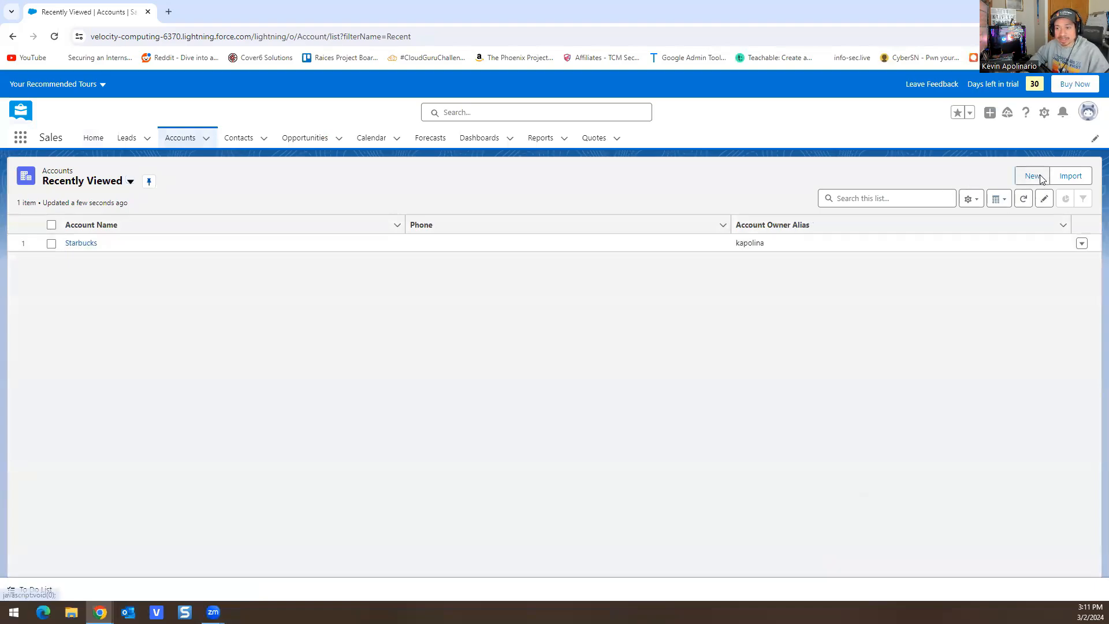
- Begin a new account named Chipotle and try creating a Chipotle parent account
{"action": "left_click", "coordinate": [1032, 176]}
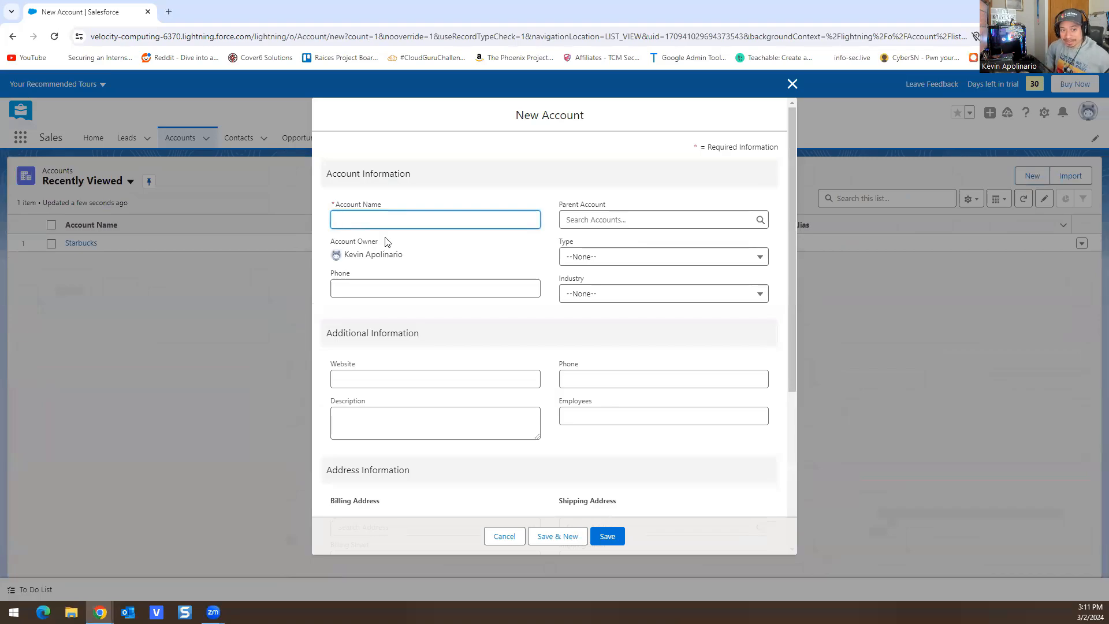
{"action": "type", "text": "Chip"}
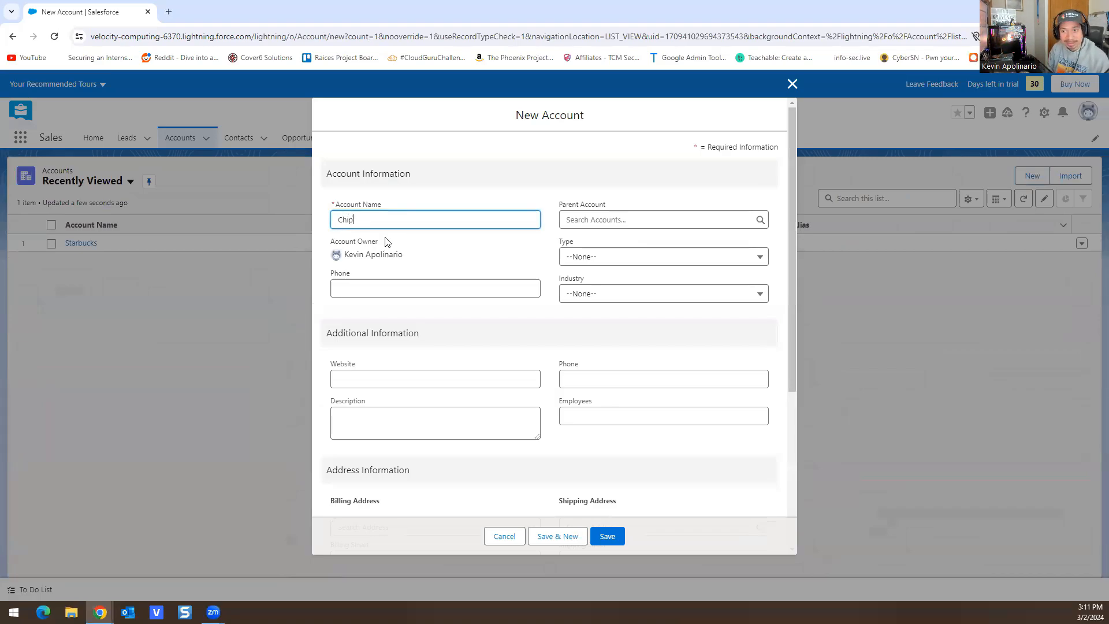
{"action": "type", "text": "otle"}
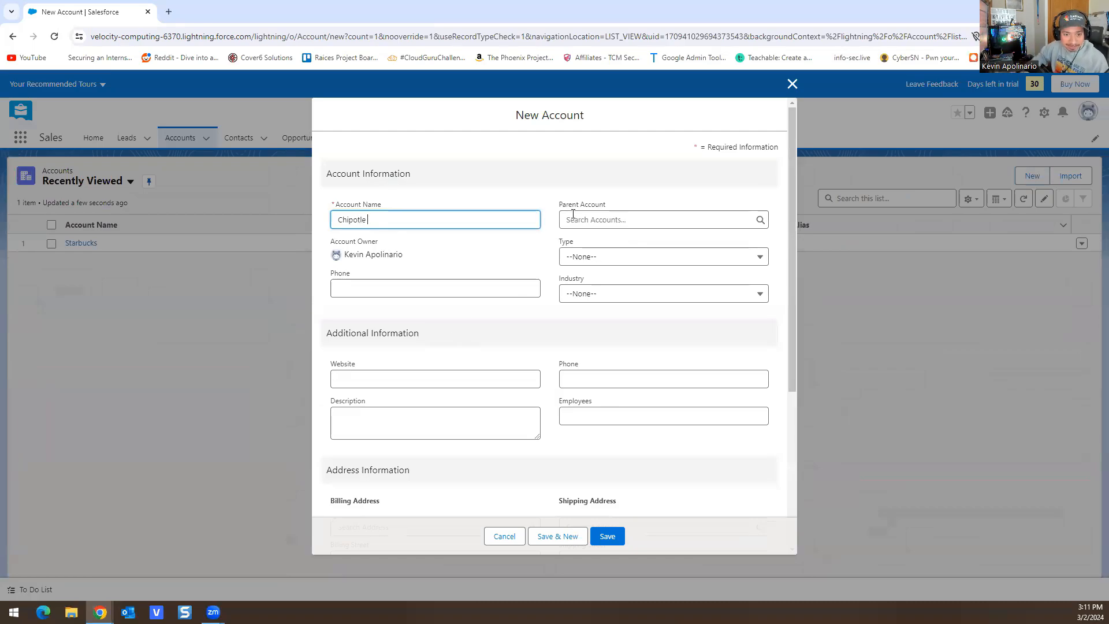
{"action": "left_click", "coordinate": [663, 219]}
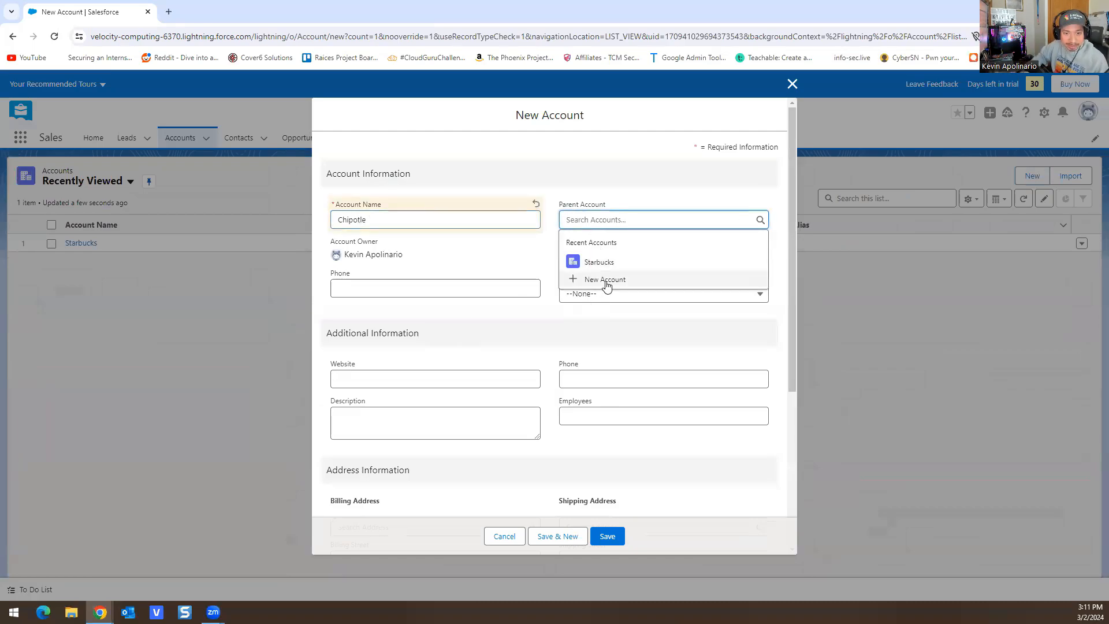
{"action": "left_click", "coordinate": [604, 278]}
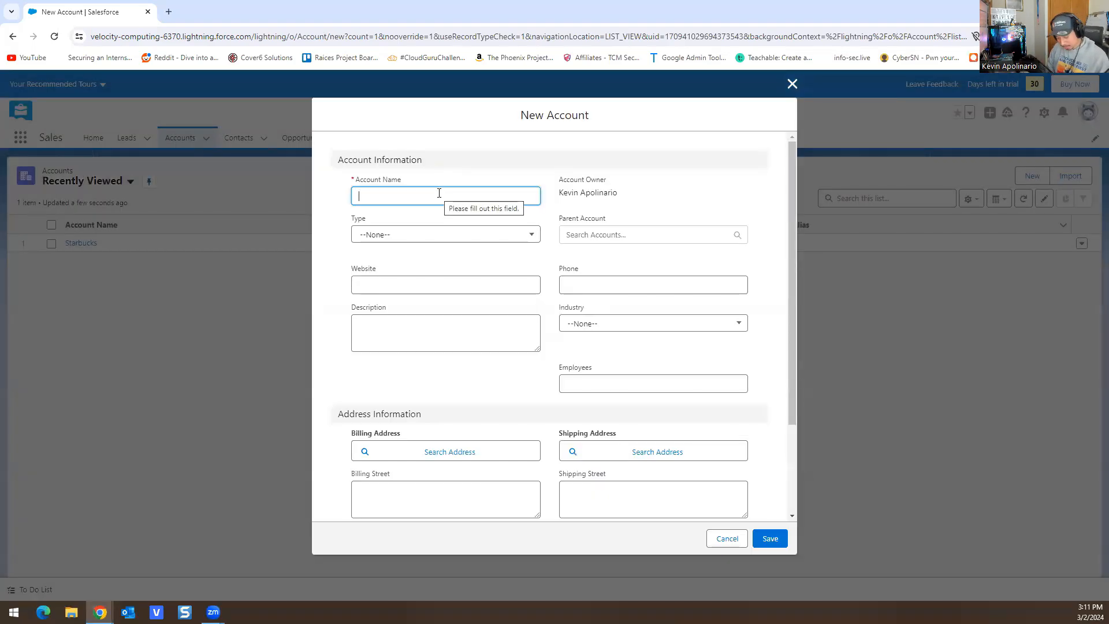
{"action": "type", "text": "Chipotle"}
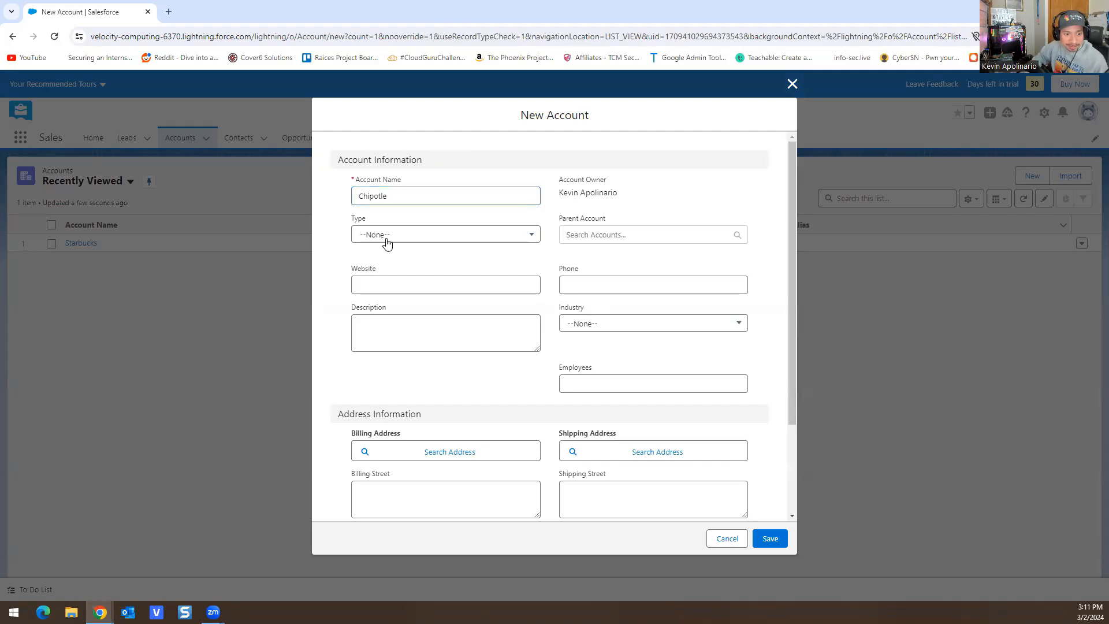
- Pick Reseller as the type and search parent accounts for Chipotle
{"action": "left_click", "coordinate": [445, 233]}
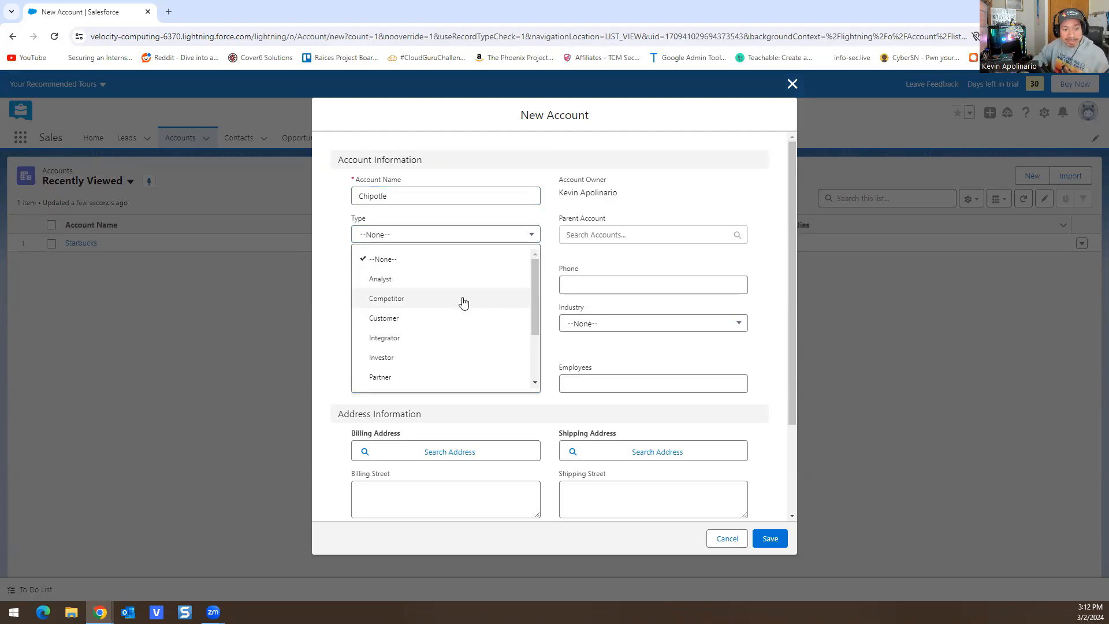
{"action": "scroll", "scroll_direction": "down", "scroll_amount": 3}
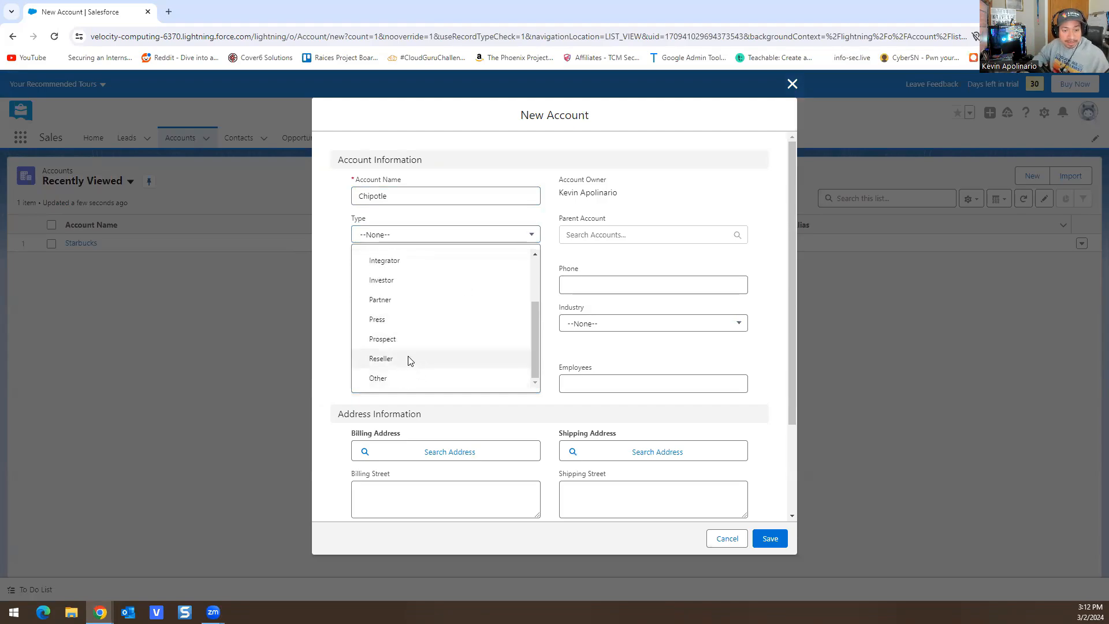
{"action": "left_click", "coordinate": [380, 358]}
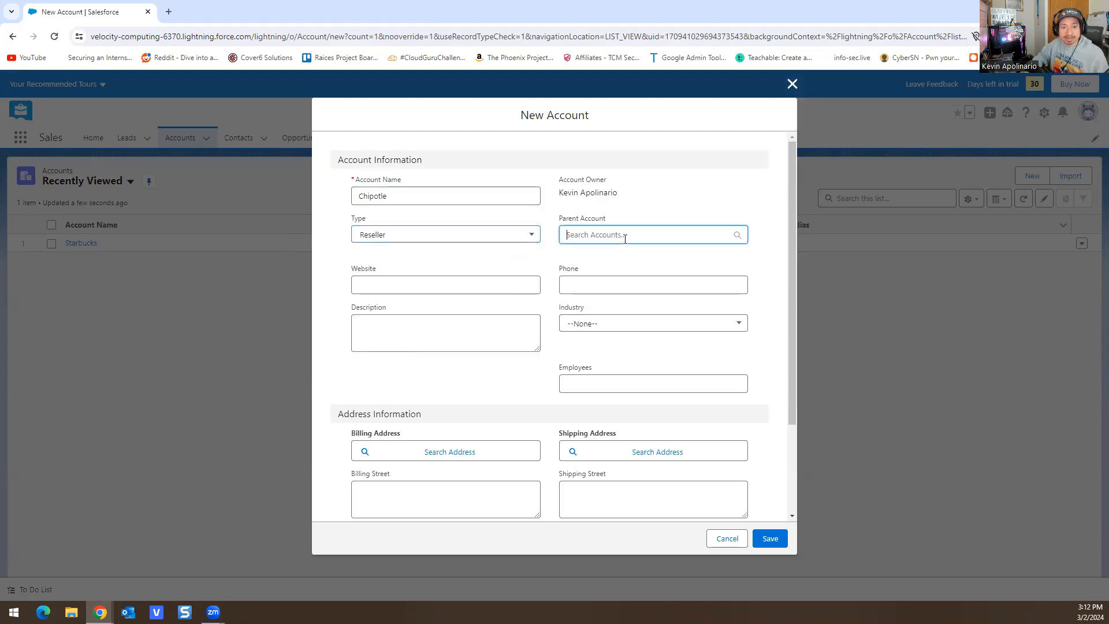
{"action": "left_click", "coordinate": [650, 234]}
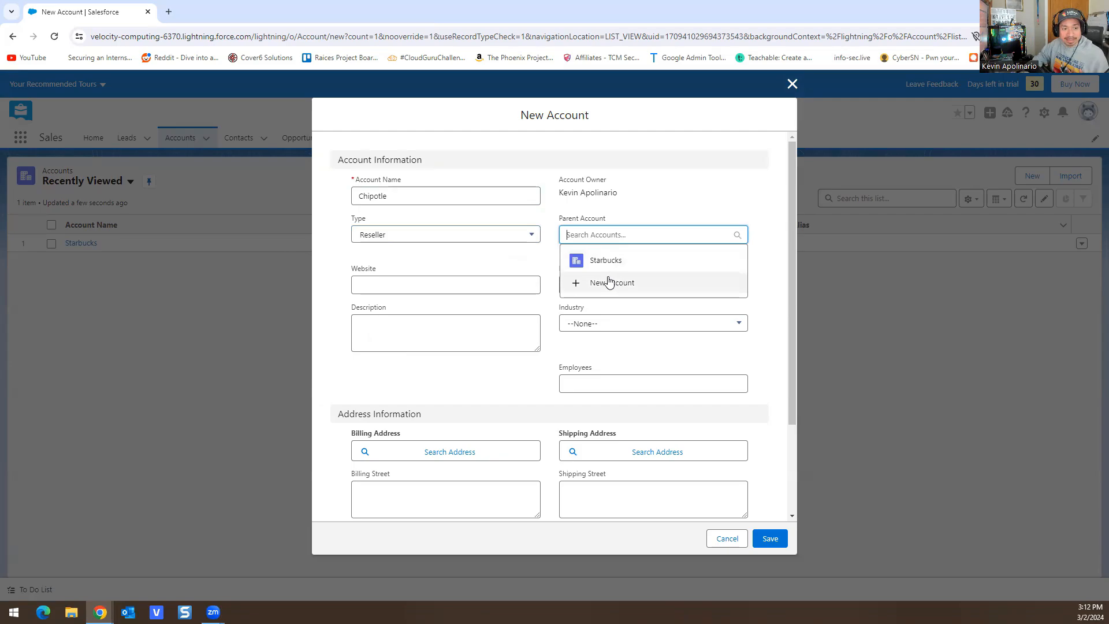
{"action": "left_click", "coordinate": [611, 282]}
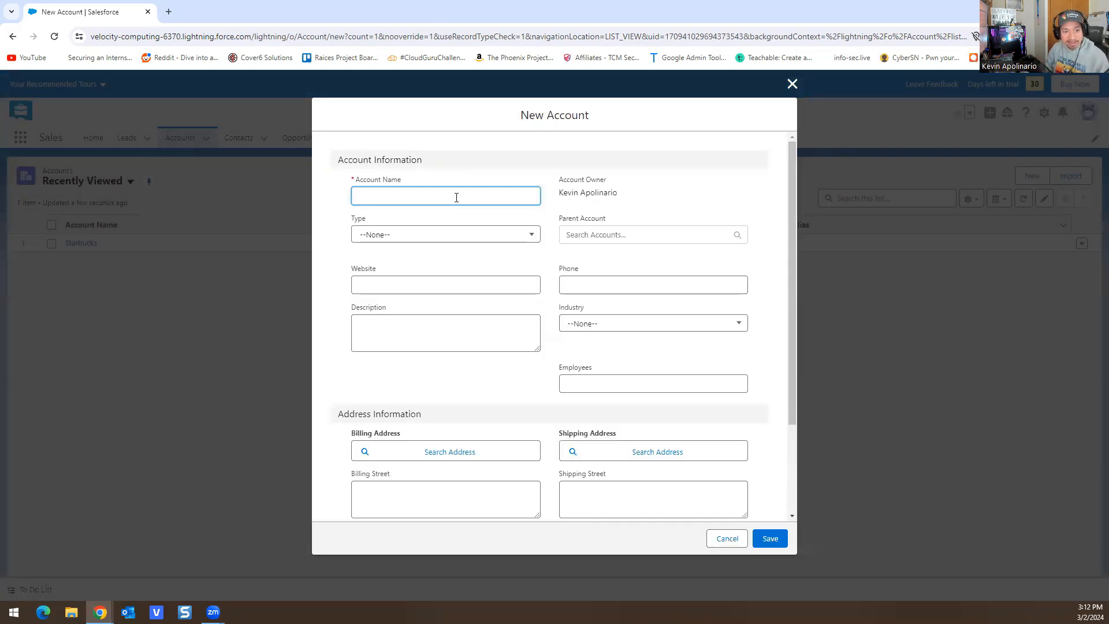
{"action": "type", "text": "c"}
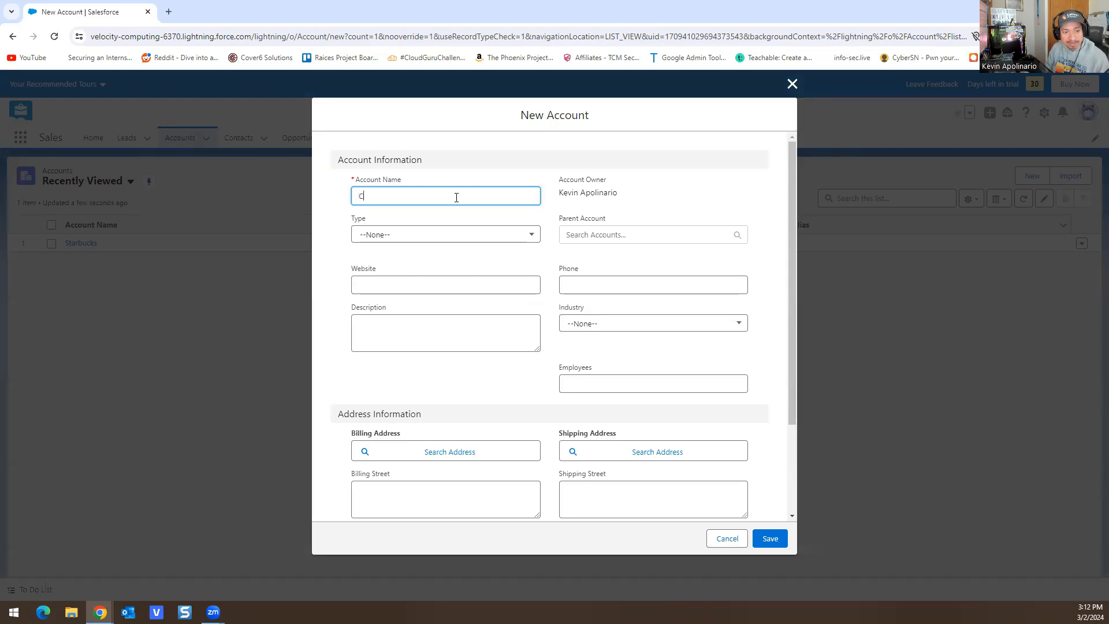
{"action": "type", "text": "Chipotle"}
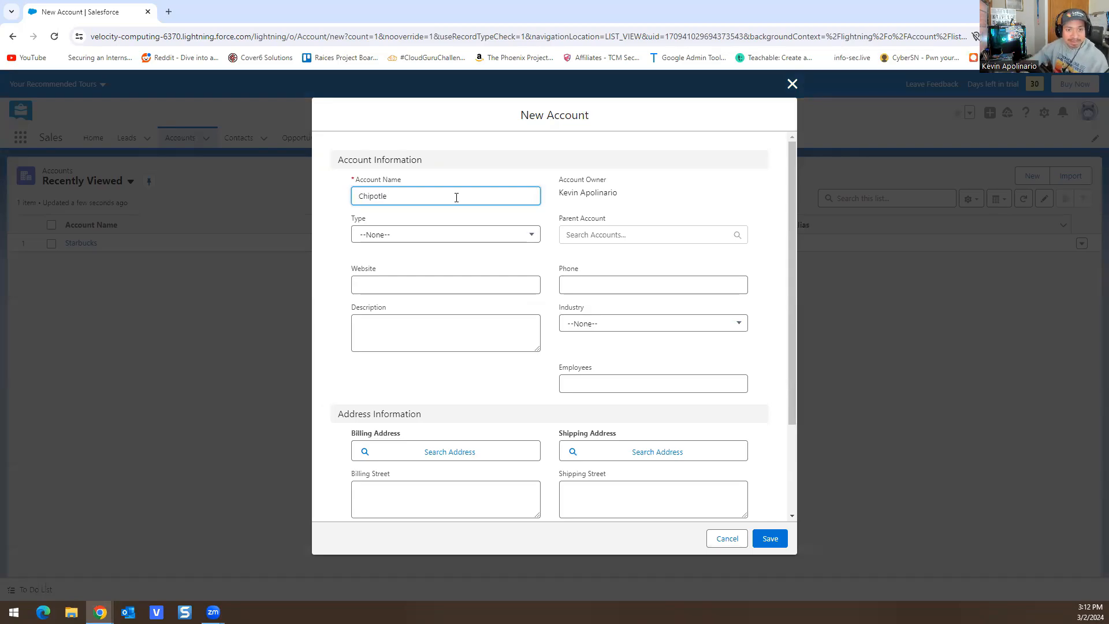
- Set type Reseller and industry Food & Beverage, then Save & New
{"action": "left_click", "coordinate": [445, 234]}
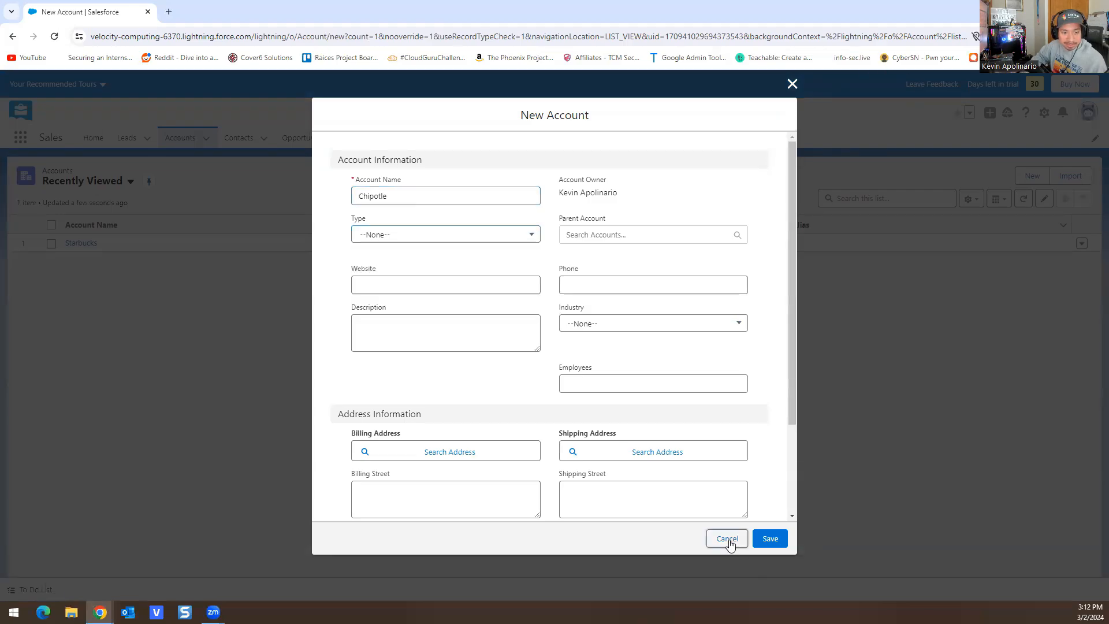
{"action": "left_click", "coordinate": [445, 234]}
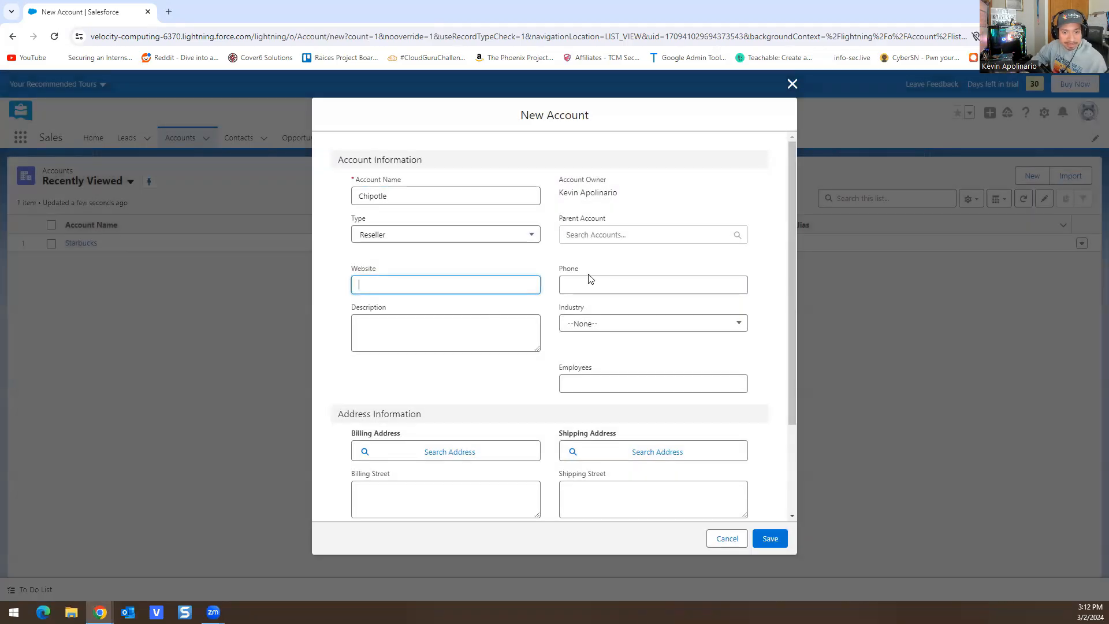
{"action": "mouse_move", "coordinate": [595, 300]}
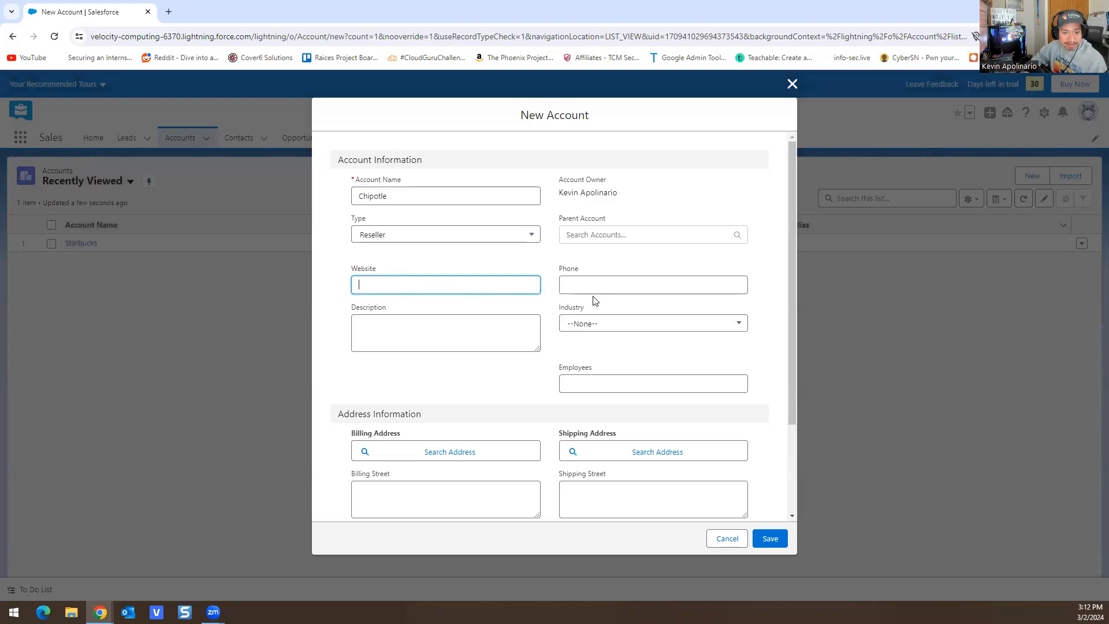
{"action": "left_click", "coordinate": [651, 324]}
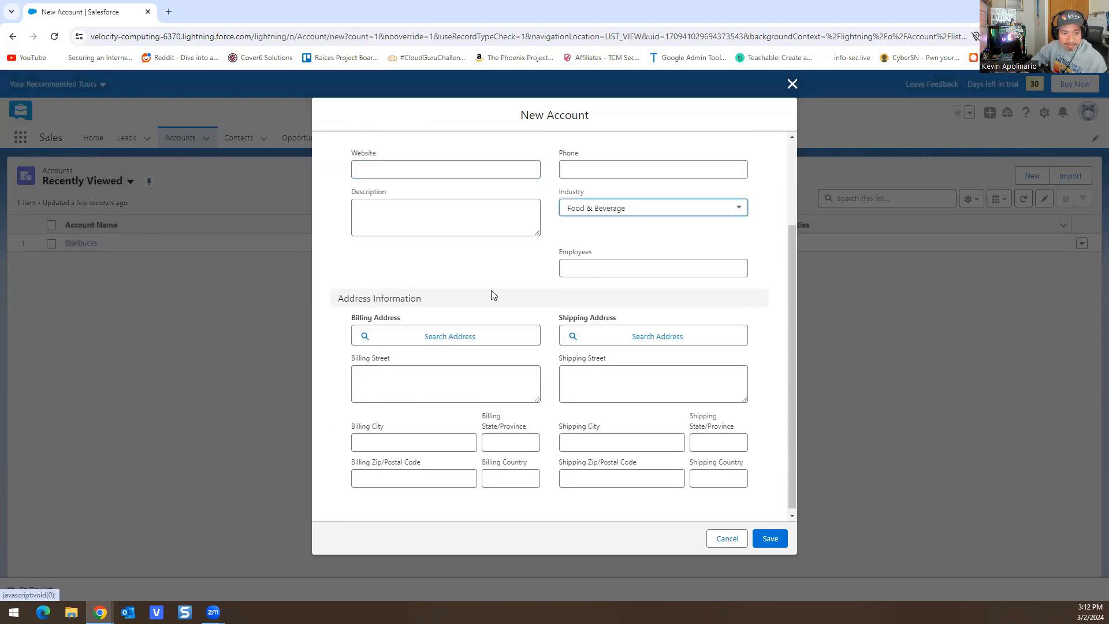
{"action": "left_click", "coordinate": [768, 539]}
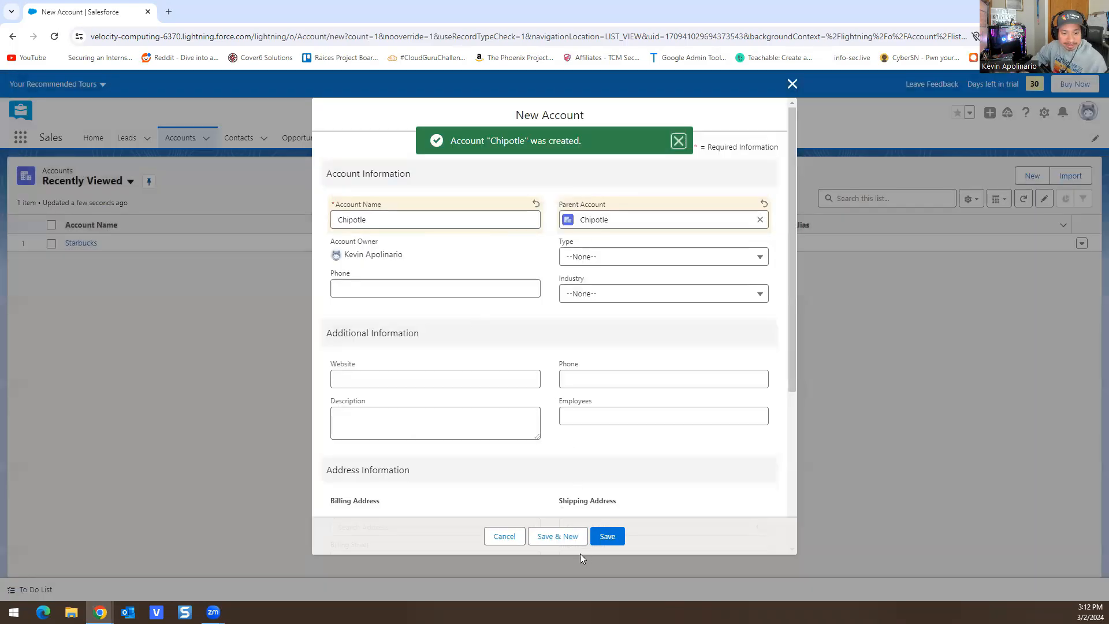
{"action": "mouse_move", "coordinate": [775, 105]}
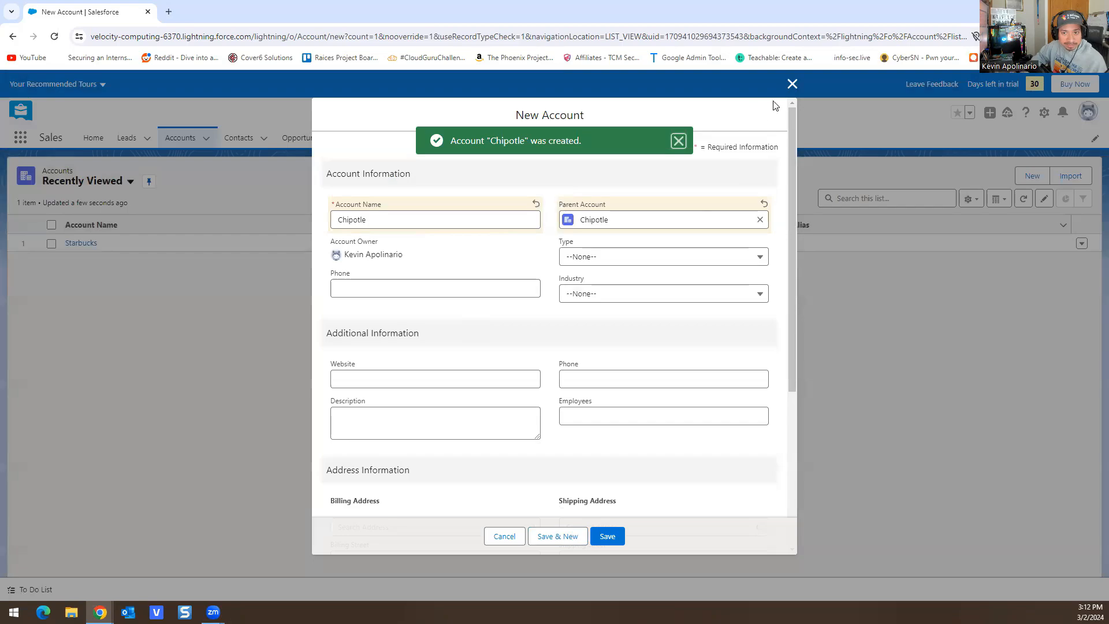
- Save the second Chipotle account as a Reseller under the first Chipotle
{"action": "left_click", "coordinate": [678, 140]}
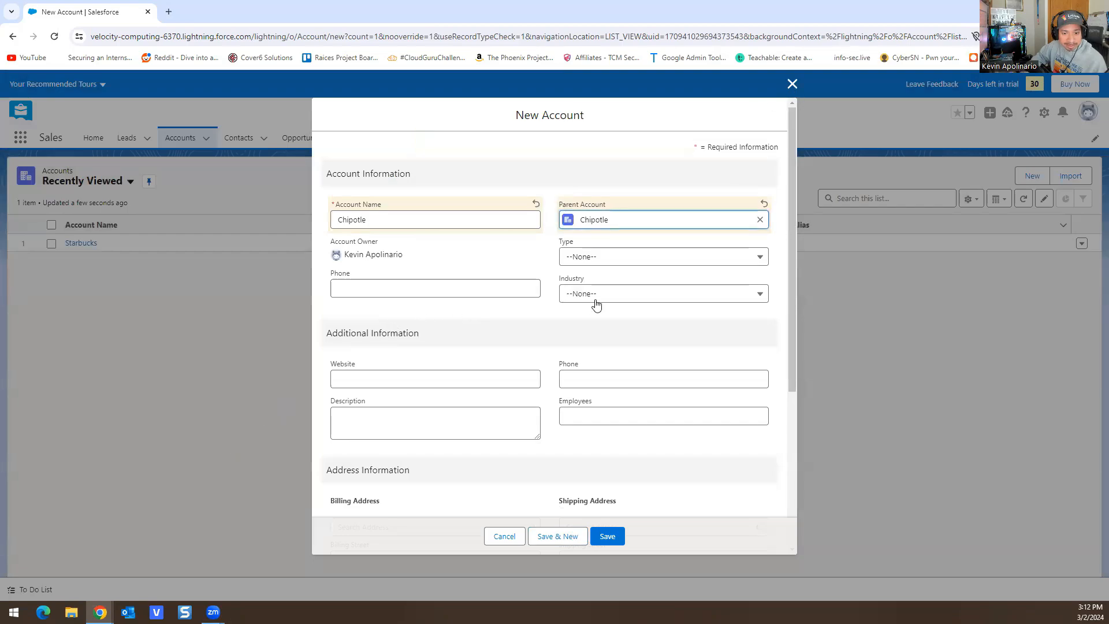
{"action": "left_click", "coordinate": [662, 256]}
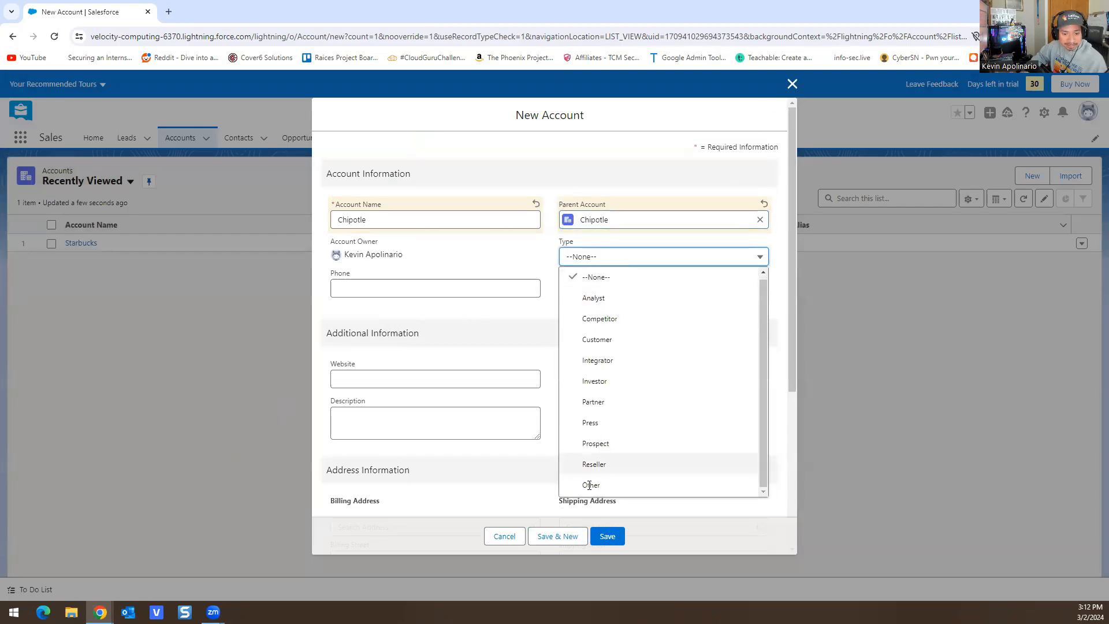
{"action": "left_click", "coordinate": [594, 463]}
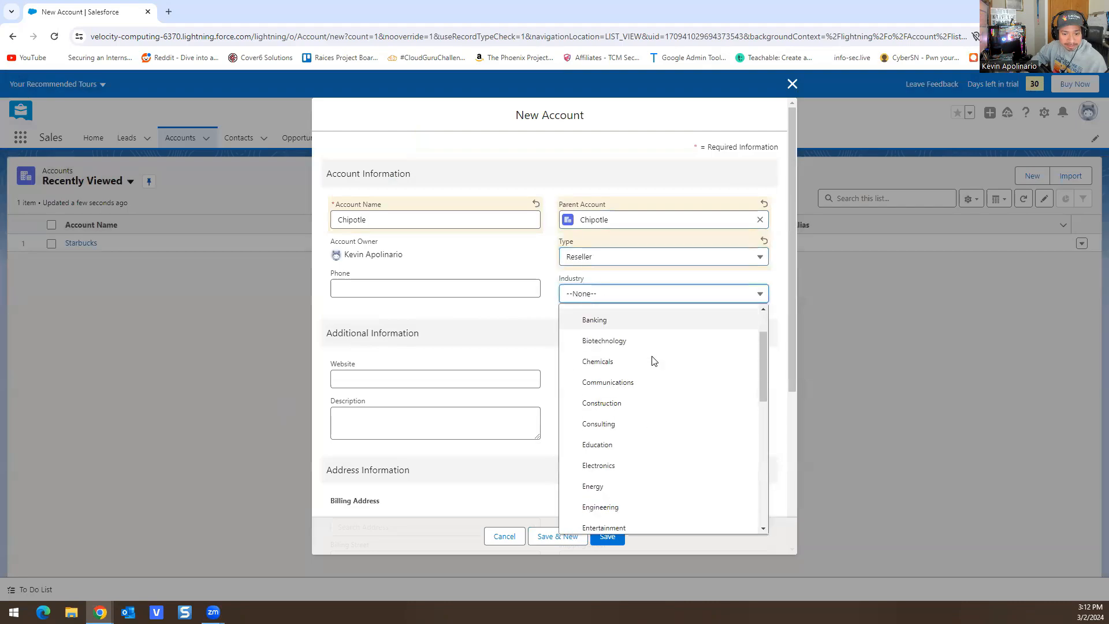
{"action": "scroll", "scroll_direction": "down", "scroll_amount": 3}
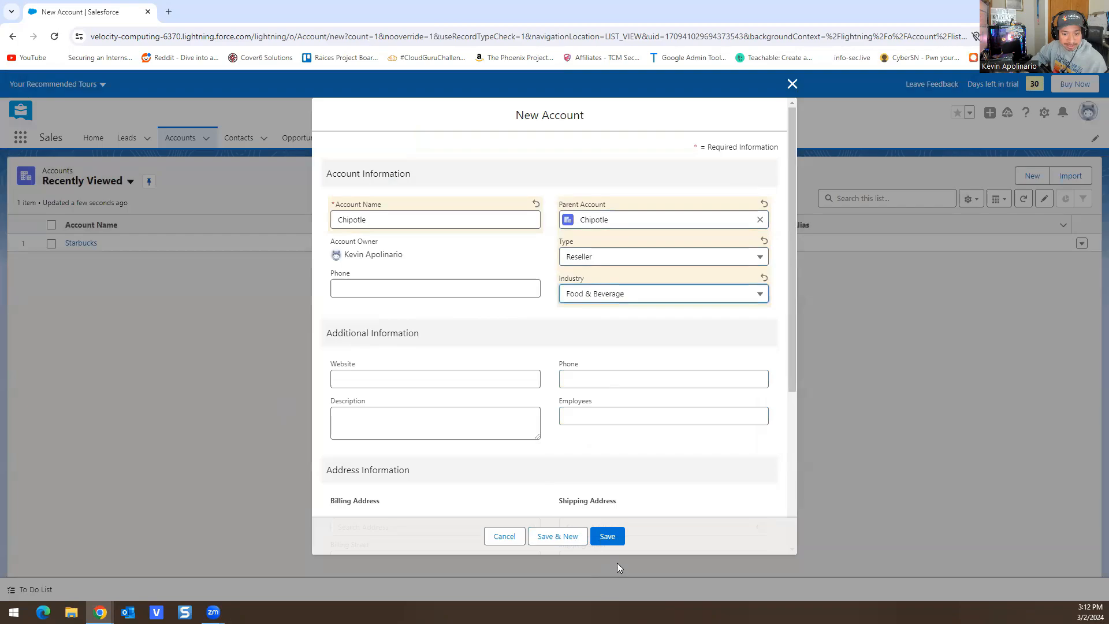
{"action": "left_click", "coordinate": [606, 536]}
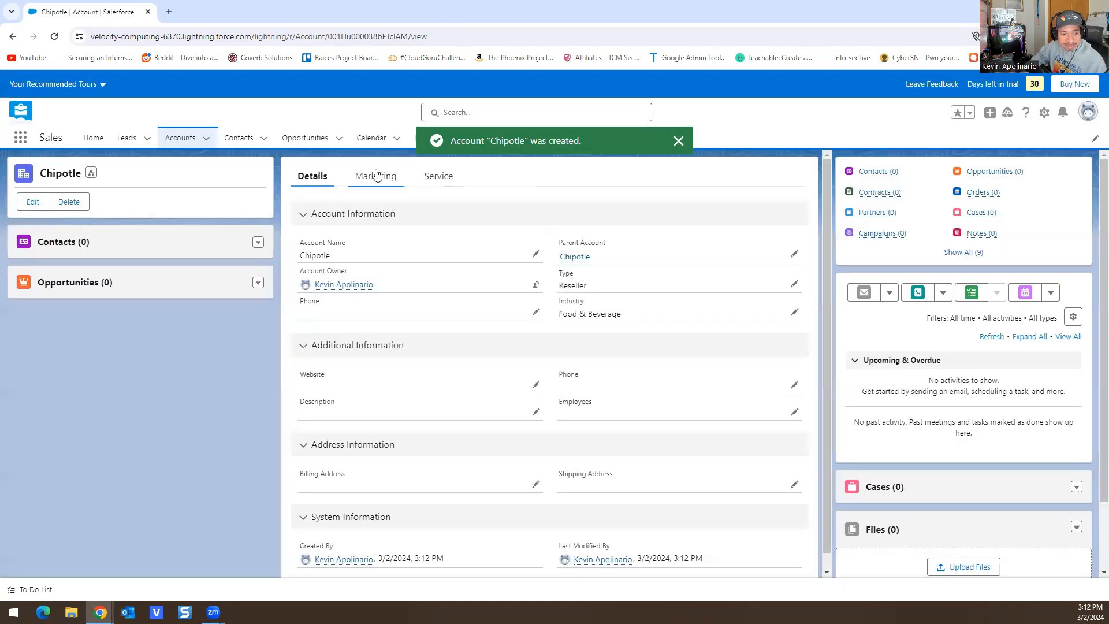
{"action": "mouse_move", "coordinate": [156, 159]}
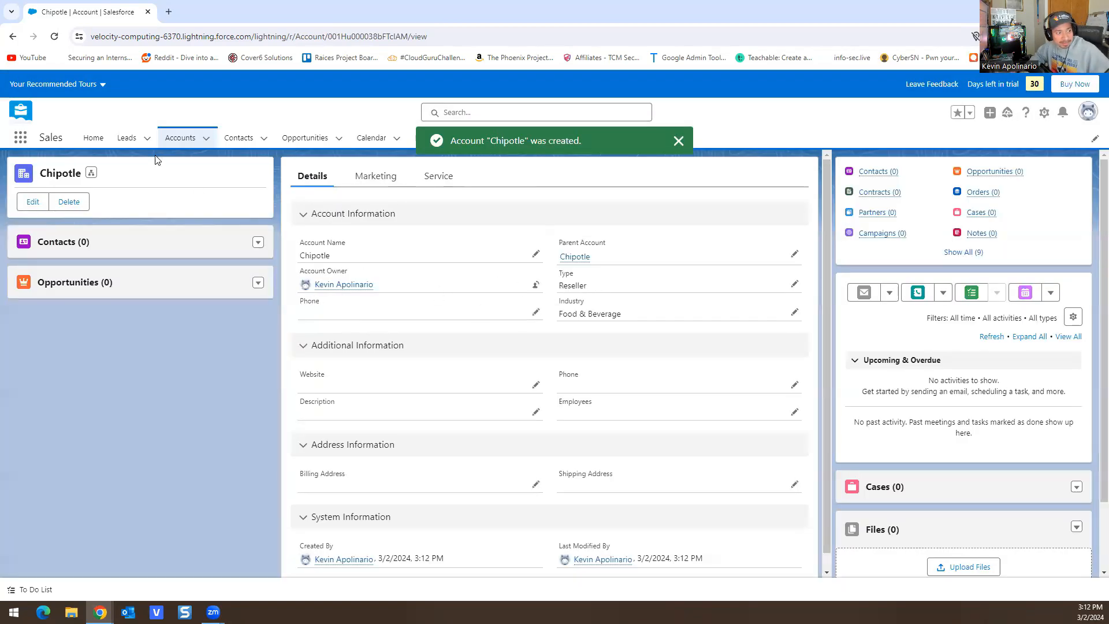
- Delete the duplicate Chipotle from Recently Viewed accounts, then go to My Contacts
{"action": "left_click", "coordinate": [180, 137]}
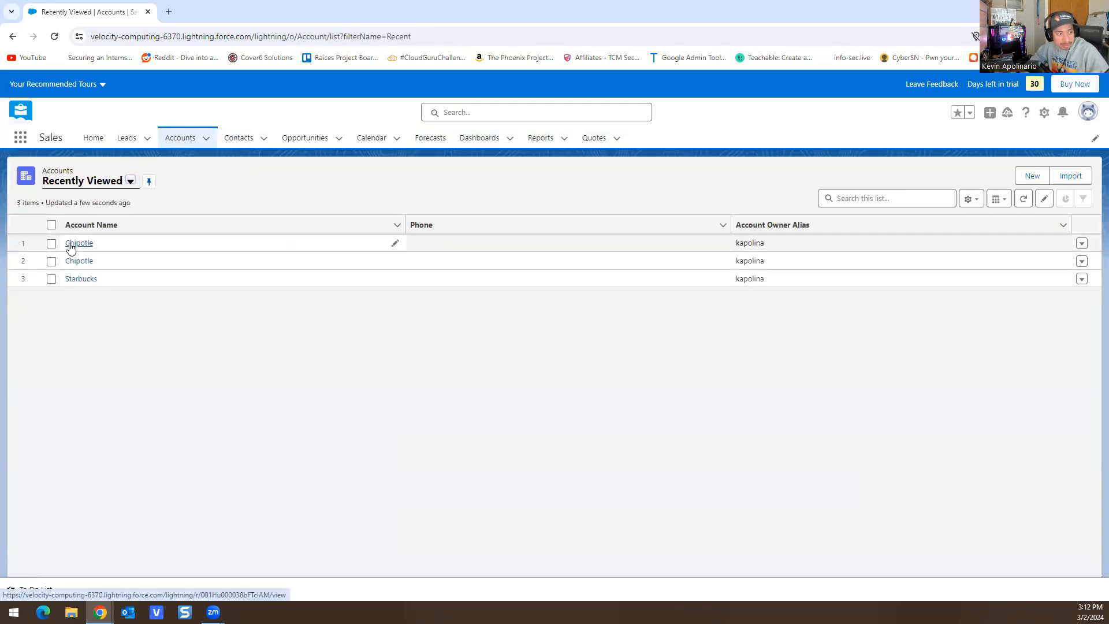
{"action": "left_click", "coordinate": [51, 243]}
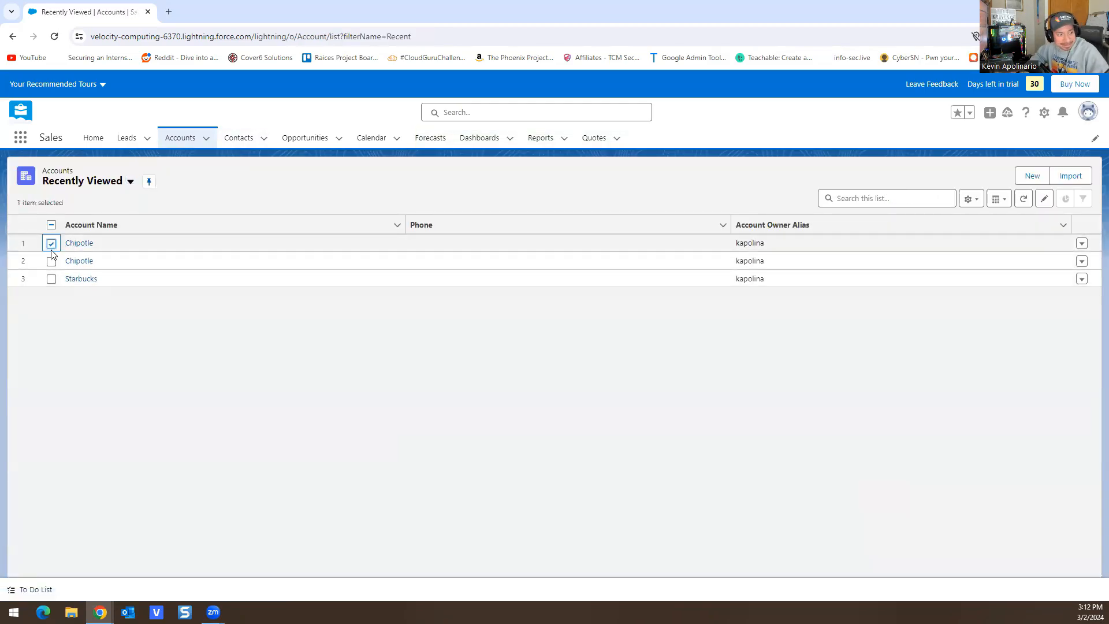
{"action": "left_click", "coordinate": [78, 243]}
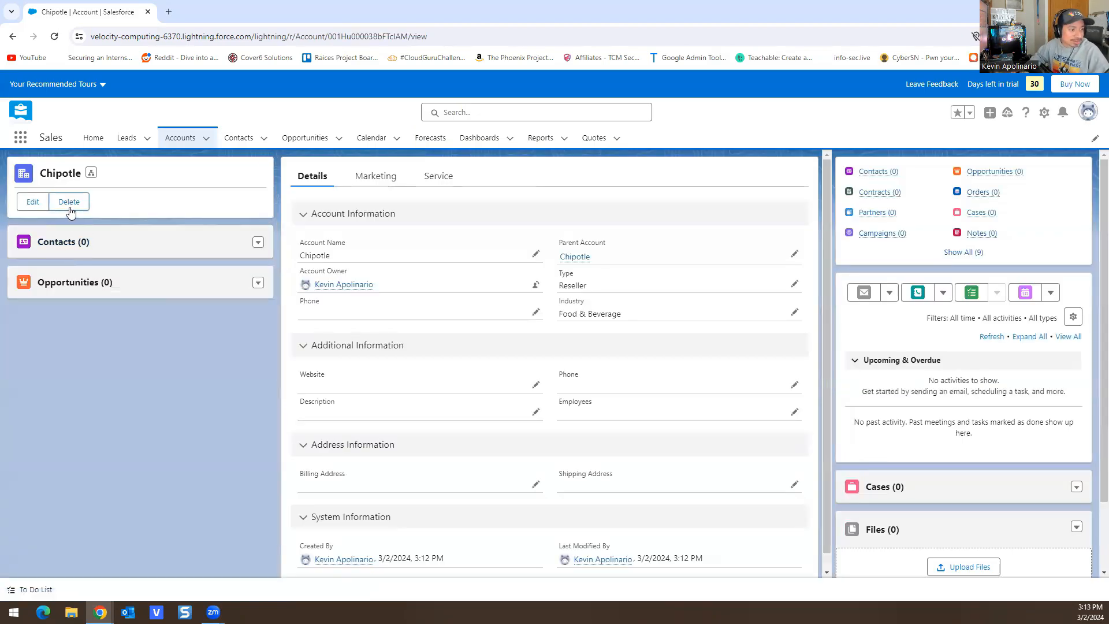
{"action": "left_click", "coordinate": [69, 202]}
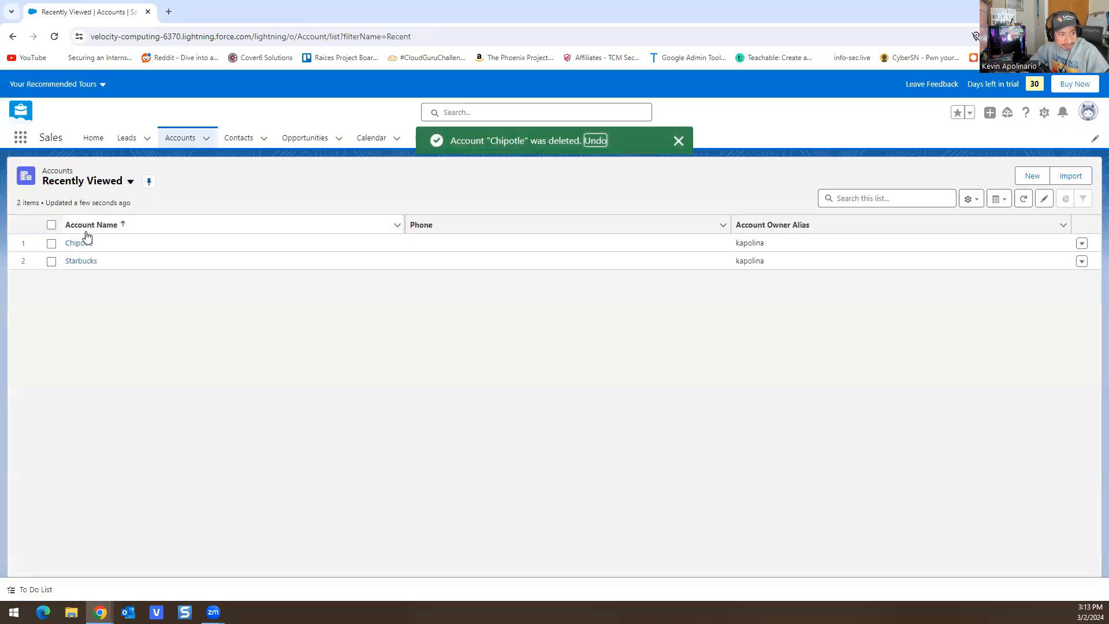
{"action": "left_click", "coordinate": [75, 242]}
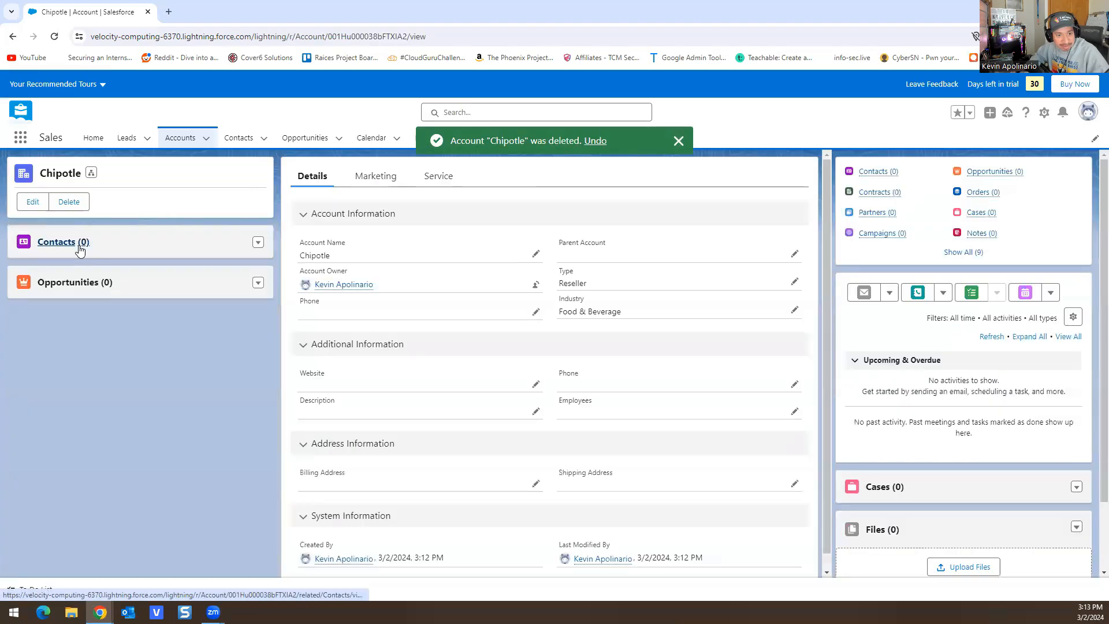
{"action": "mouse_move", "coordinate": [259, 168]}
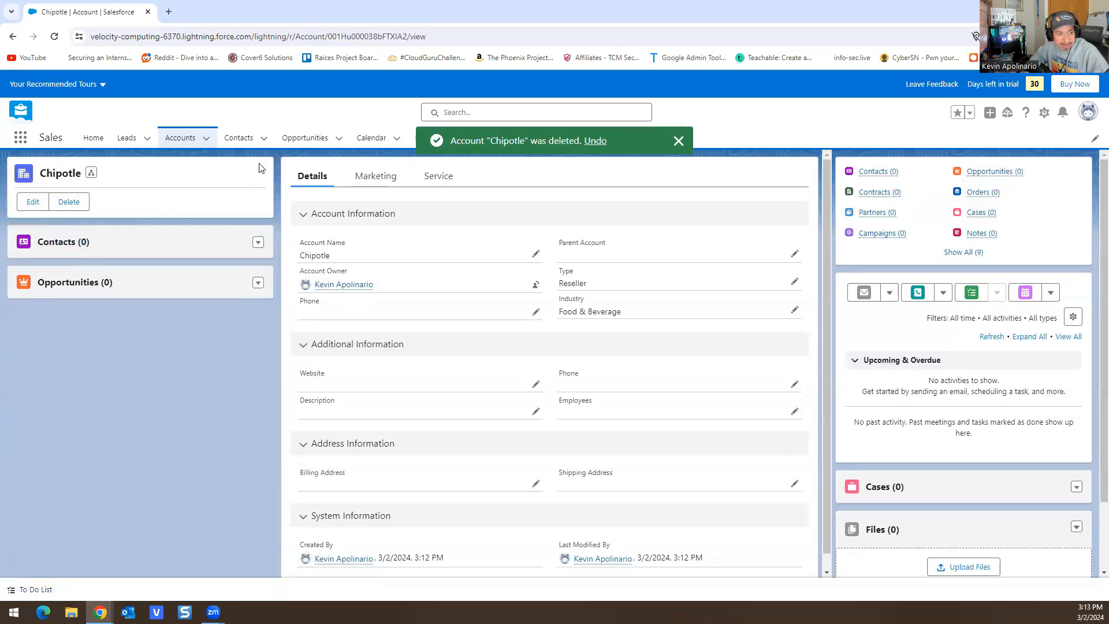
{"action": "left_click", "coordinate": [239, 137]}
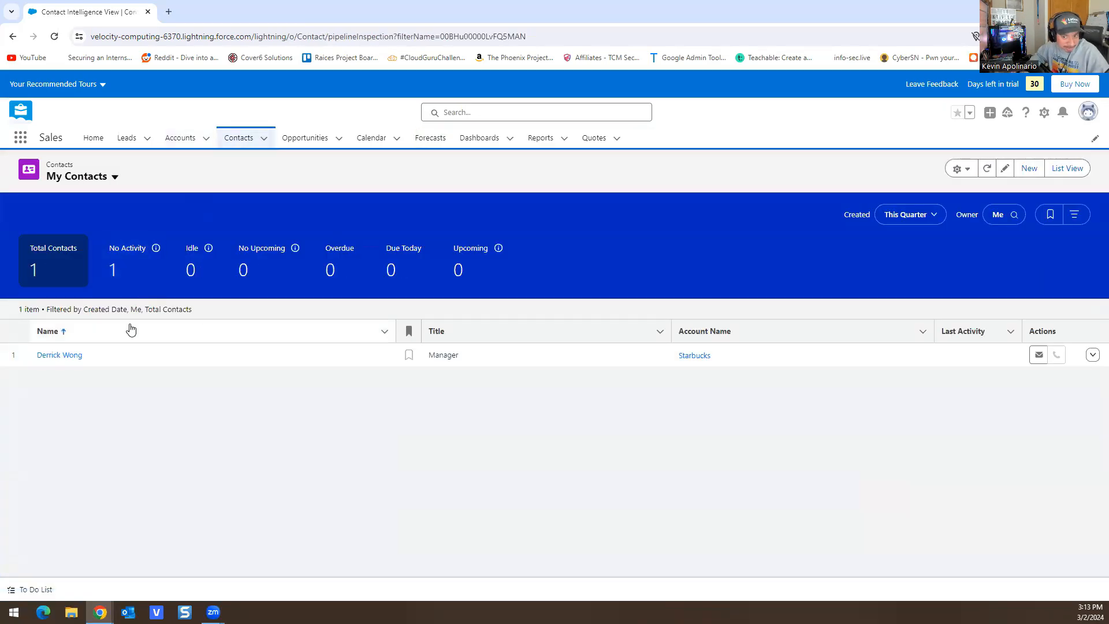
- Start a new contact for the Chipotle account with title IT Manager
{"action": "left_click", "coordinate": [1028, 167]}
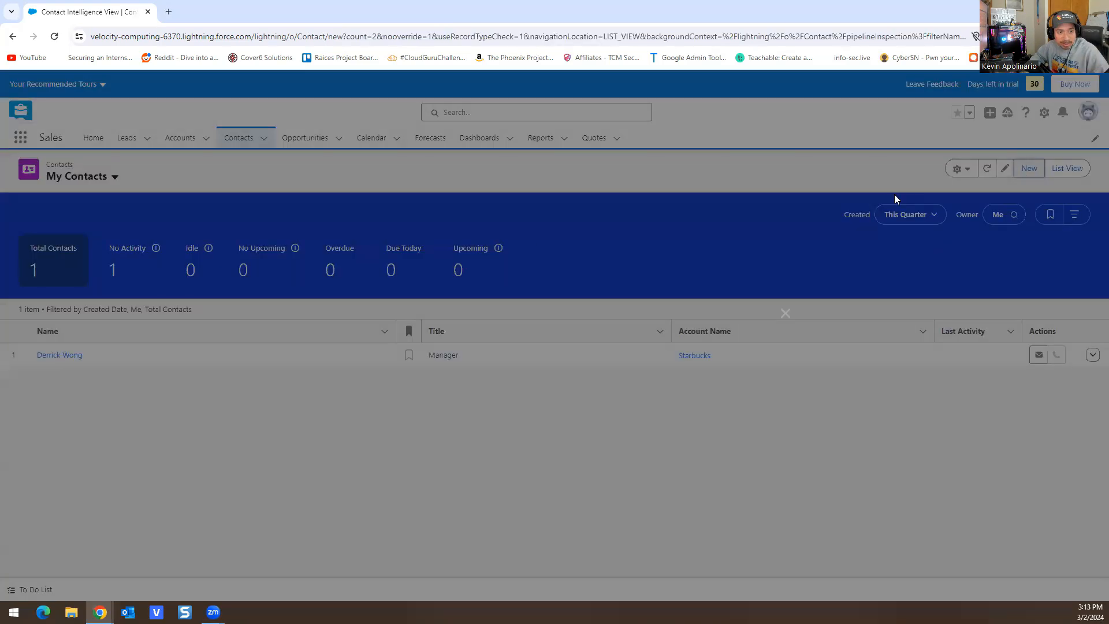
{"action": "left_click", "coordinate": [1028, 167]}
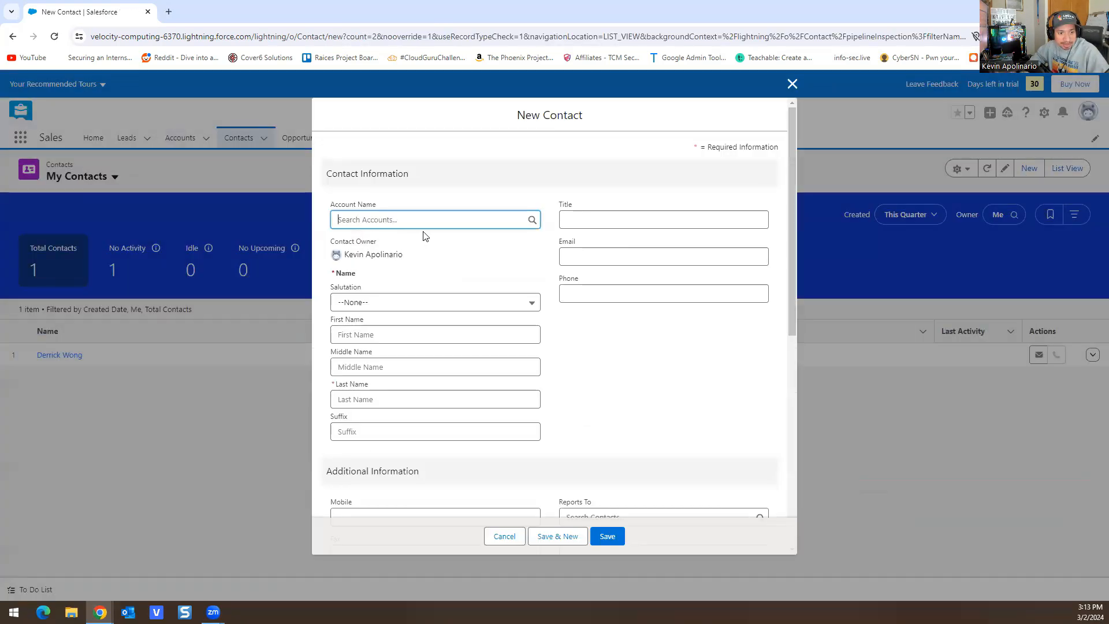
{"action": "left_click", "coordinate": [434, 220]}
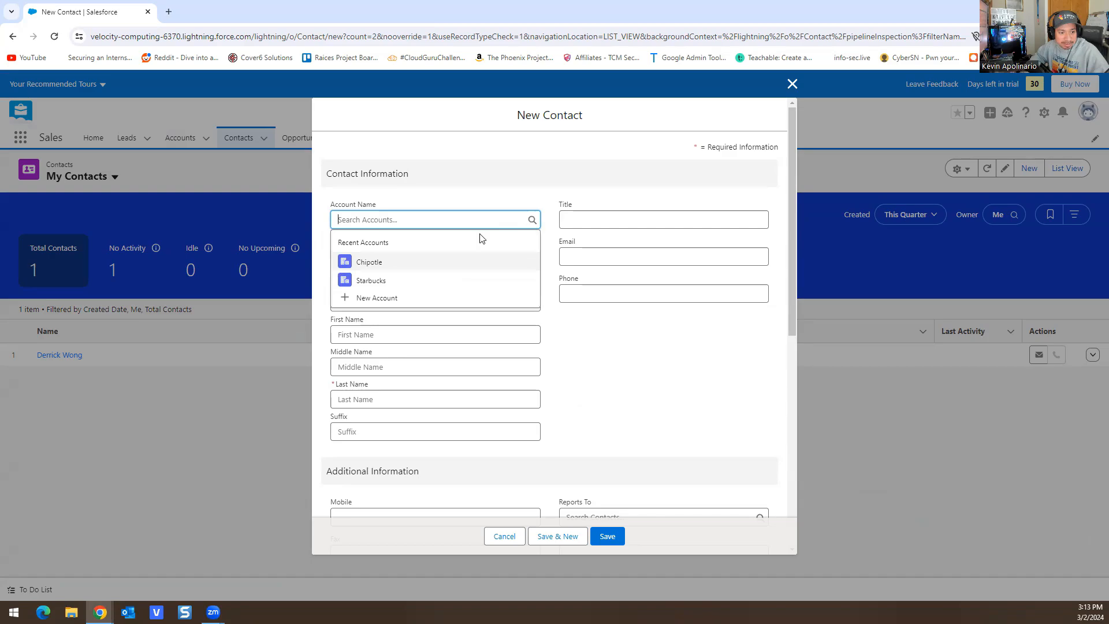
{"action": "left_click", "coordinate": [369, 261]}
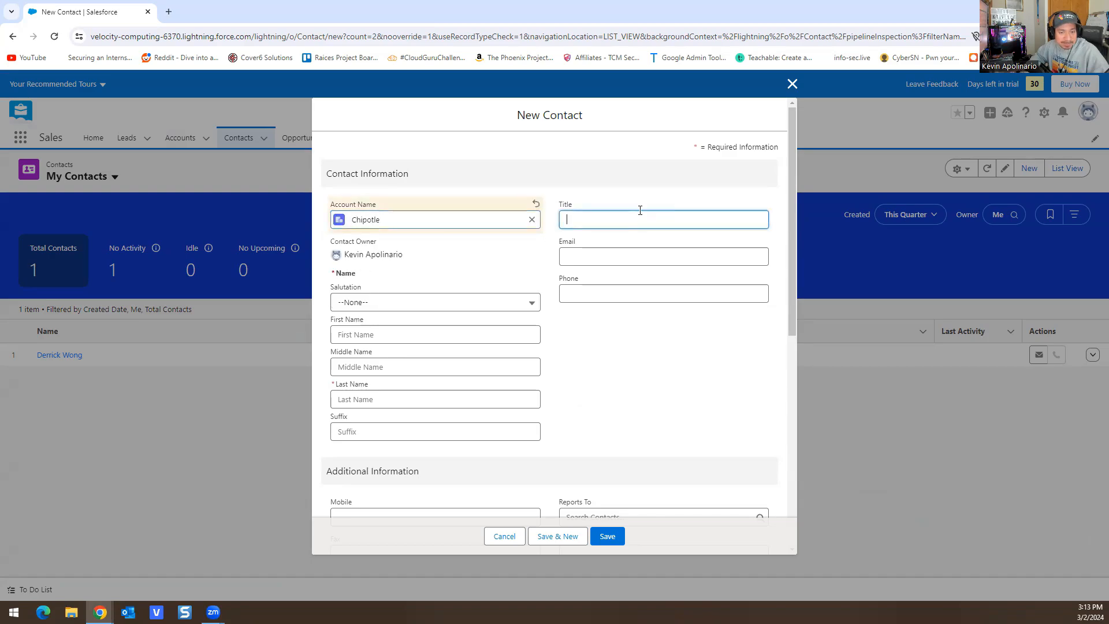
{"action": "mouse_move", "coordinate": [629, 211]}
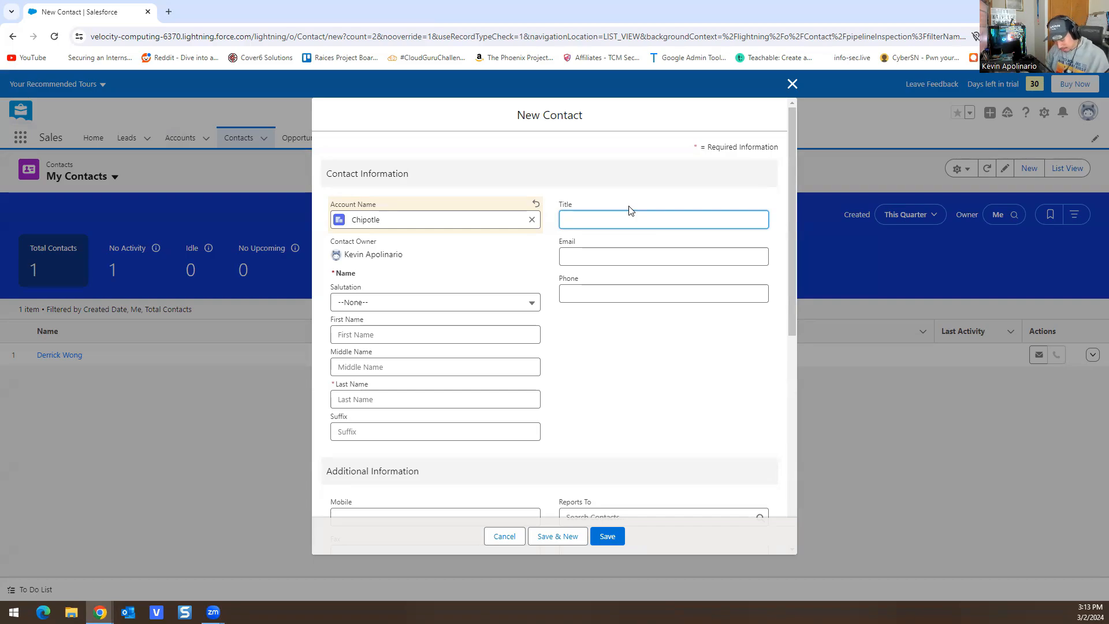
{"action": "type", "text": "IT Manager"}
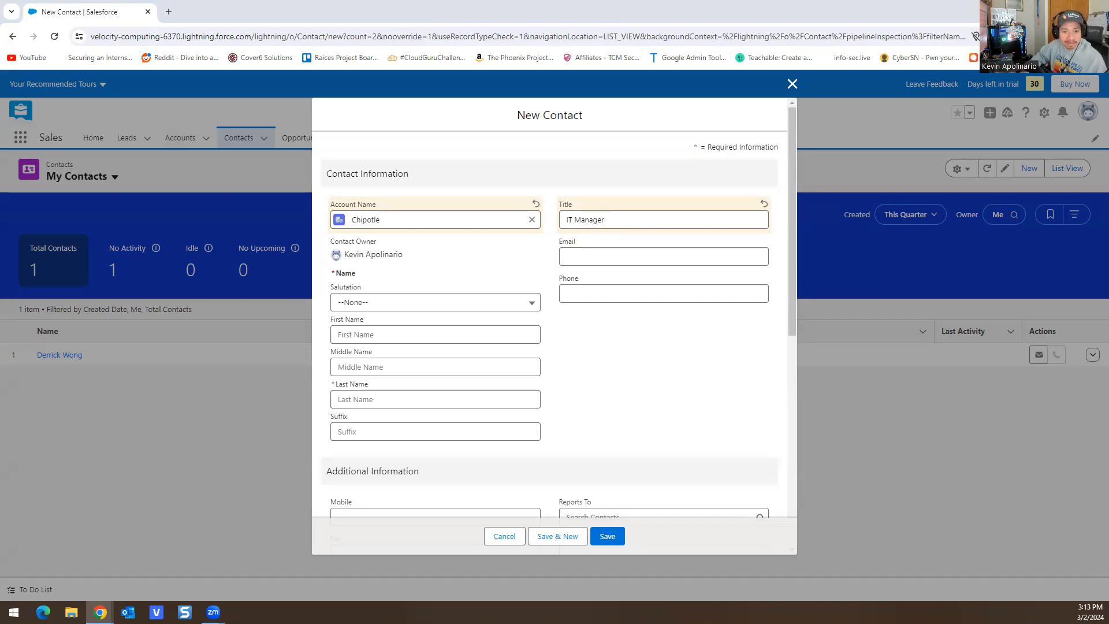
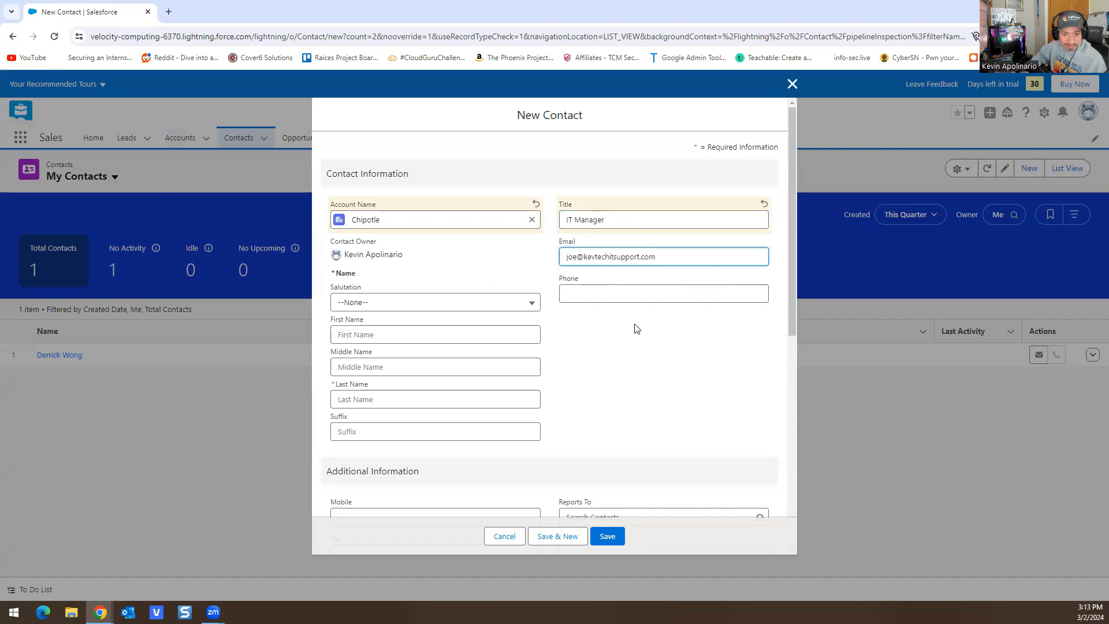
{"action": "left_click", "coordinate": [664, 256]}
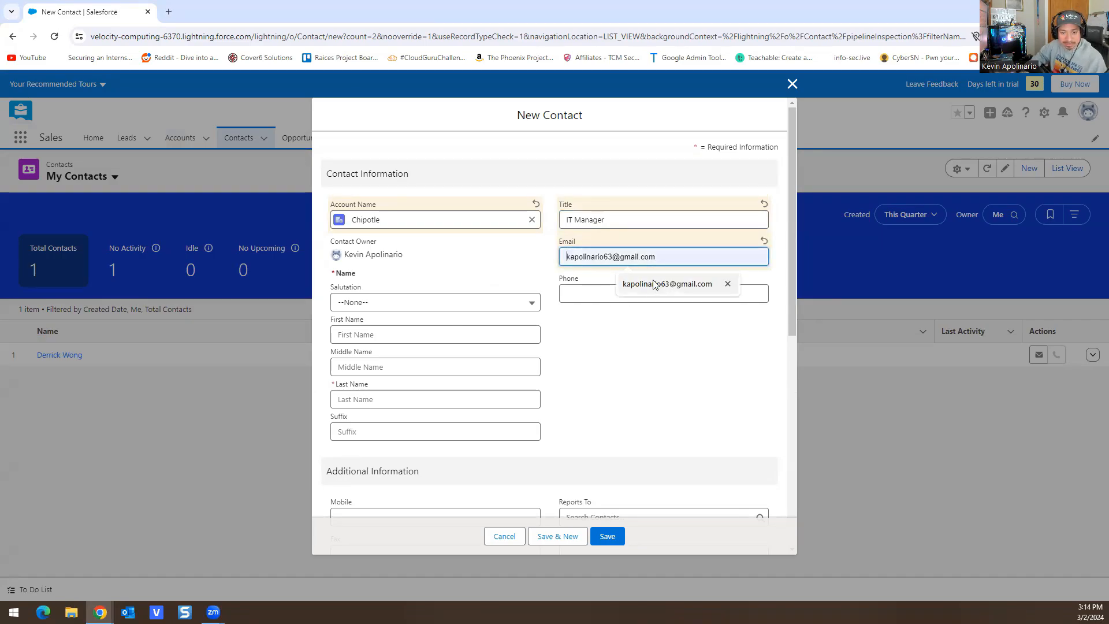
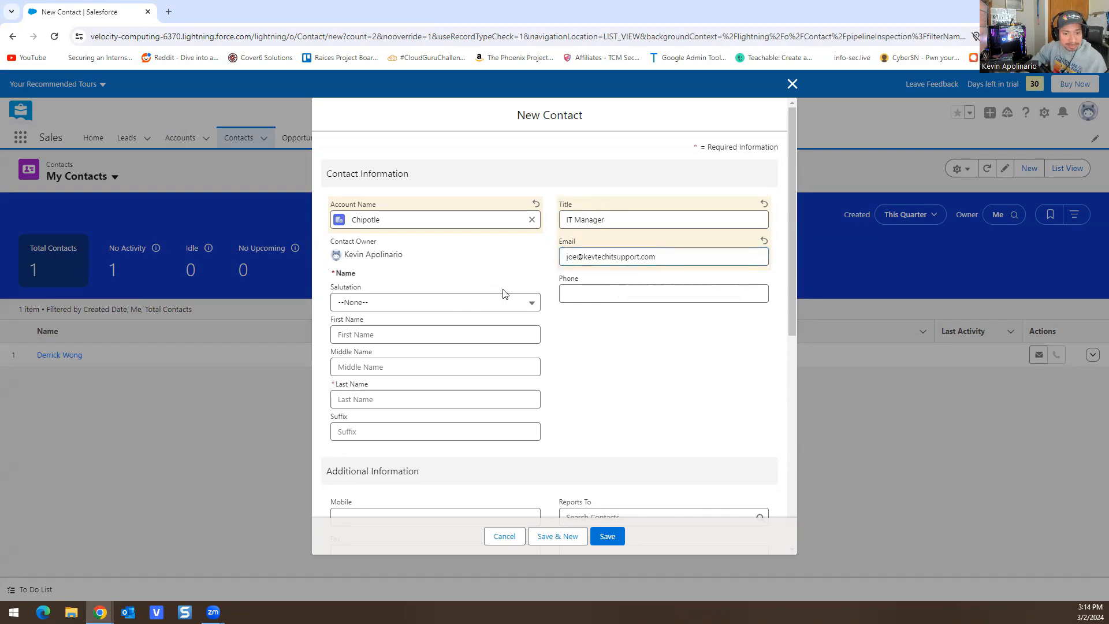
{"action": "left_click", "coordinate": [435, 302]}
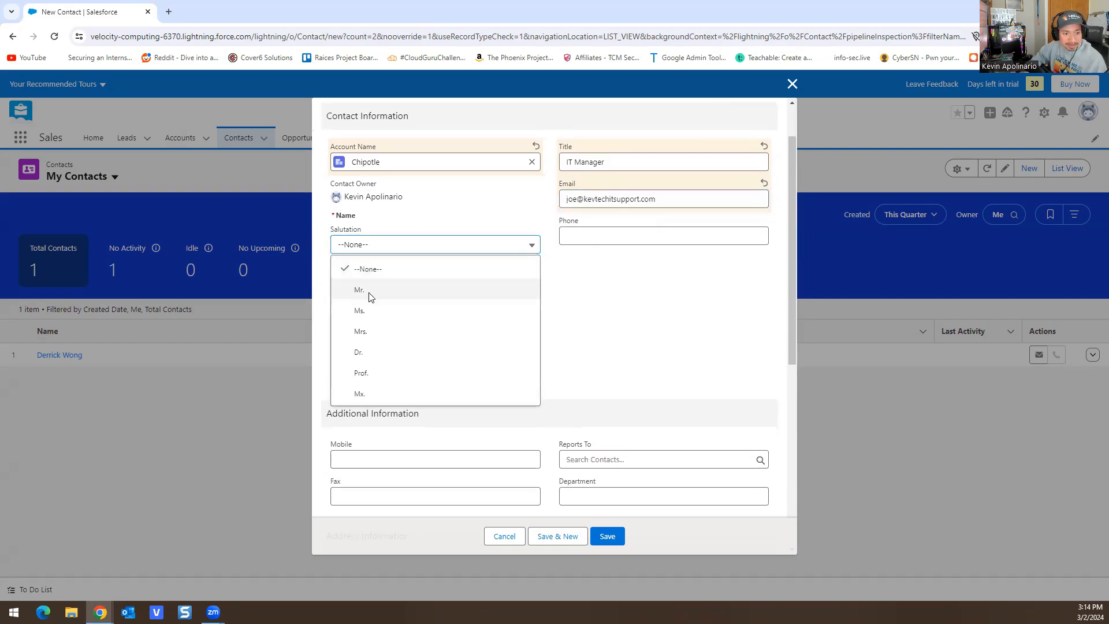
{"action": "left_click", "coordinate": [358, 289]}
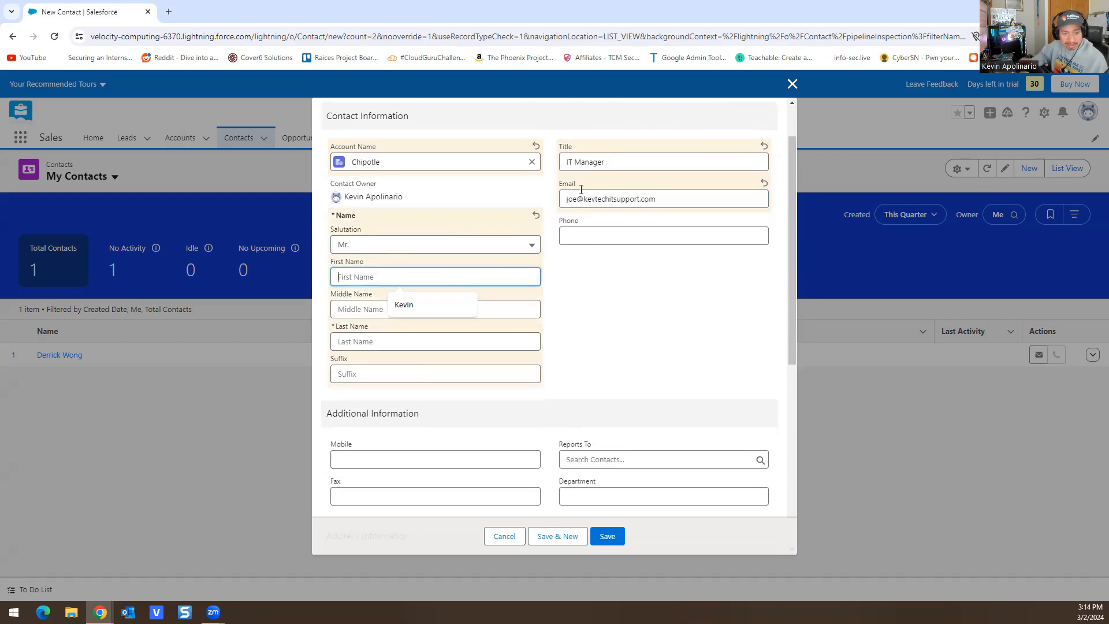
- Enter the name Joe Pizza and save the contact
{"action": "type", "text": "Joe"}
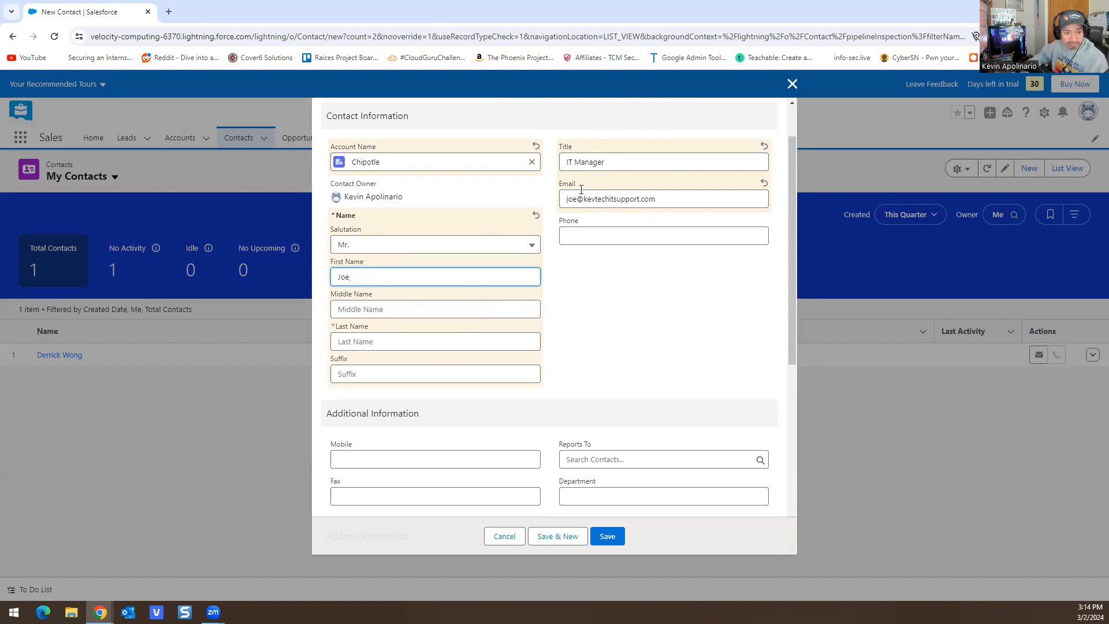
{"action": "left_click", "coordinate": [434, 341]}
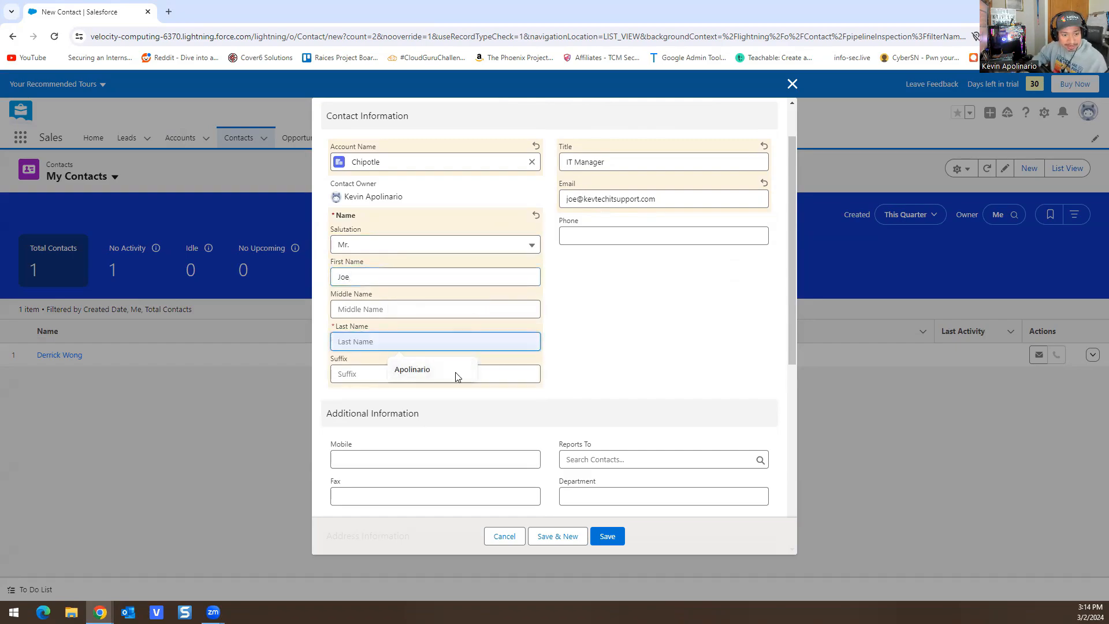
{"action": "mouse_move", "coordinate": [406, 290]}
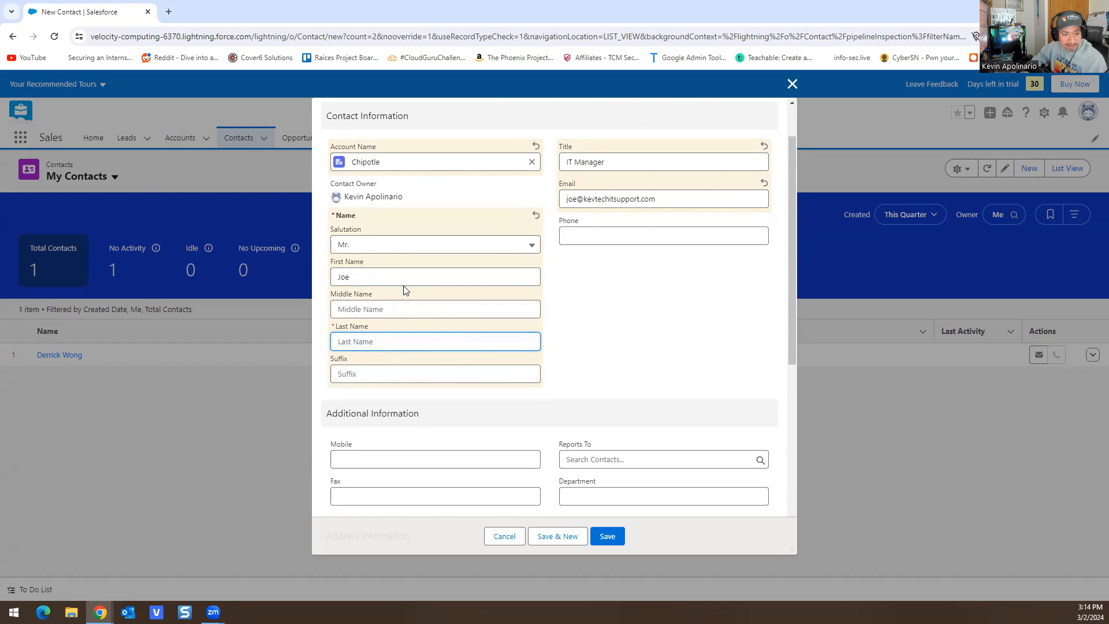
{"action": "left_click", "coordinate": [605, 536]}
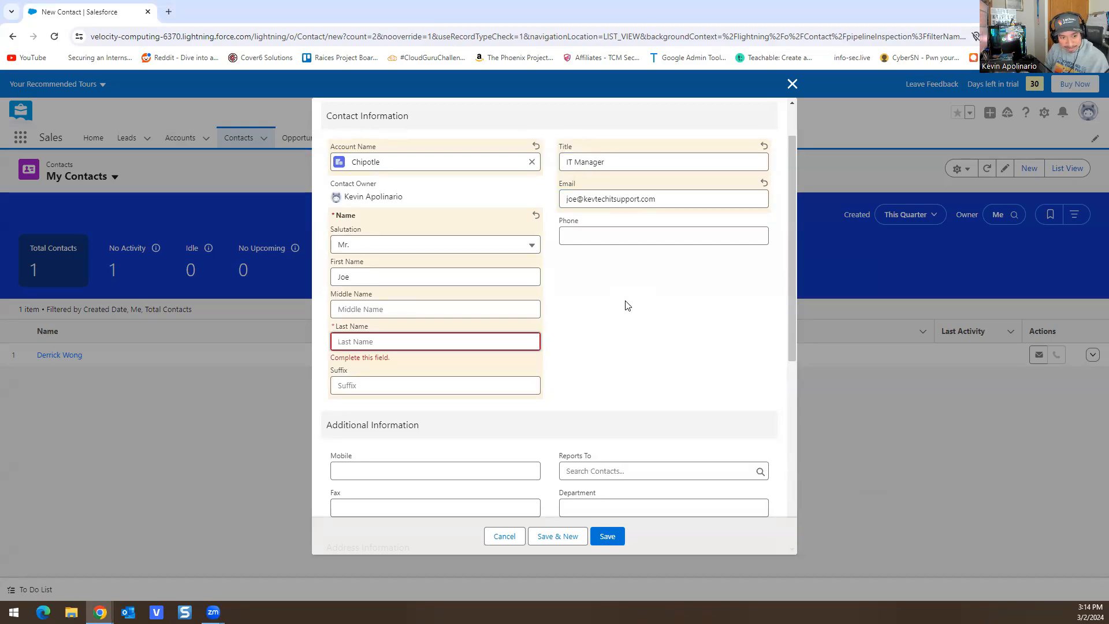
{"action": "type", "text": "Pizza"}
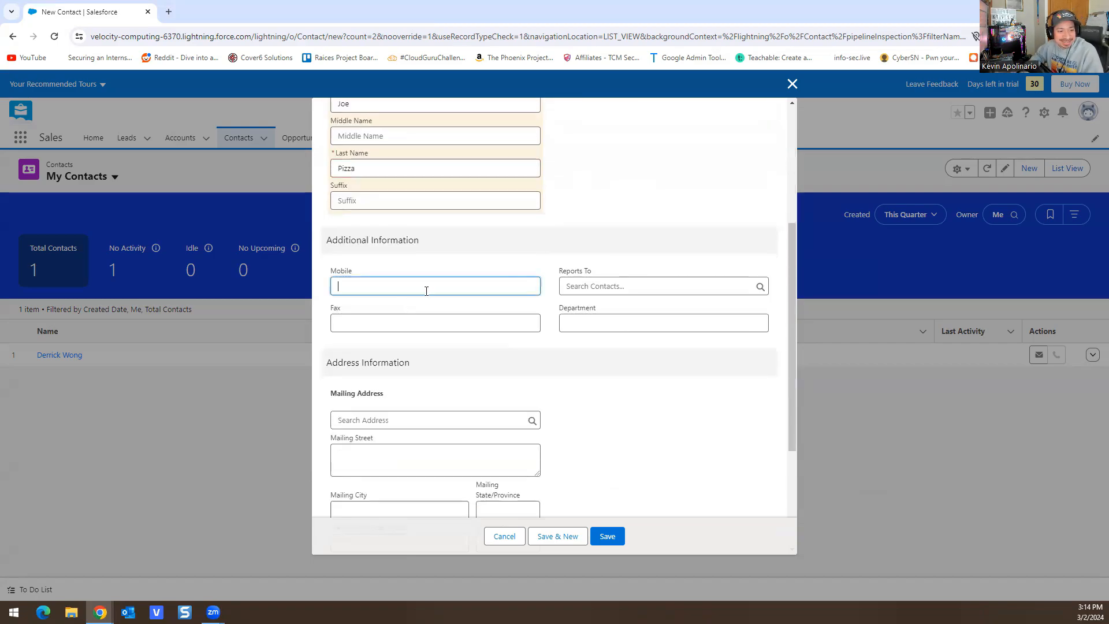
{"action": "left_click", "coordinate": [605, 535]}
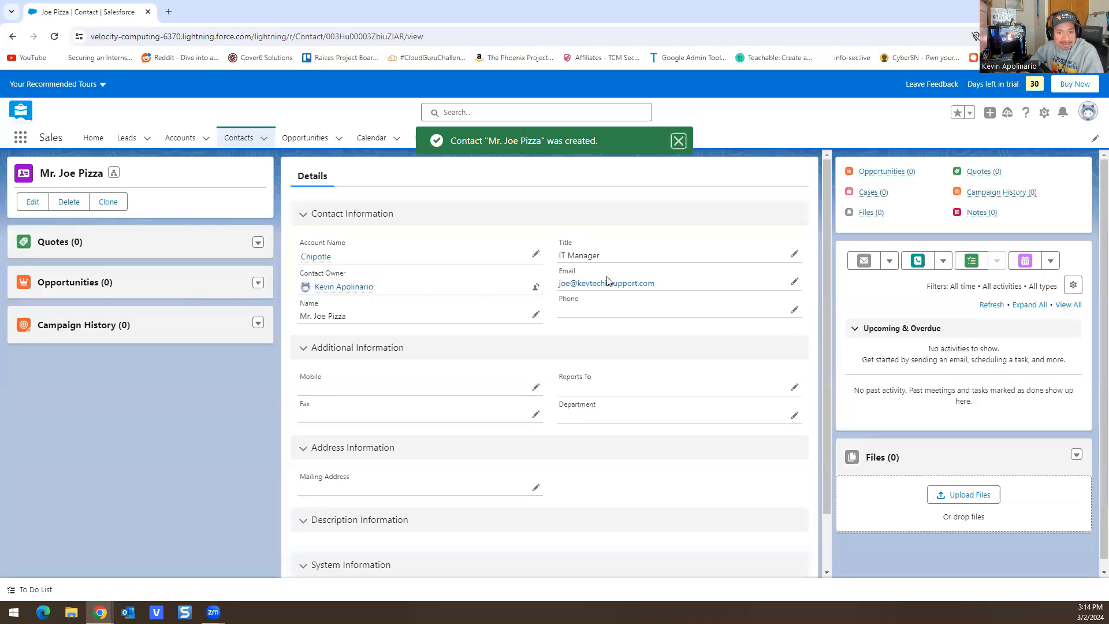
- Dismiss the toast and open a New Case from Joe Pizza's related Cases
{"action": "scroll", "scroll_direction": "down", "scroll_amount": 3}
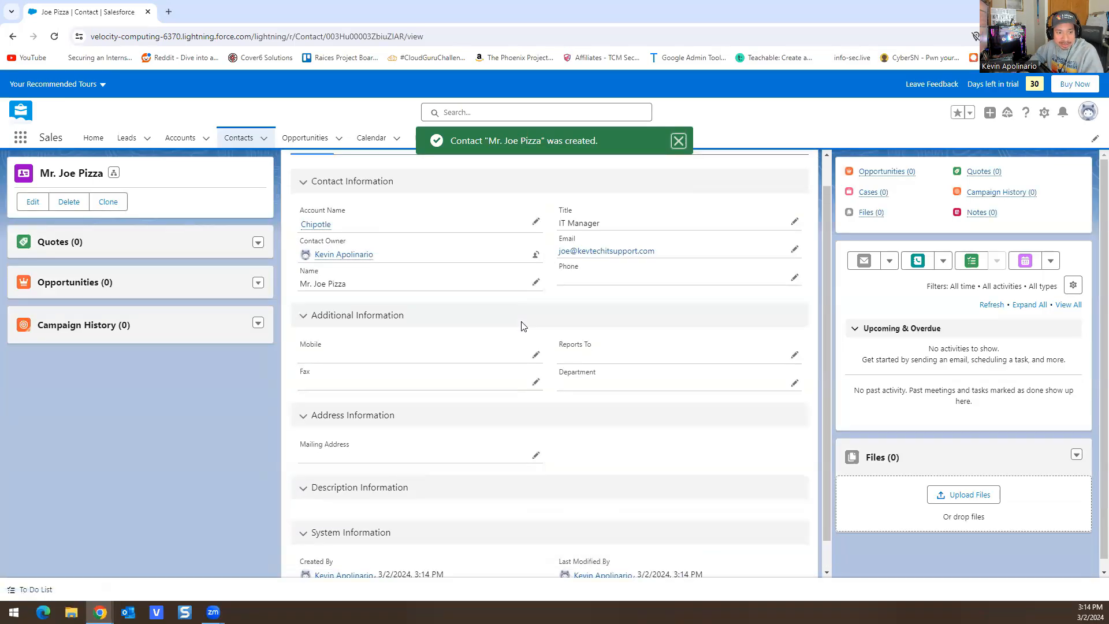
{"action": "left_click", "coordinate": [677, 140]}
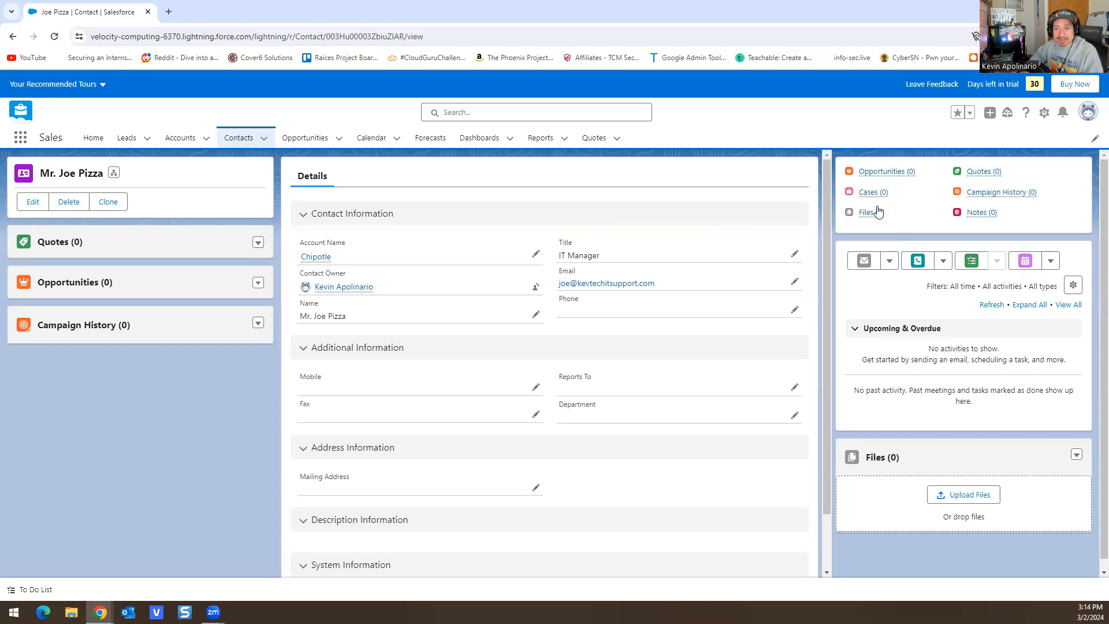
{"action": "left_click", "coordinate": [869, 192]}
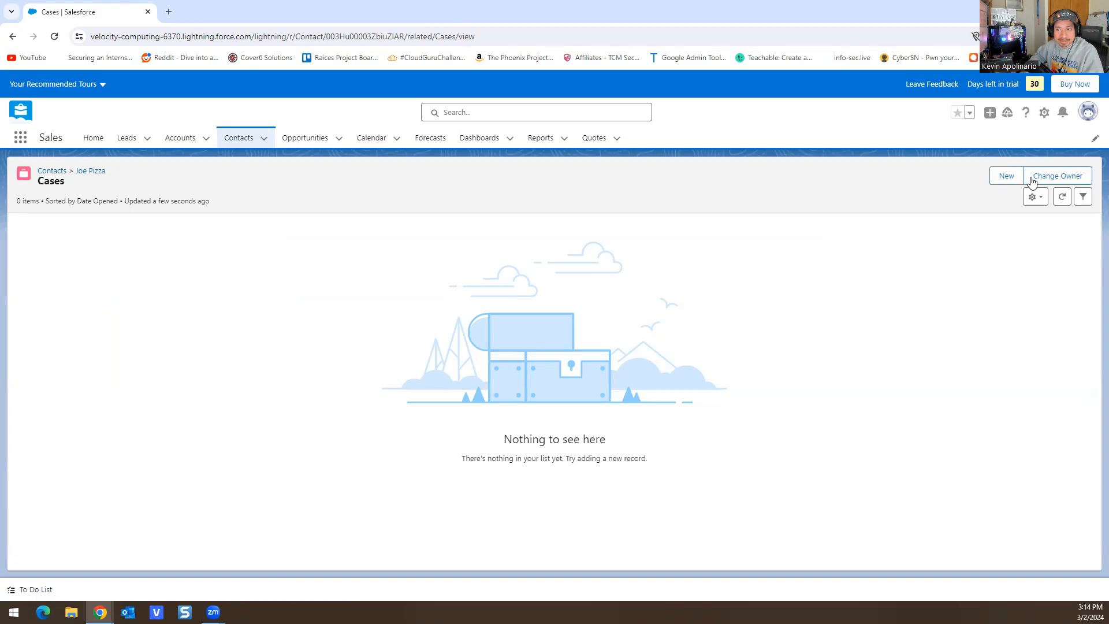
{"action": "left_click", "coordinate": [1058, 175]}
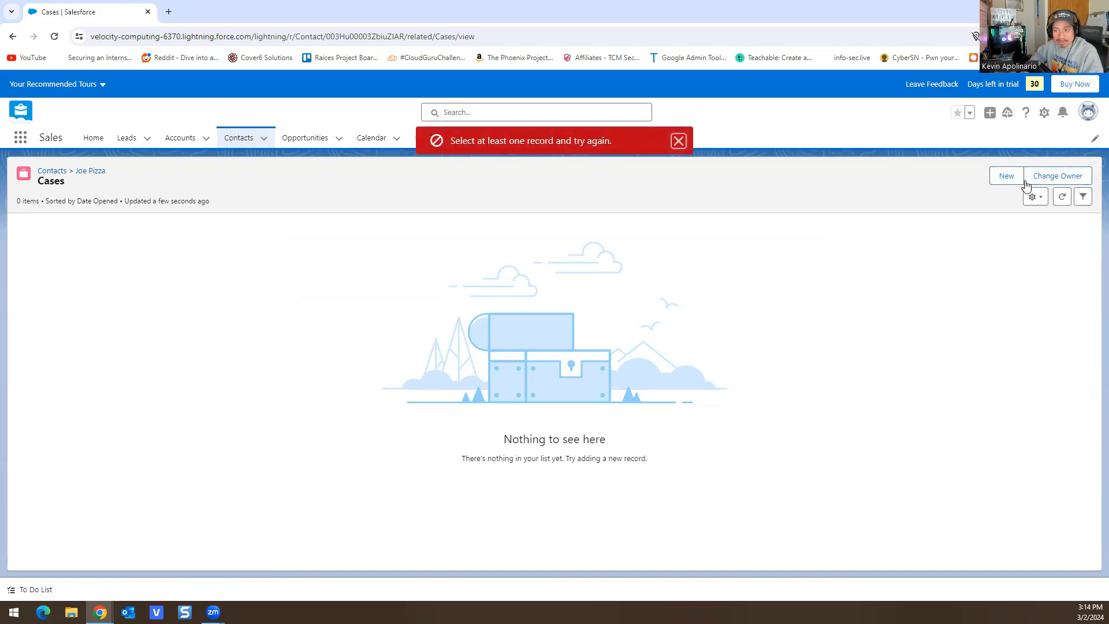
{"action": "left_click", "coordinate": [1005, 175]}
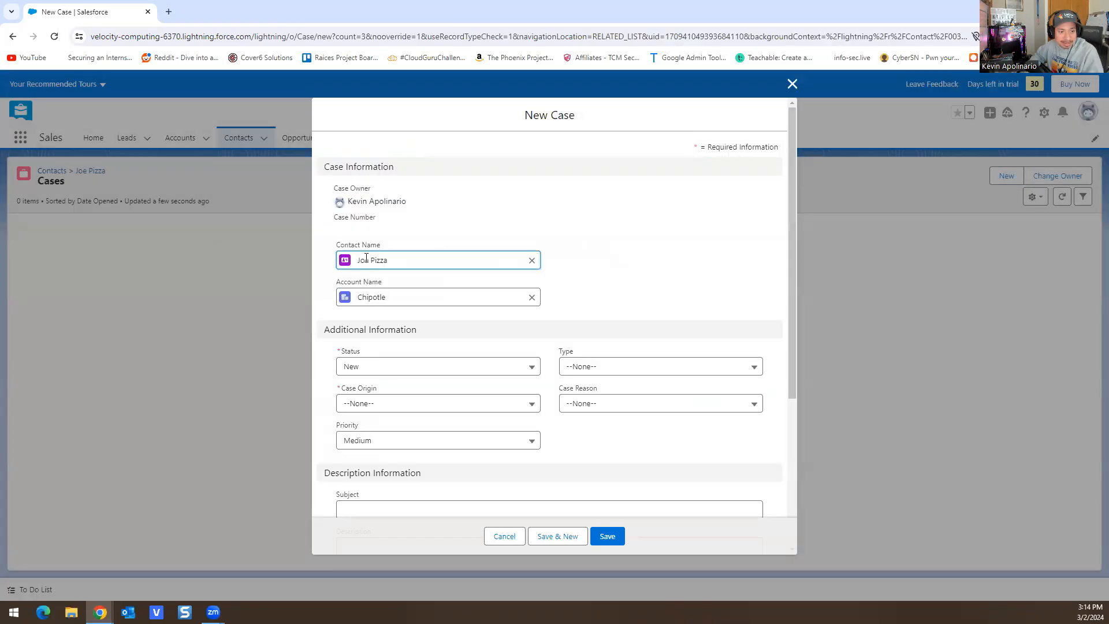
- Set the case Type to Problem, Origin to Email, and Reason to New problem
{"action": "scroll", "scroll_direction": "down", "scroll_amount": 3}
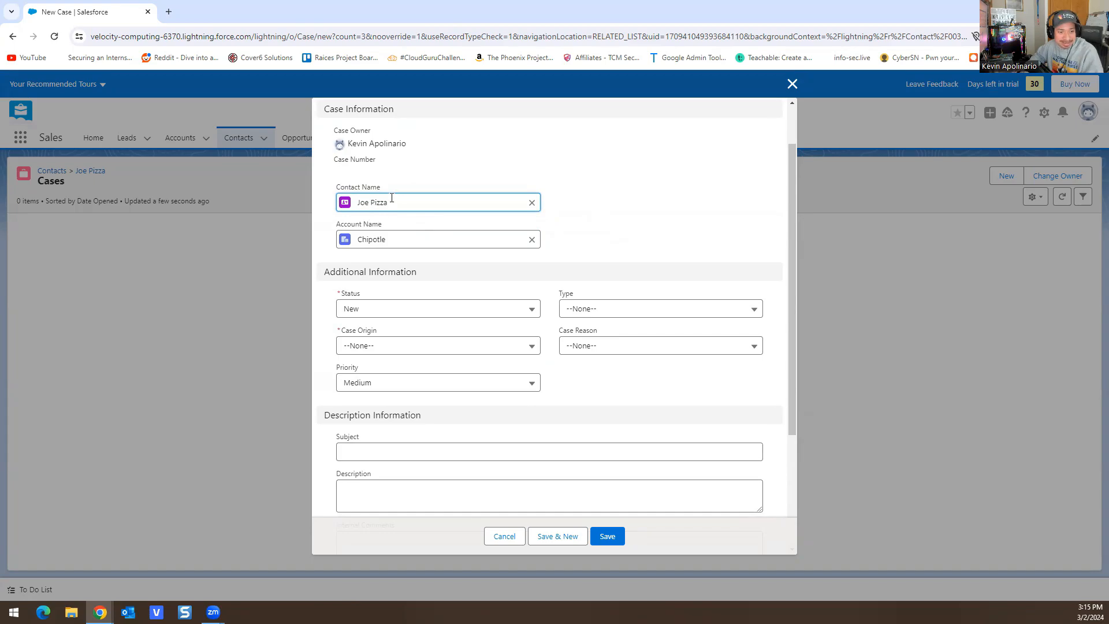
{"action": "mouse_move", "coordinate": [506, 142]}
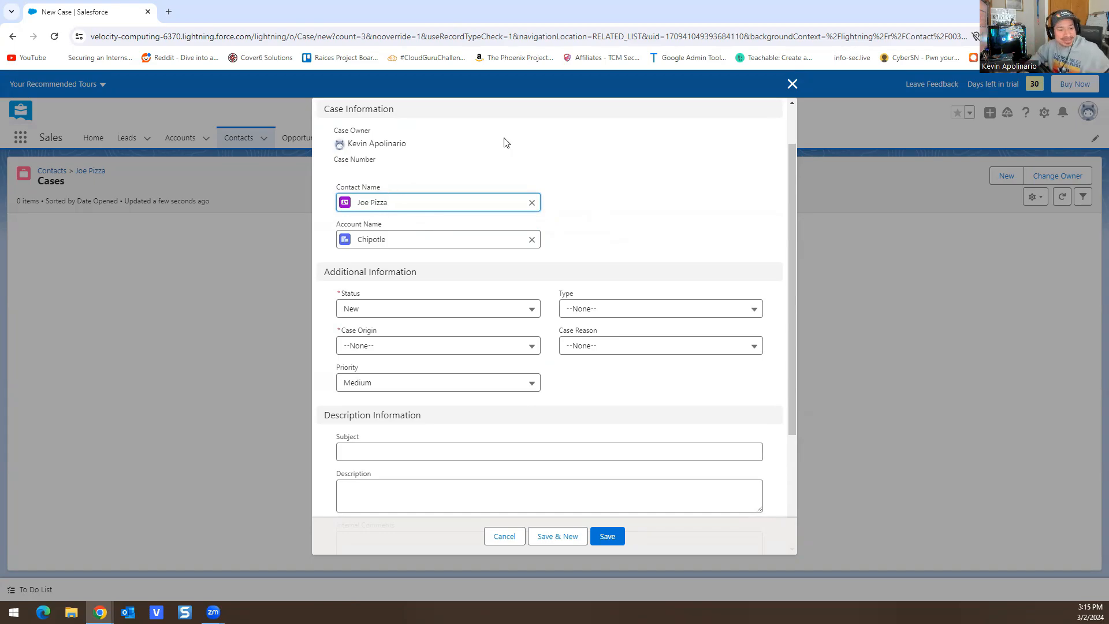
{"action": "left_click", "coordinate": [437, 308]}
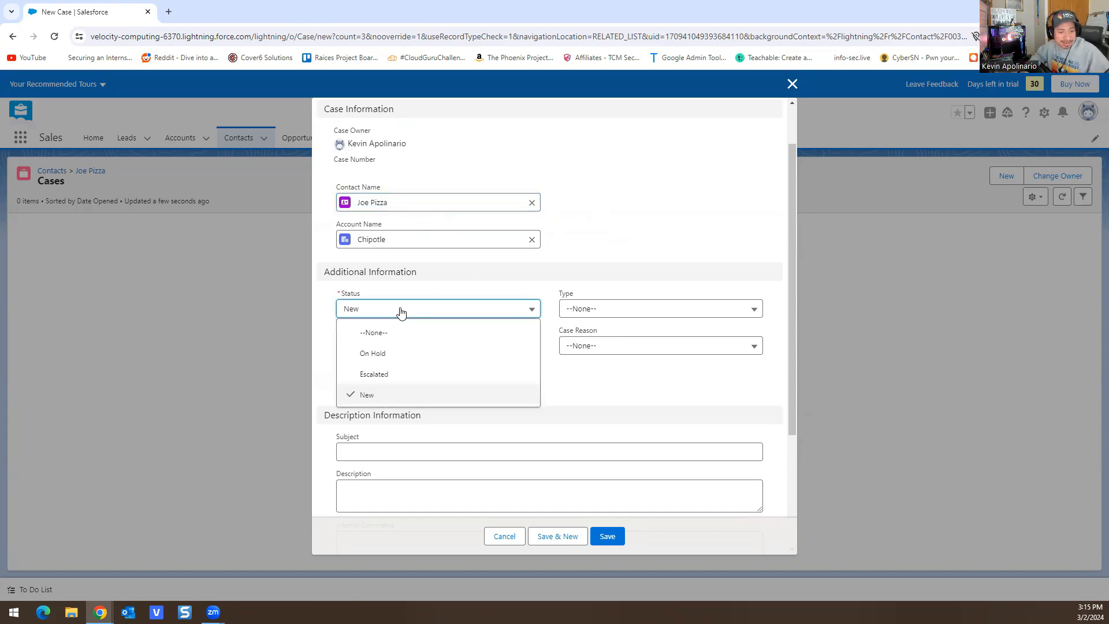
{"action": "left_click", "coordinate": [657, 307]}
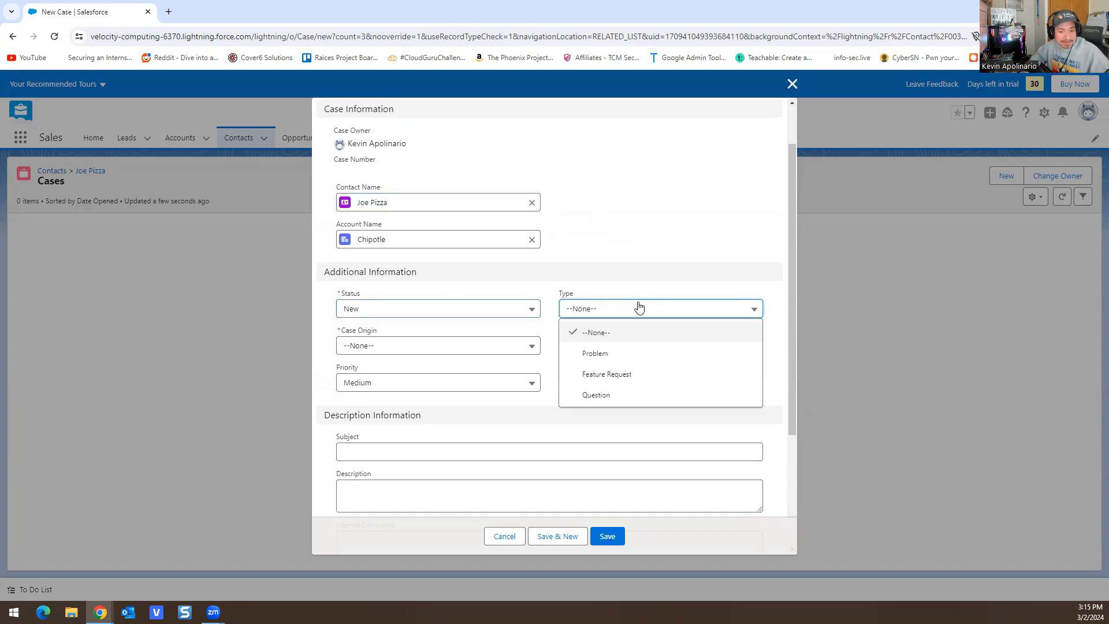
{"action": "left_click", "coordinate": [595, 352]}
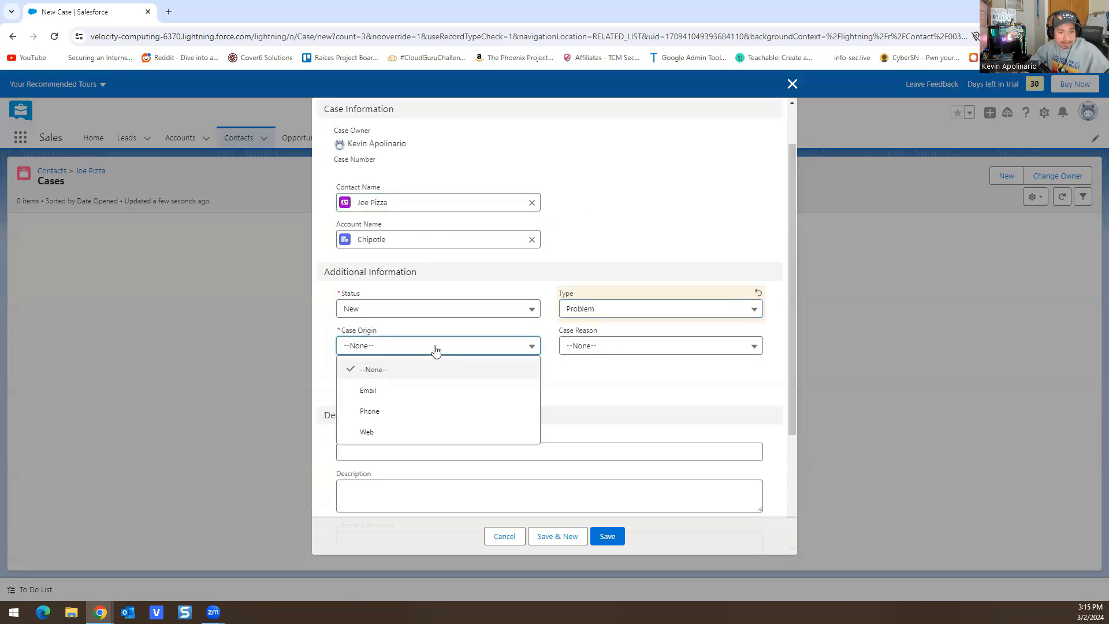
{"action": "left_click", "coordinate": [368, 389]}
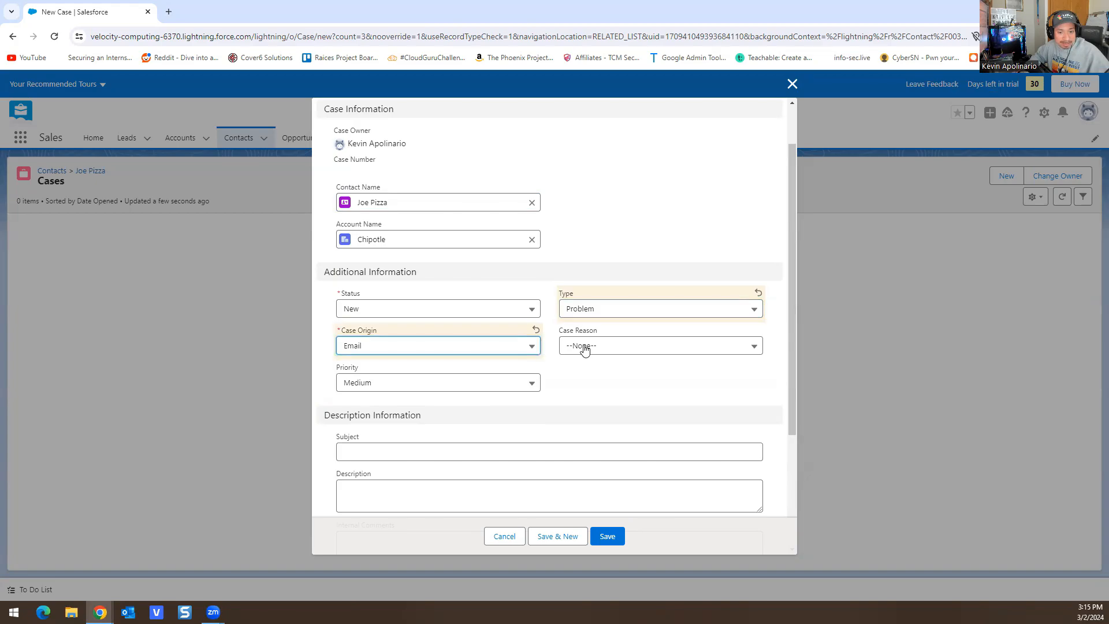
{"action": "left_click", "coordinate": [658, 346]}
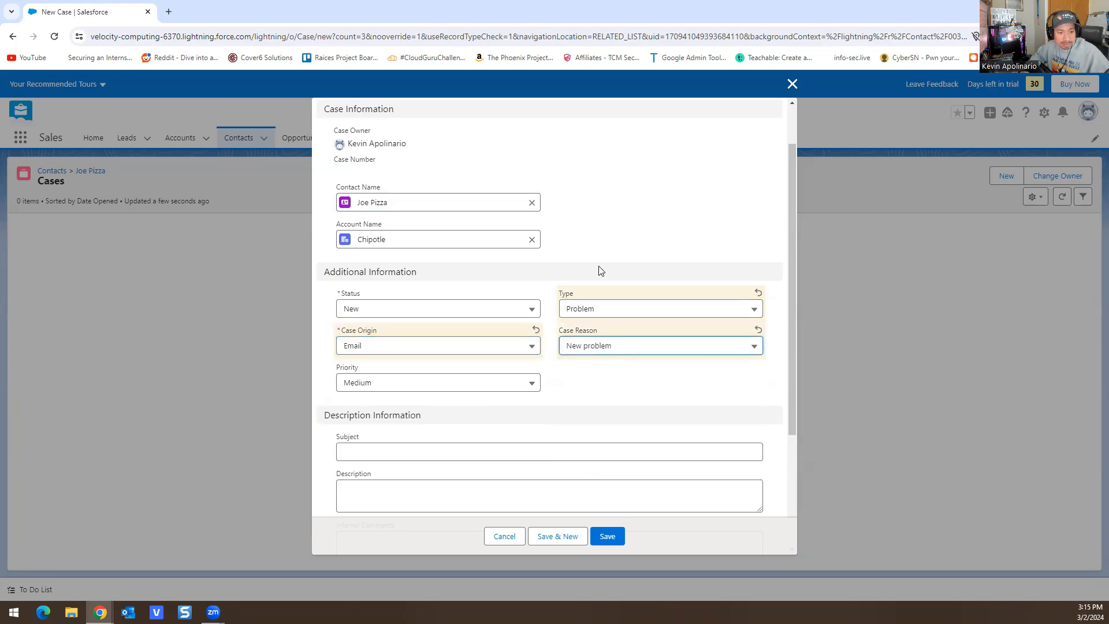
{"action": "scroll", "scroll_direction": "down", "scroll_amount": 3}
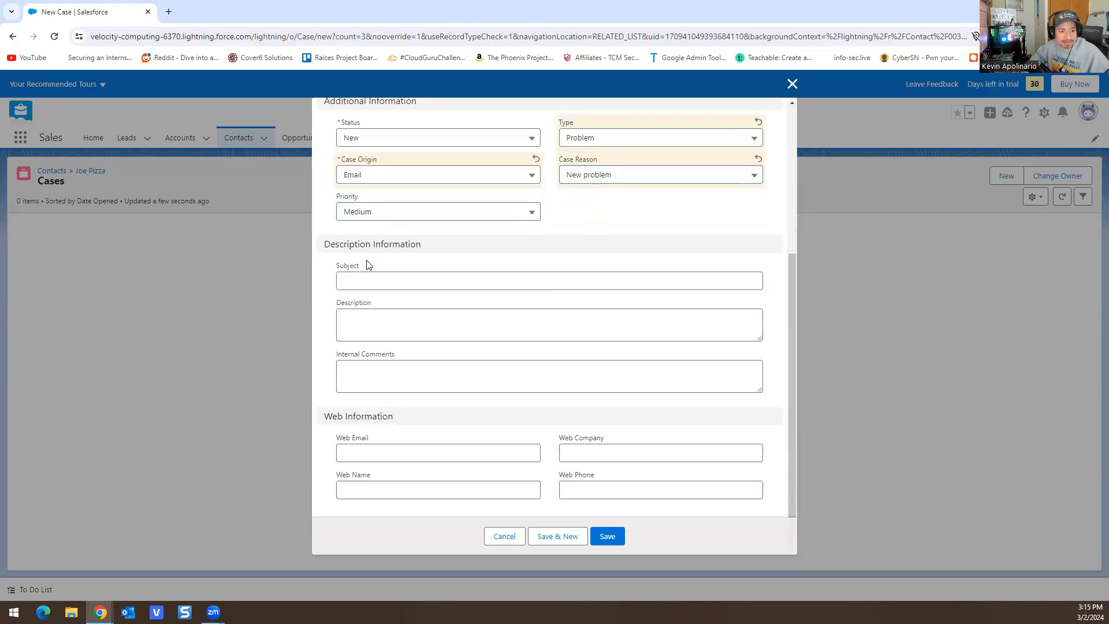
- Set High priority, subject 'Account locked out', and a can't-log-in description
{"action": "left_click", "coordinate": [438, 212]}
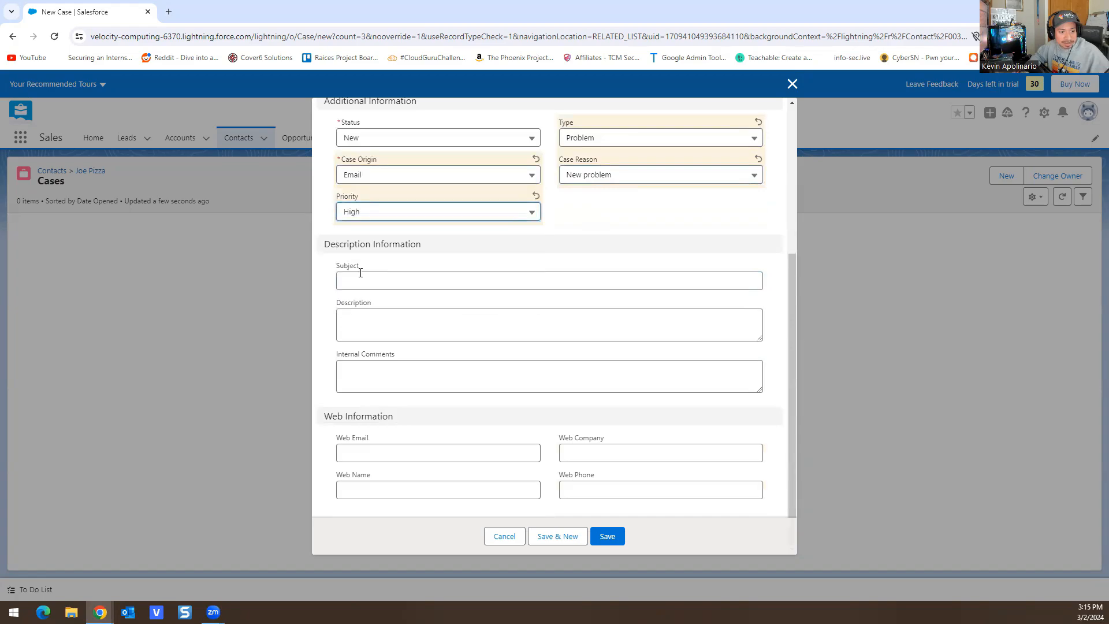
{"action": "type", "text": "Account locked out"}
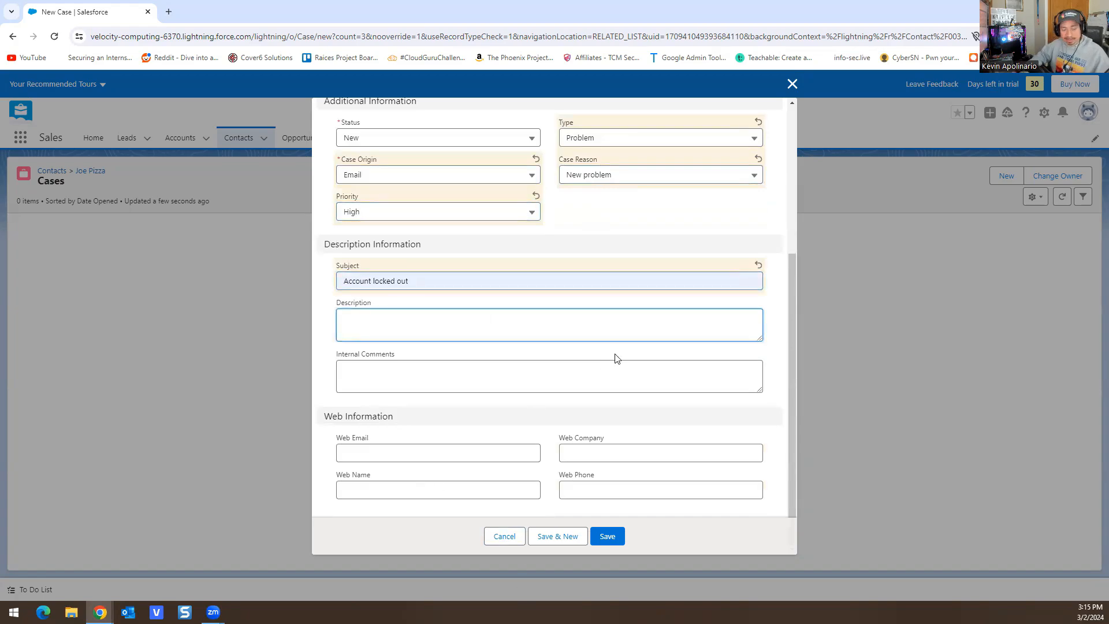
{"action": "type", "text": "I can't login to my pc"}
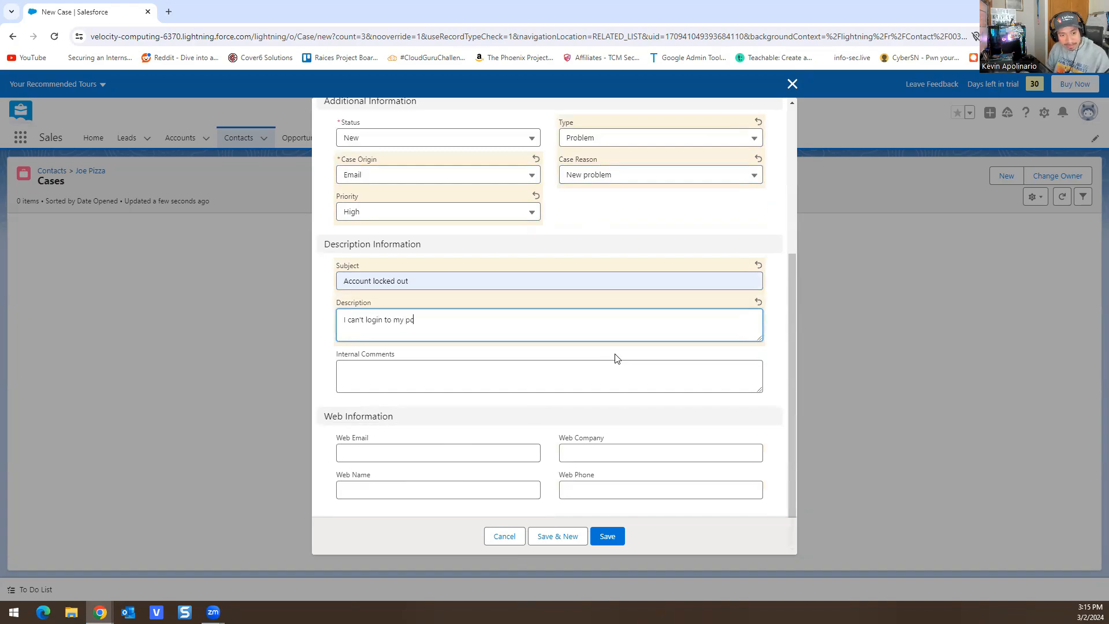
{"action": "type", "text": ". Can you"}
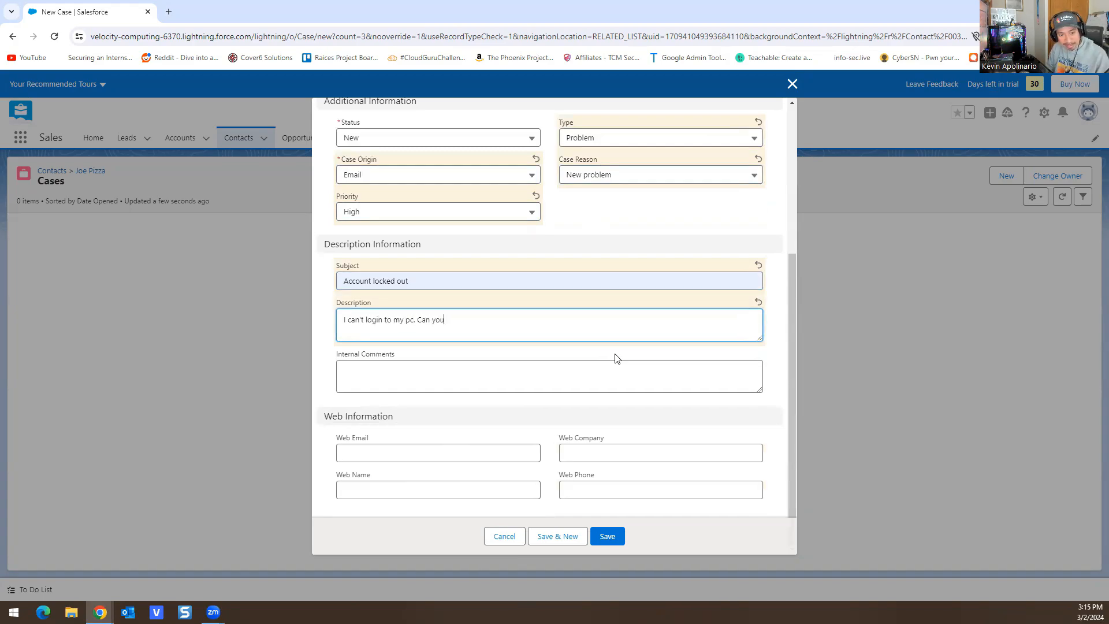
{"action": "type", "text": "please help?"}
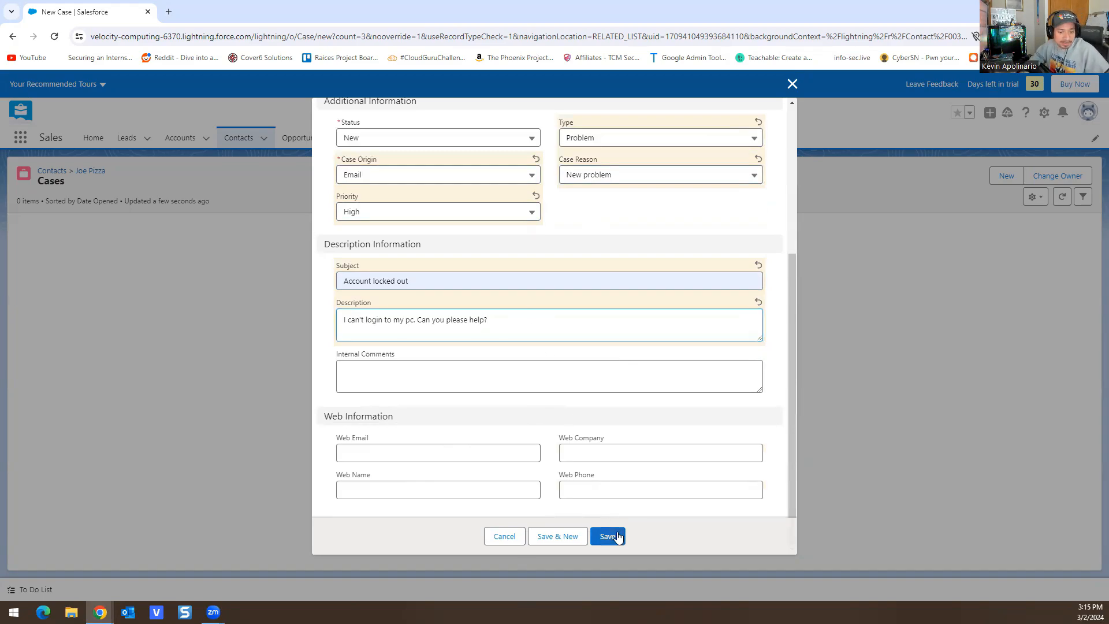
- Save the case, open case 00001009, and start changing its owner
{"action": "left_click", "coordinate": [607, 536]}
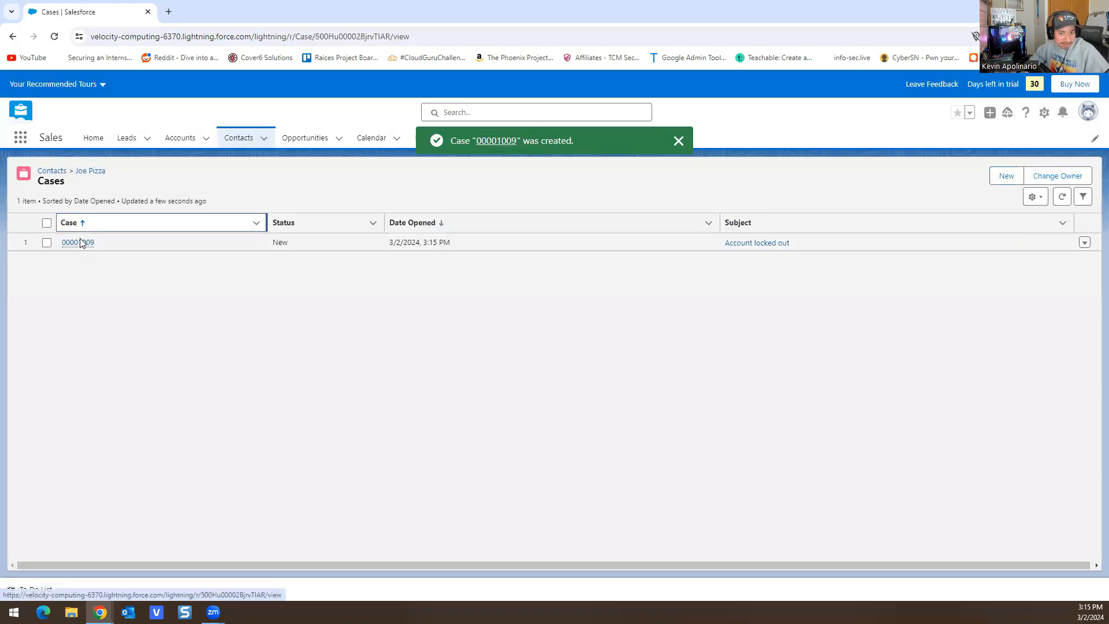
{"action": "left_click", "coordinate": [76, 241]}
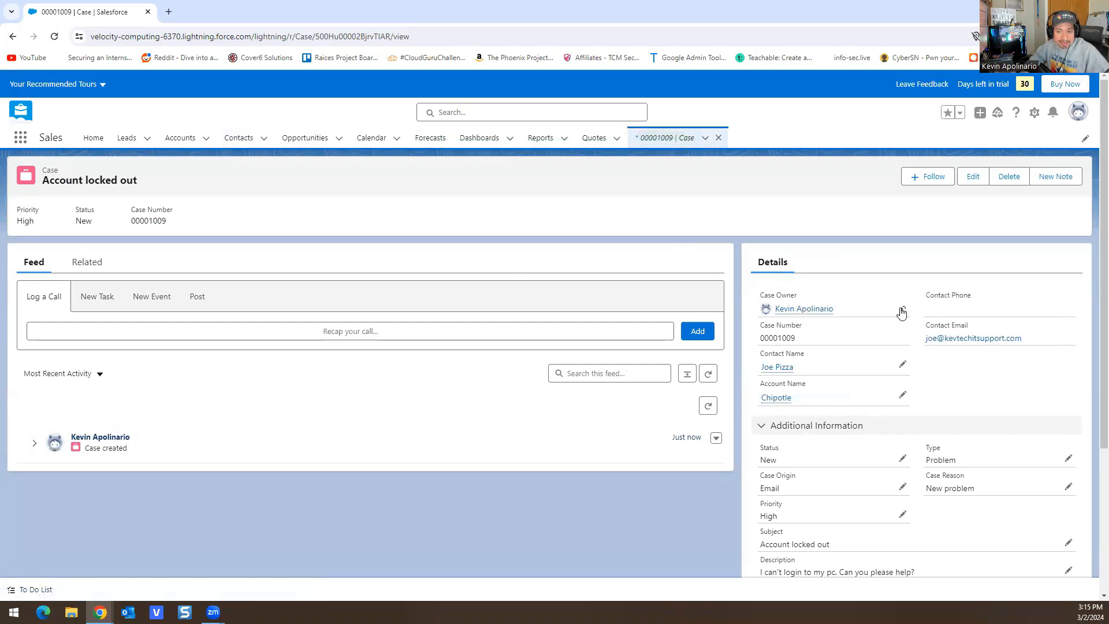
{"action": "left_click", "coordinate": [901, 311]}
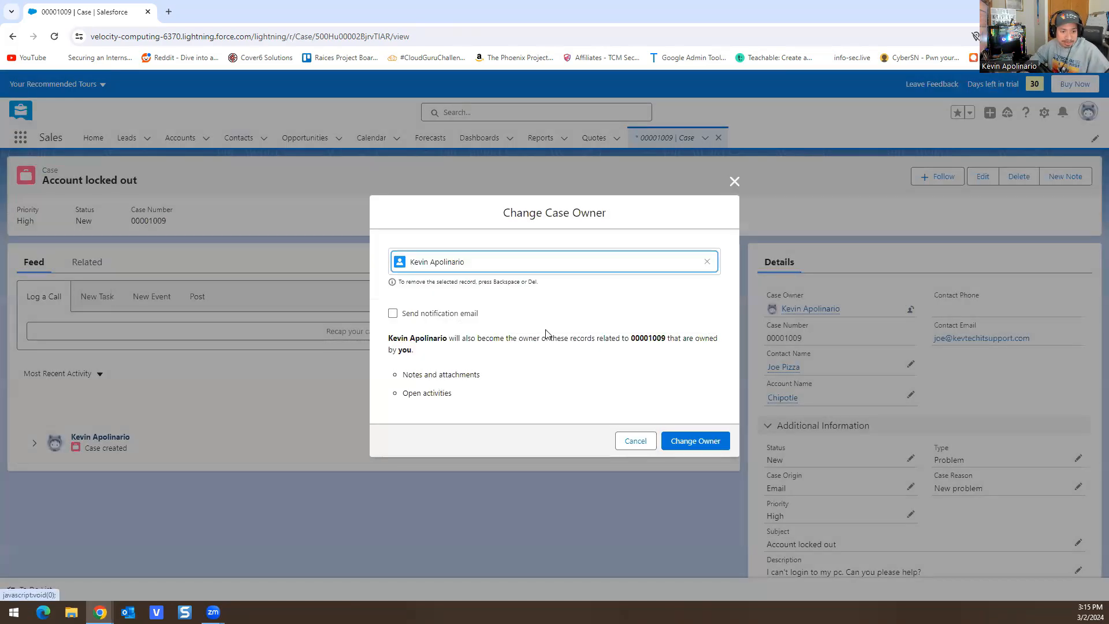
{"action": "left_click", "coordinate": [693, 440]}
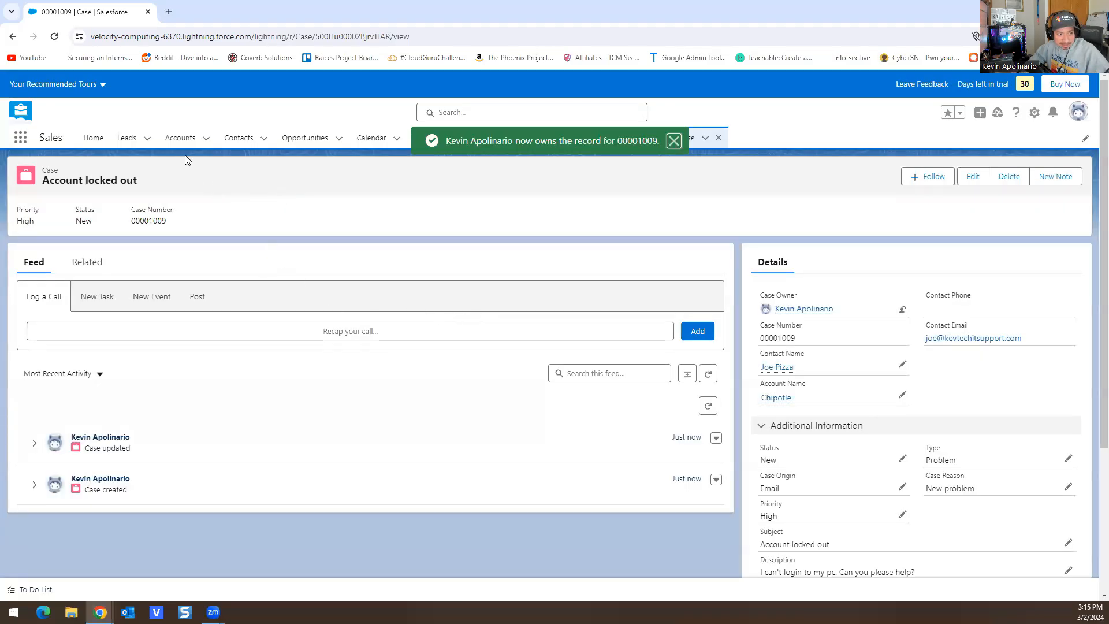
{"action": "mouse_move", "coordinate": [127, 137]}
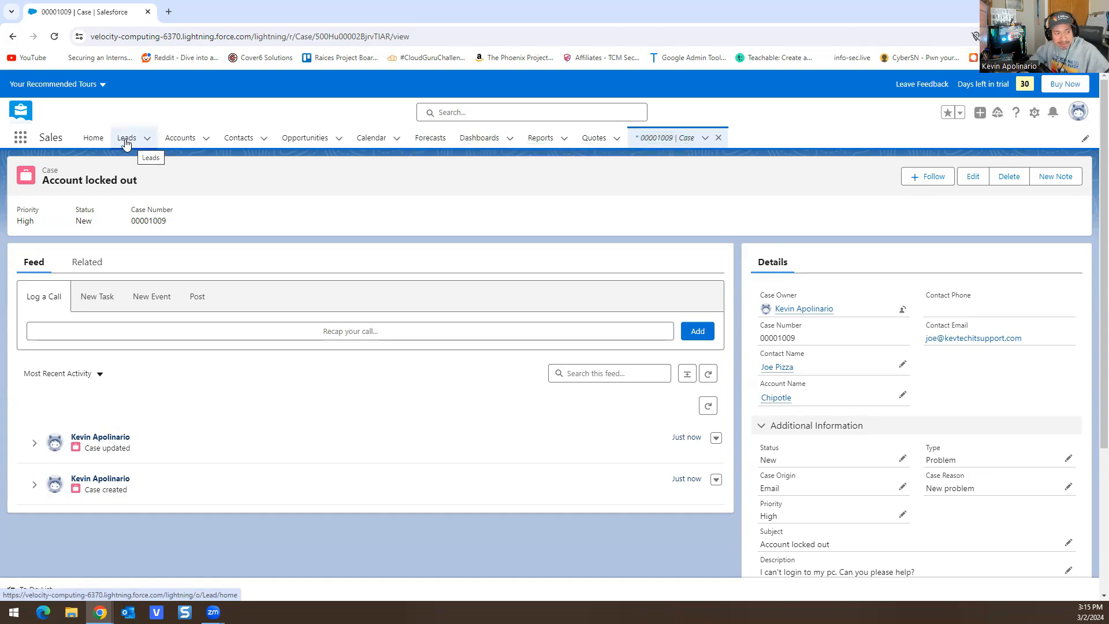
{"action": "mouse_move", "coordinate": [239, 137]}
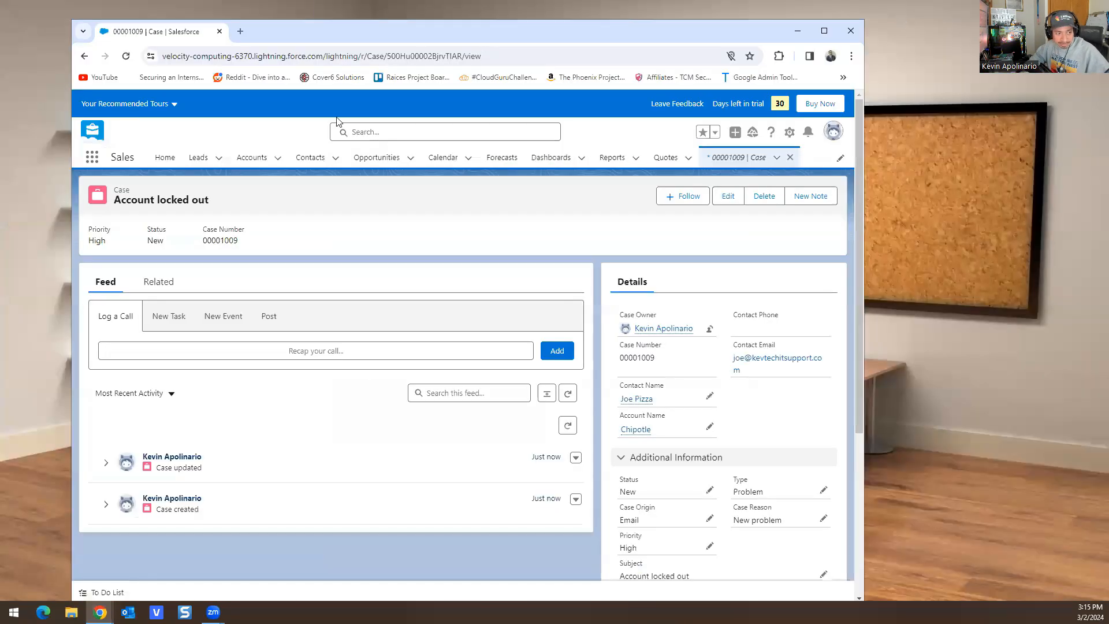
- Reopen case 00001009 through the Chipotle account's related Cases (1) list
{"action": "left_click", "coordinate": [164, 157]}
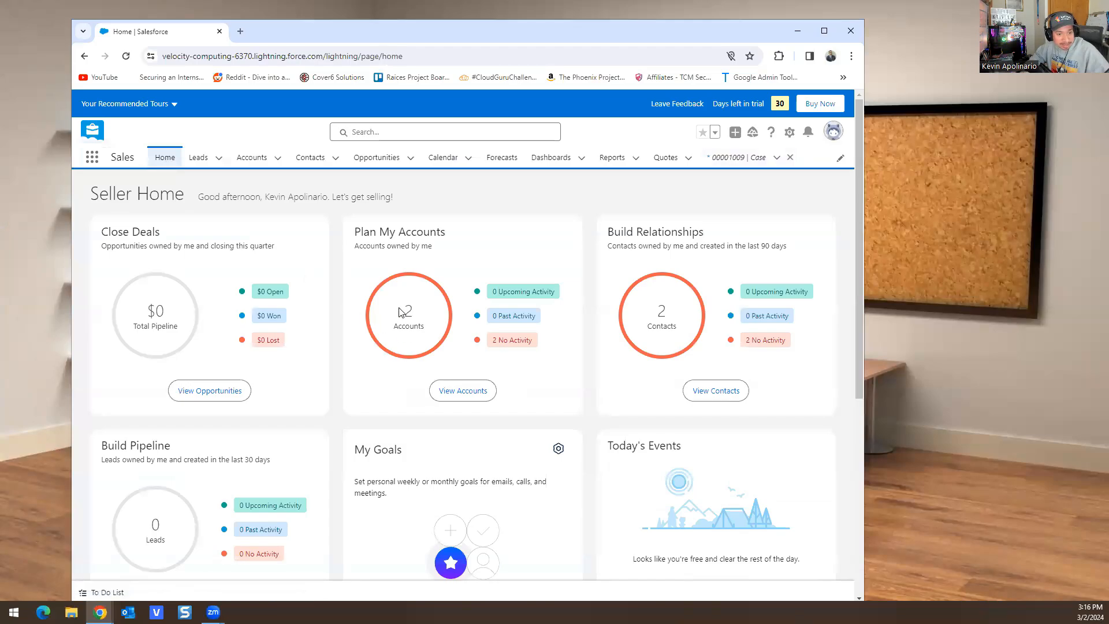
{"action": "left_click", "coordinate": [251, 157]}
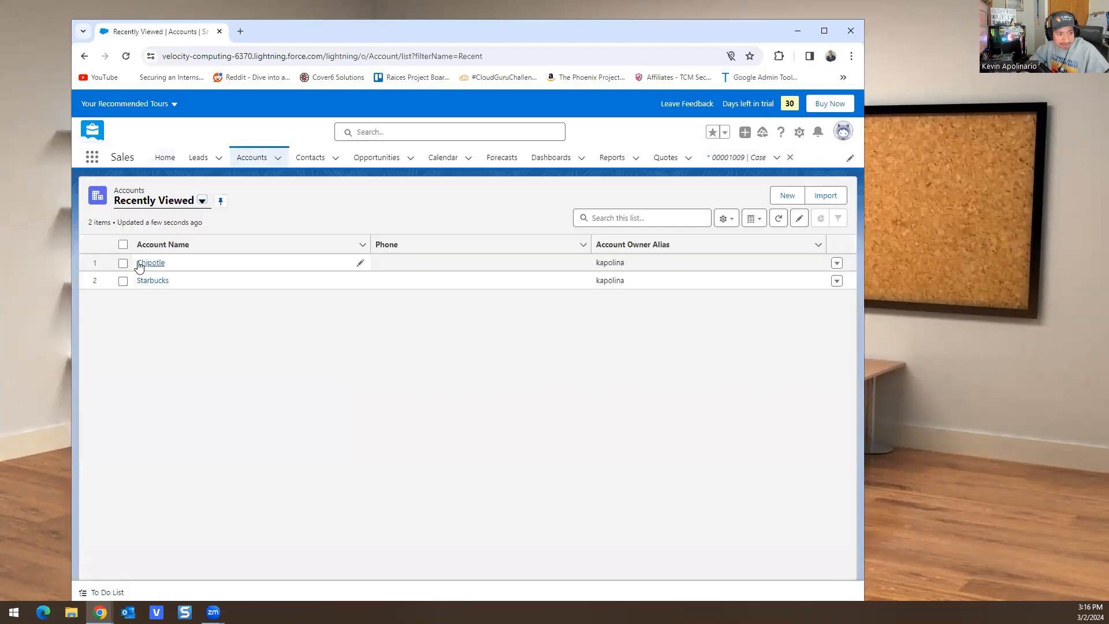
{"action": "mouse_move", "coordinate": [151, 262]}
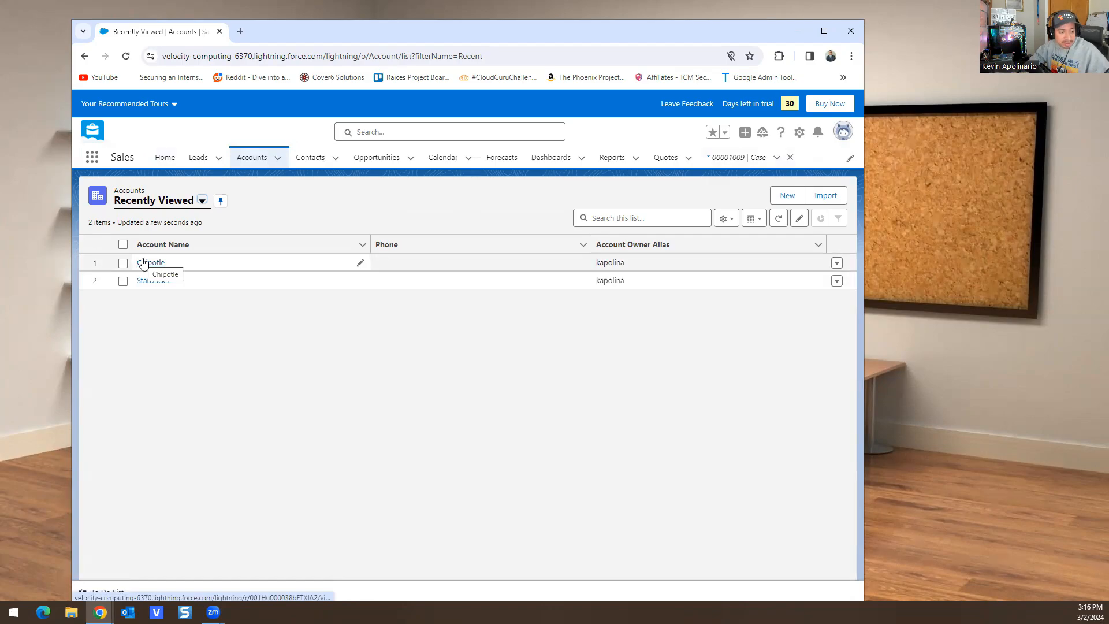
{"action": "left_click", "coordinate": [151, 262]}
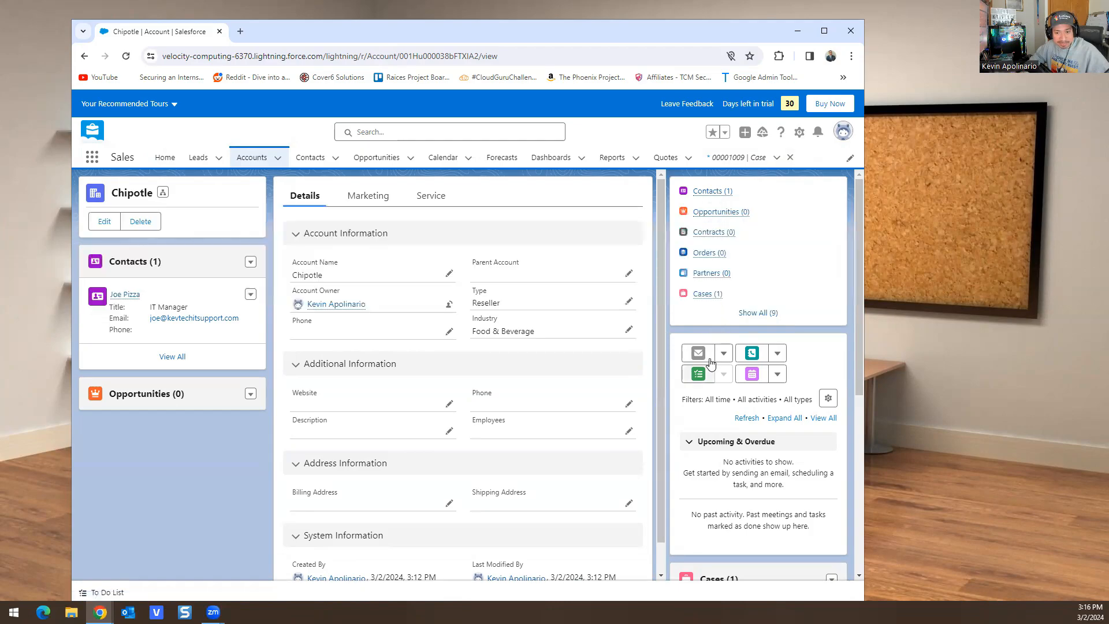
{"action": "left_click", "coordinate": [706, 293]}
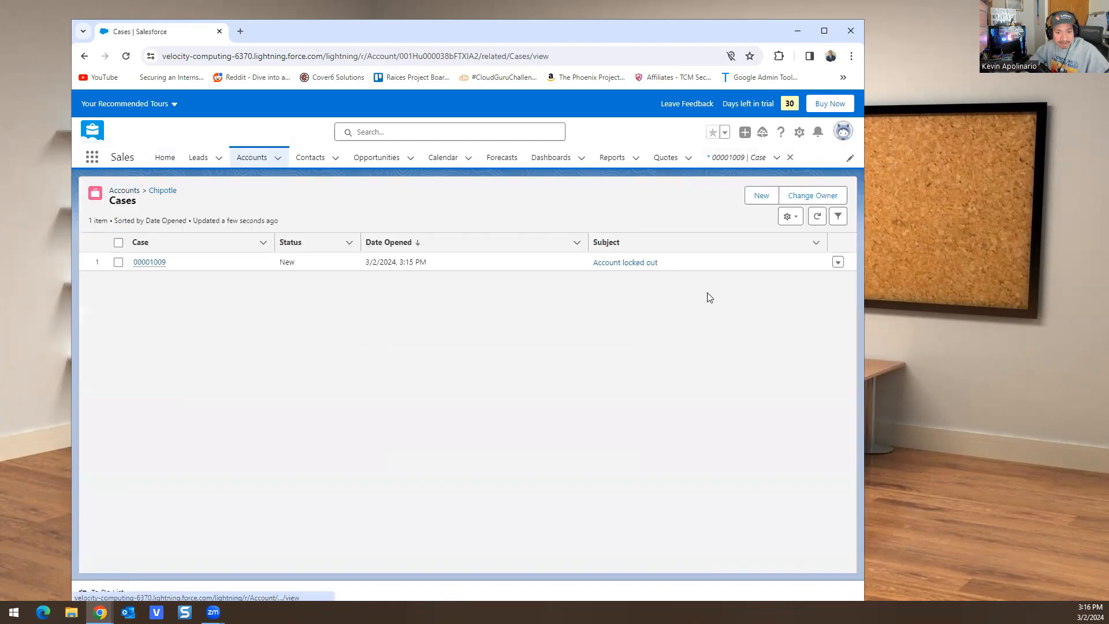
{"action": "left_click", "coordinate": [149, 262]}
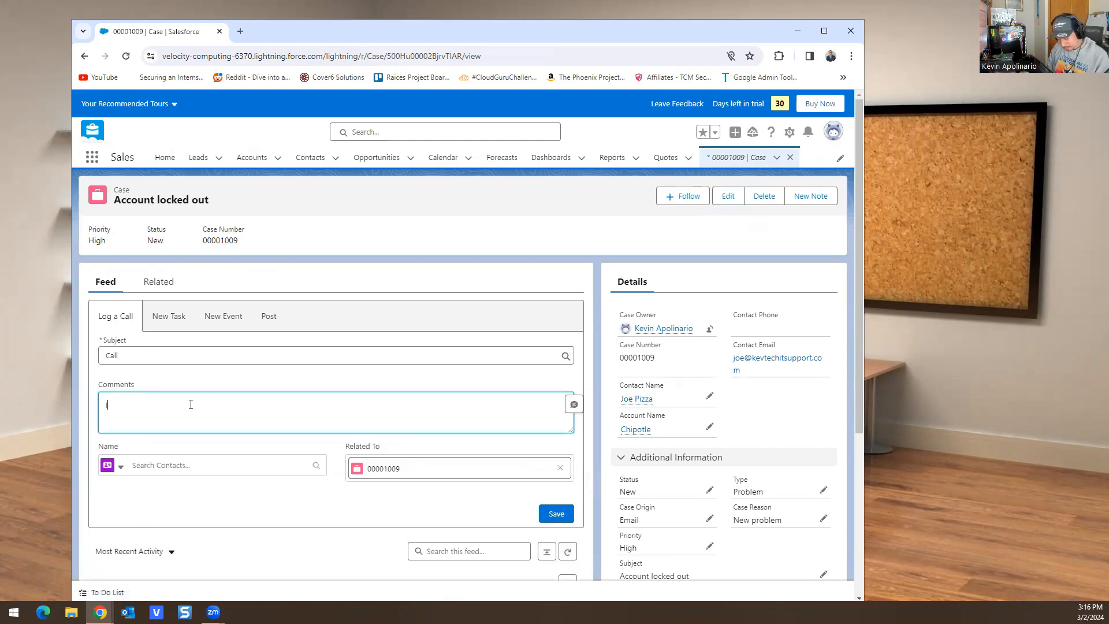
- Save a call log on case 00001009: 'I already unlocked your account. Can you please try again?'
{"action": "type", "text": "I already un"}
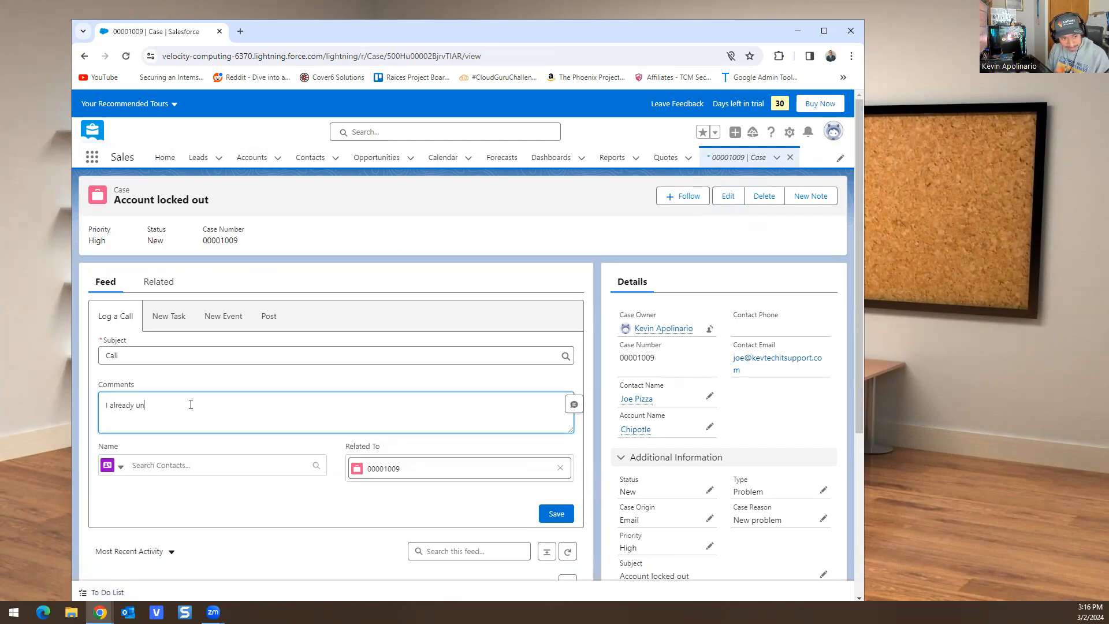
{"action": "type", "text": "locked your"}
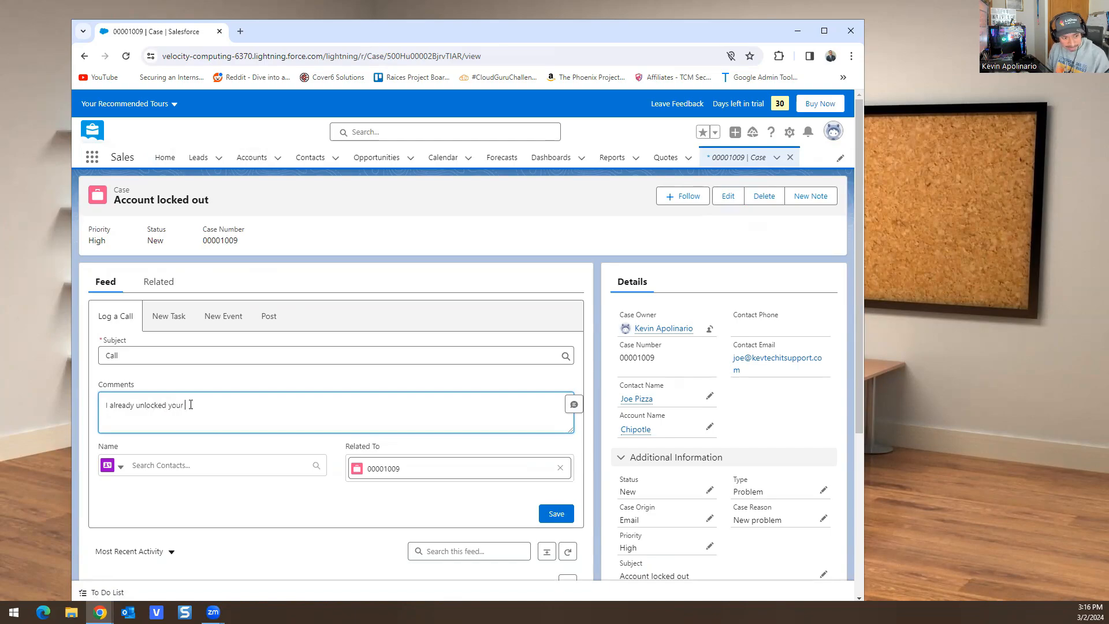
{"action": "type", "text": "account. Can"}
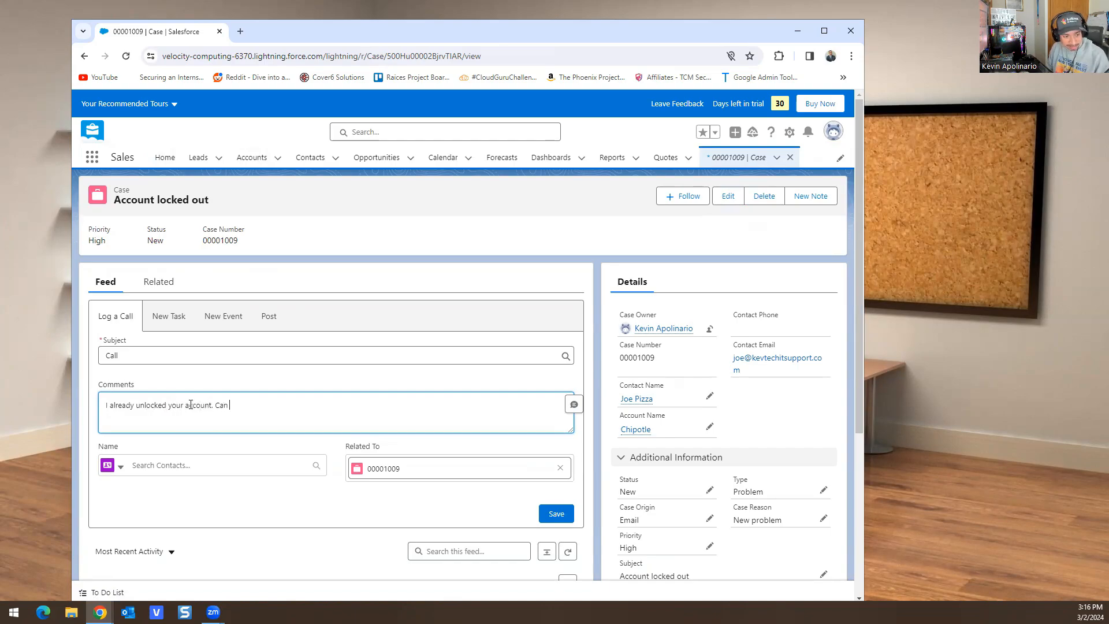
{"action": "type", "text": "you please try"}
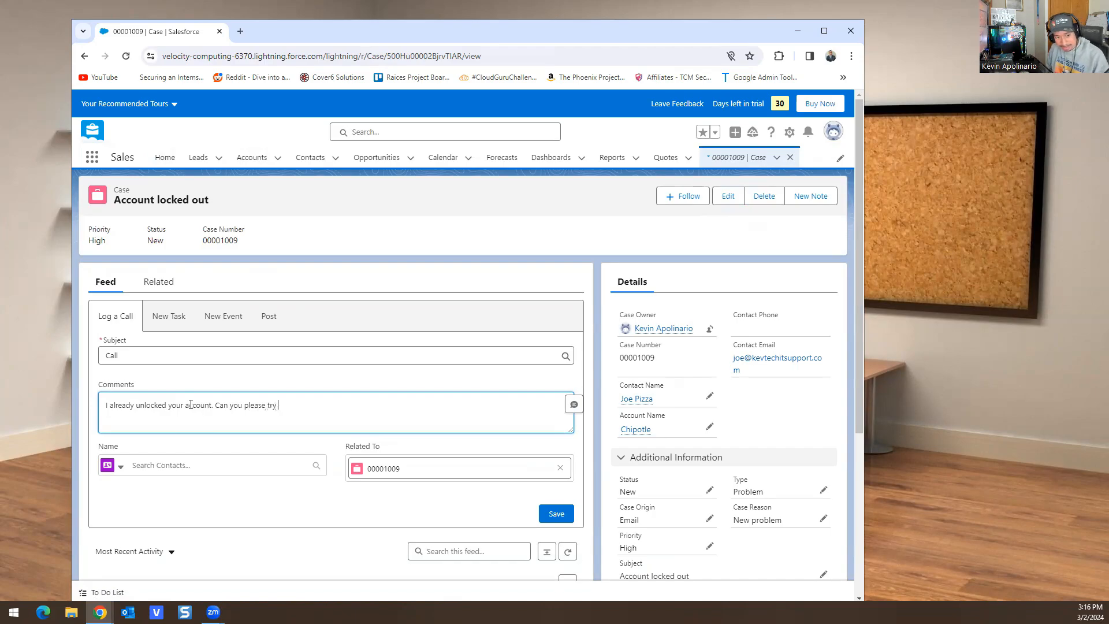
{"action": "type", "text": "again?"}
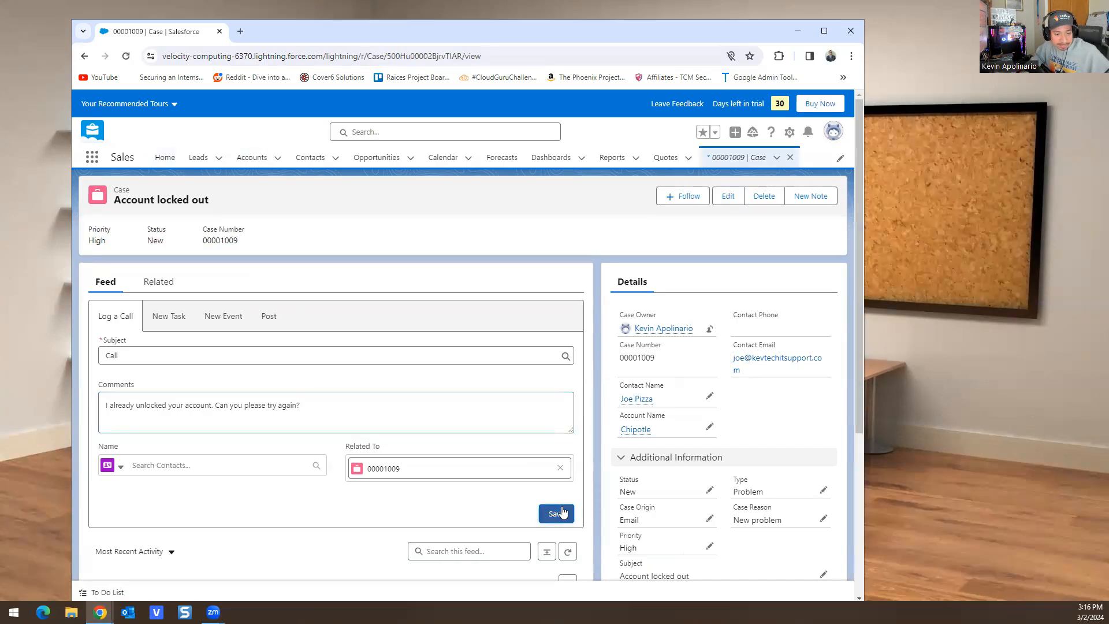
{"action": "left_click", "coordinate": [555, 513]}
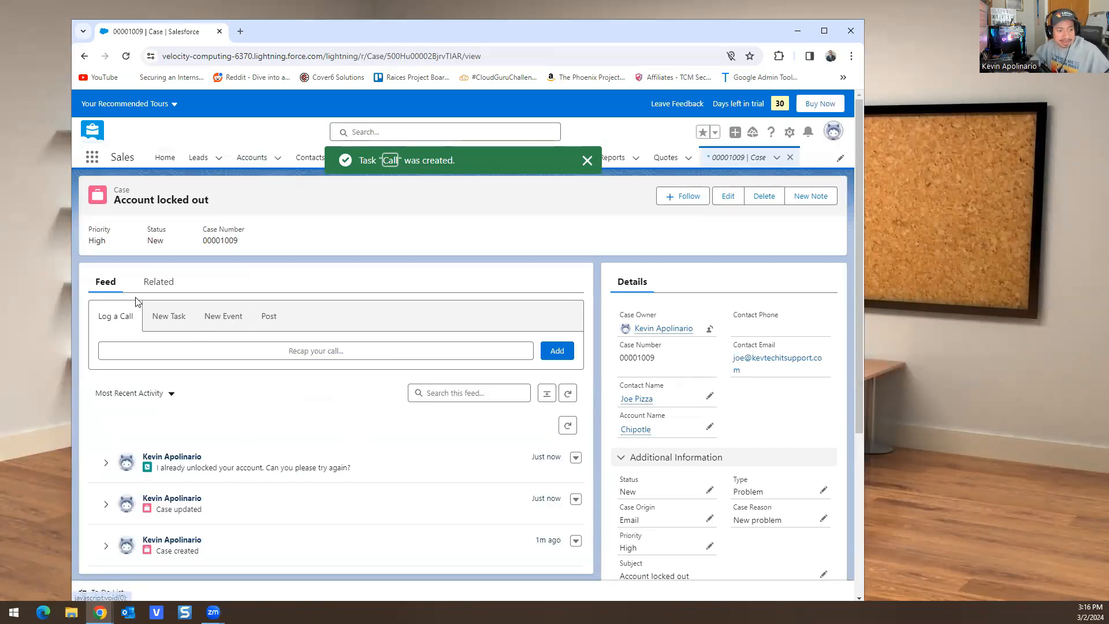
{"action": "mouse_move", "coordinate": [566, 262]}
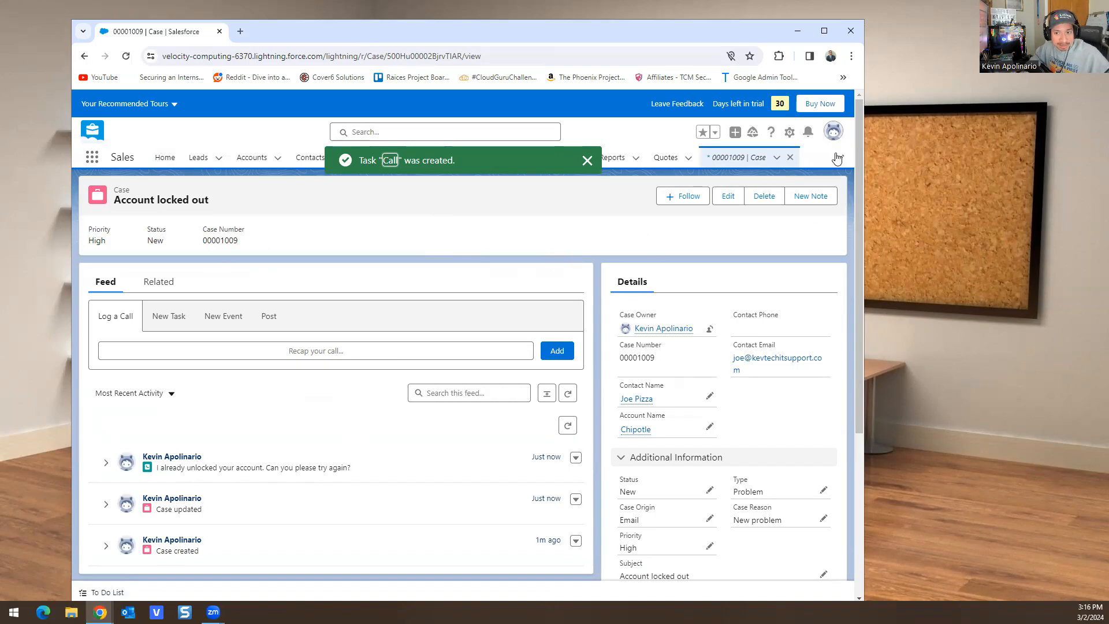
{"action": "left_click", "coordinate": [833, 132]}
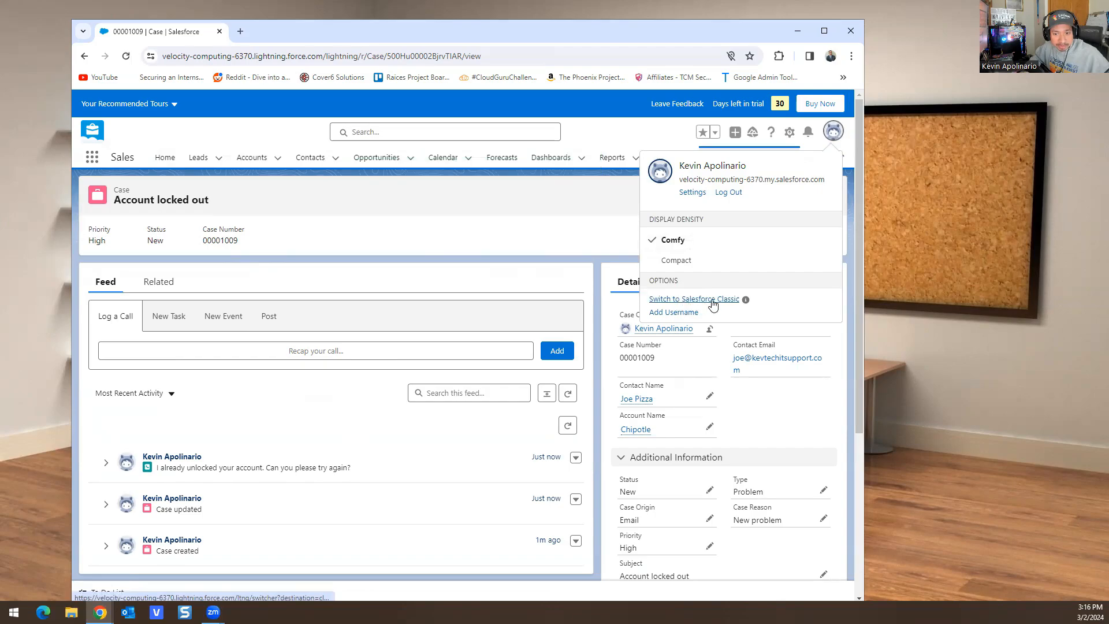
- Switch to Salesforce Classic and reopen case 00001009 from the home feed
{"action": "left_click", "coordinate": [694, 299]}
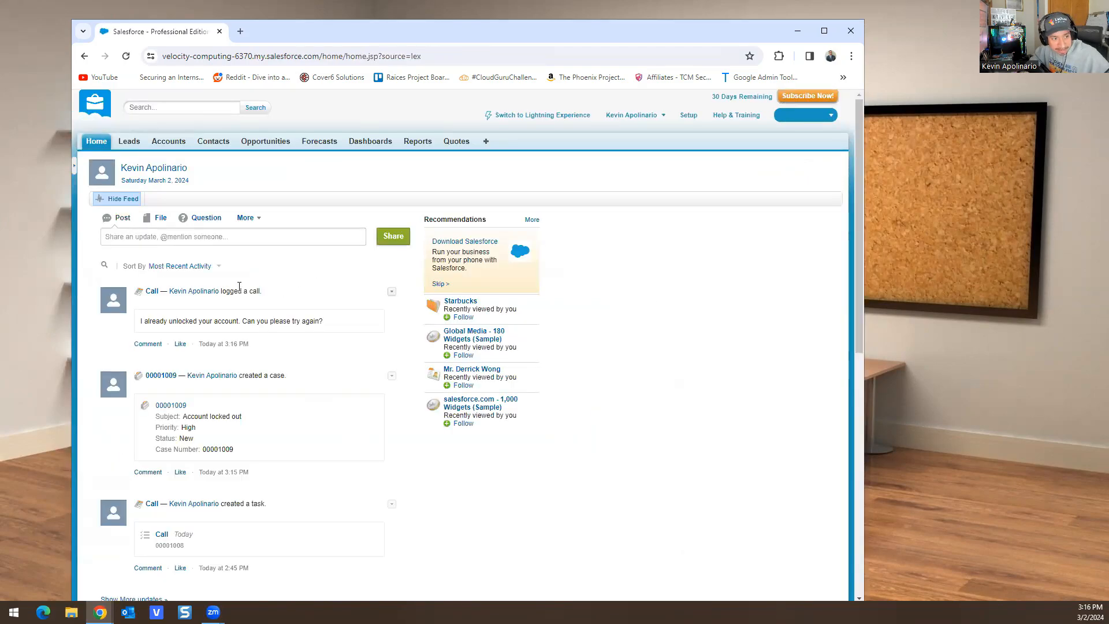
{"action": "left_click", "coordinate": [245, 217]}
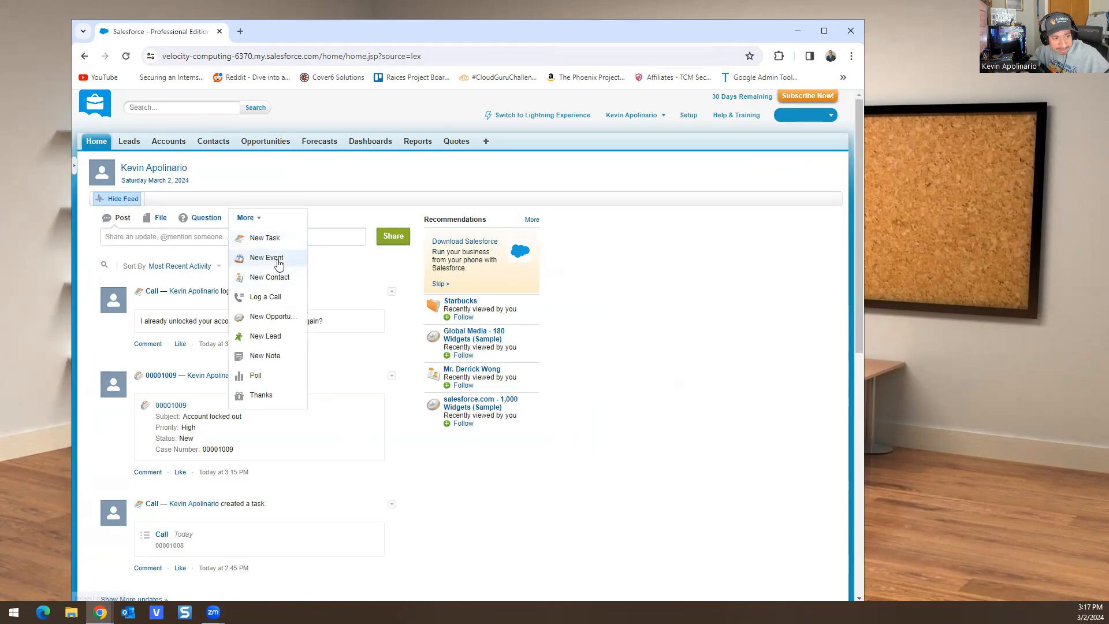
{"action": "mouse_move", "coordinate": [652, 319]}
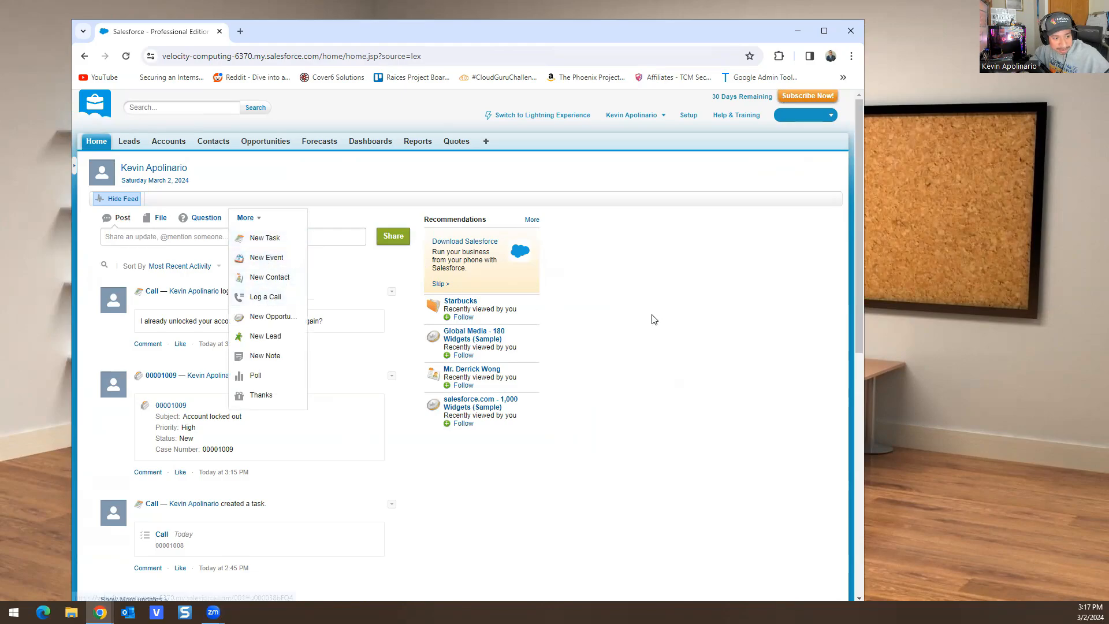
{"action": "scroll", "scroll_direction": "down", "scroll_amount": 3}
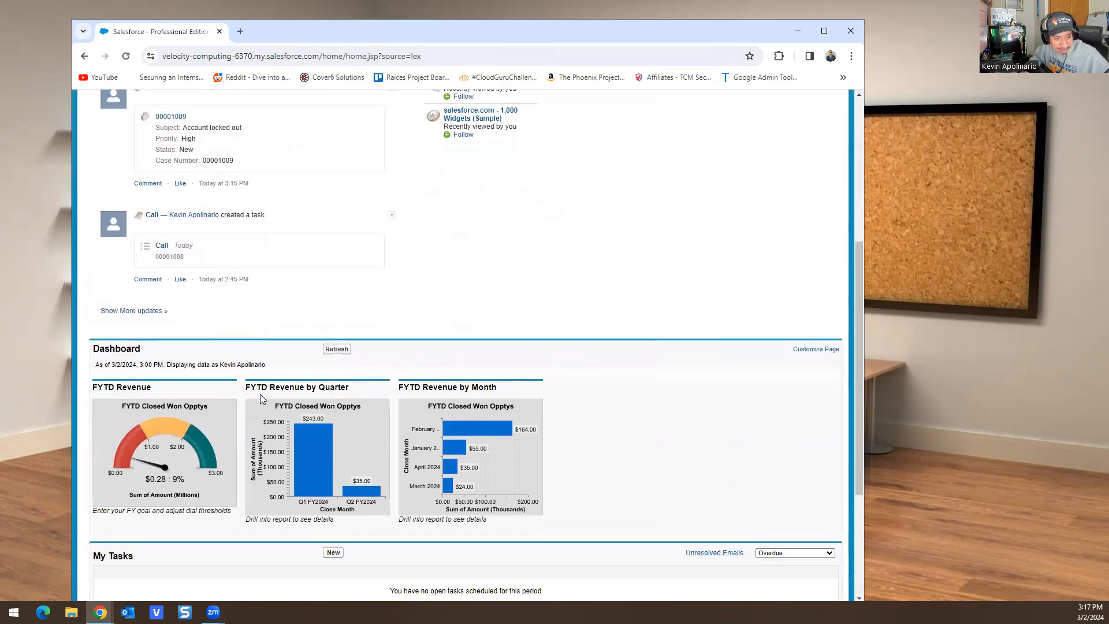
{"action": "scroll", "scroll_direction": "down", "scroll_amount": 3}
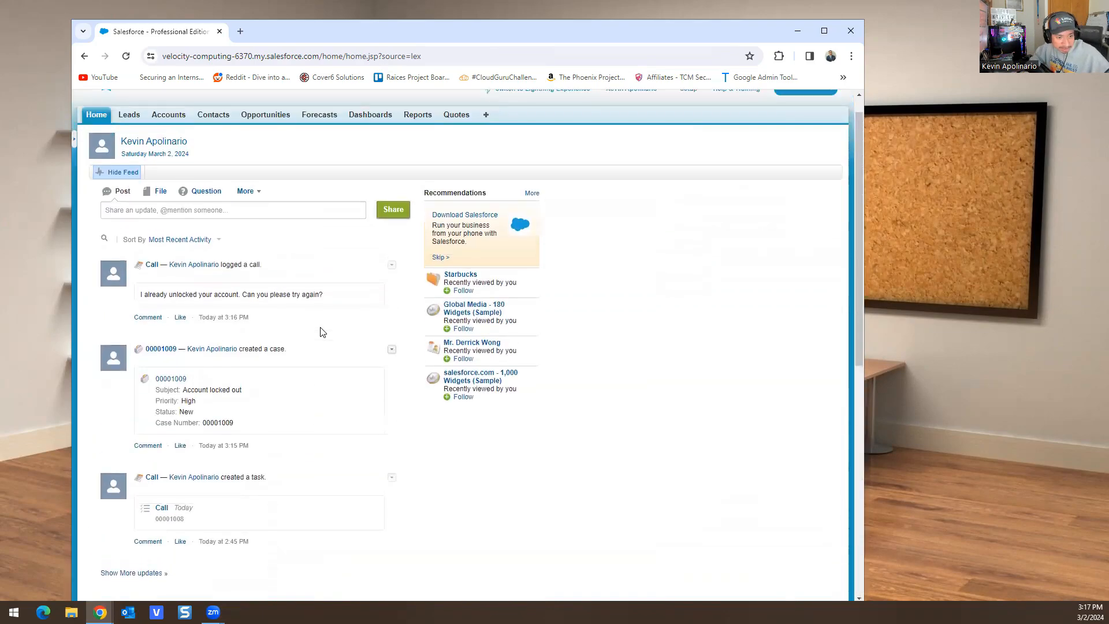
{"action": "scroll", "scroll_direction": "down", "scroll_amount": 3}
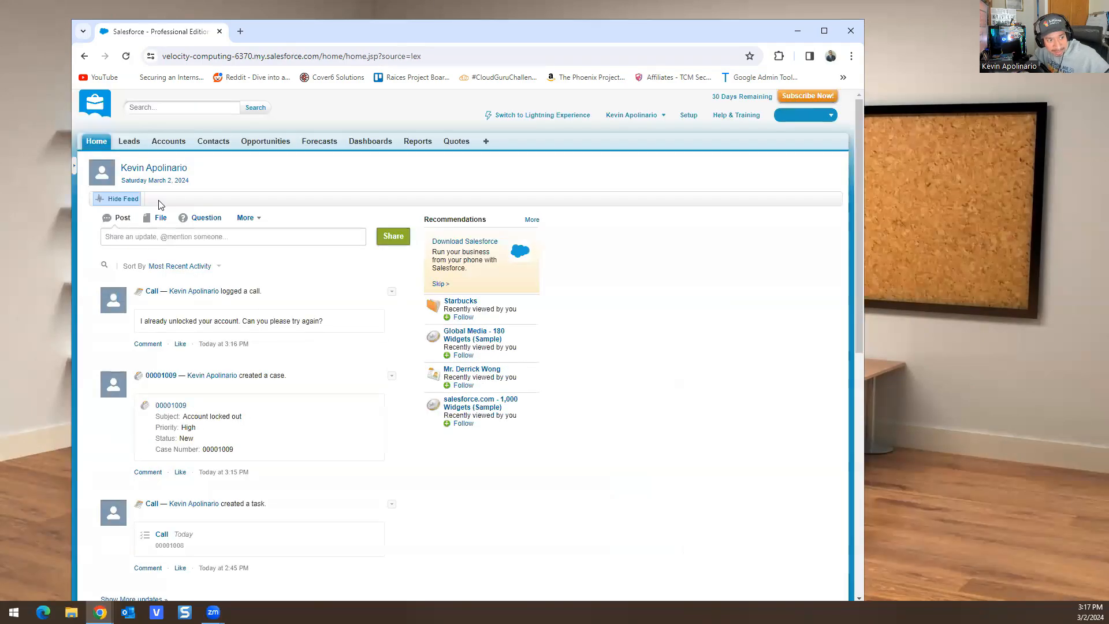
{"action": "mouse_move", "coordinate": [161, 376]}
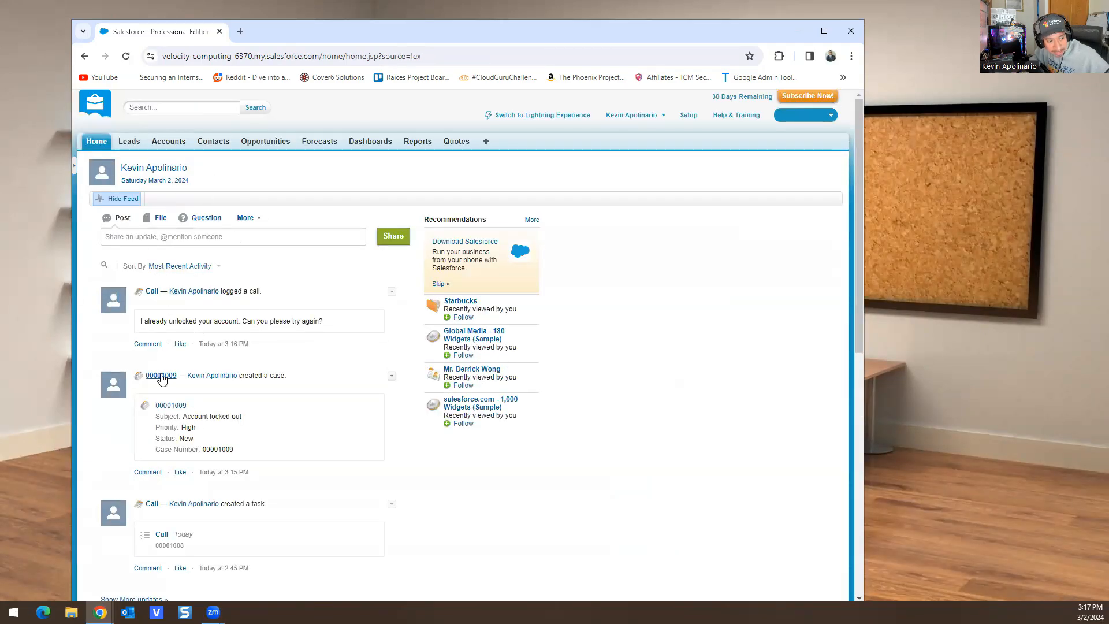
{"action": "left_click", "coordinate": [161, 374]}
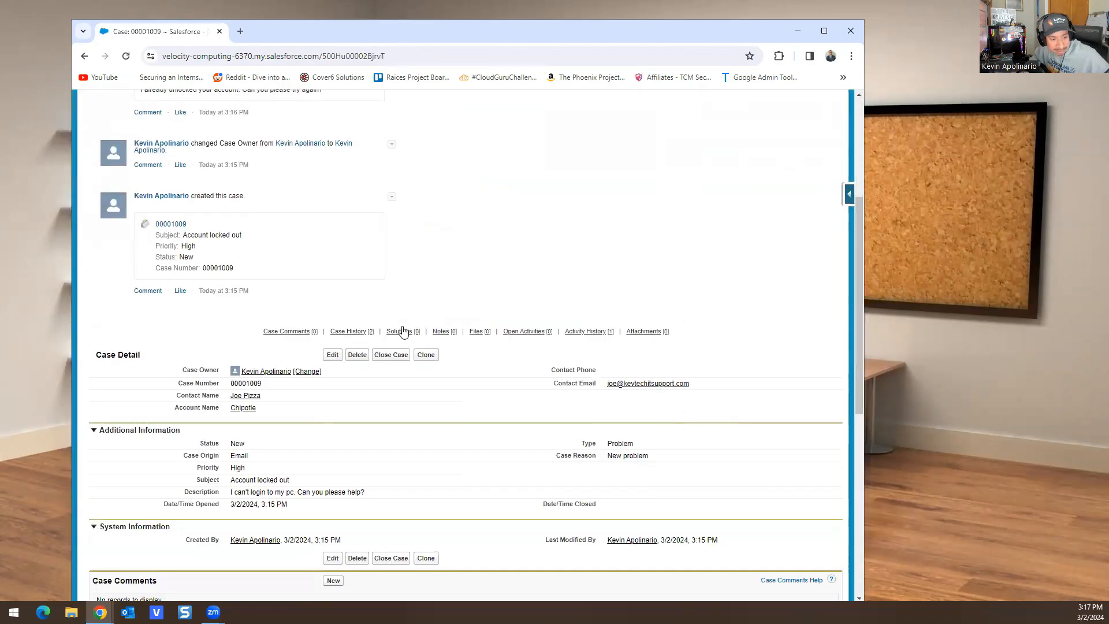
{"action": "mouse_move", "coordinate": [391, 354]}
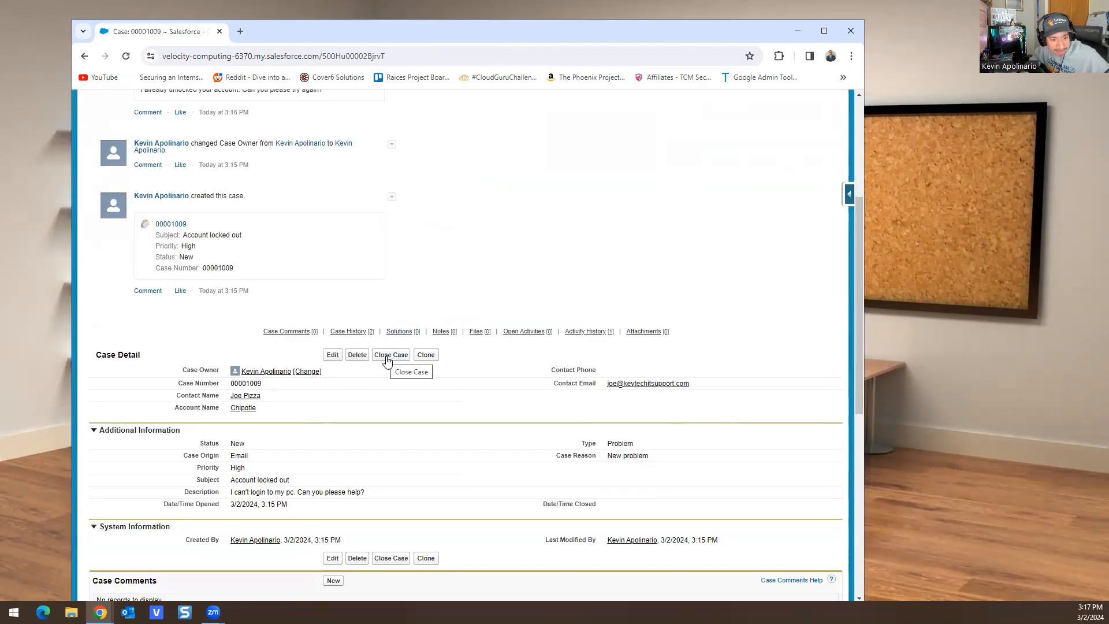
- Close case 00001009 with status Closed and internal comment 'he is now able to login'
{"action": "left_click", "coordinate": [390, 354]}
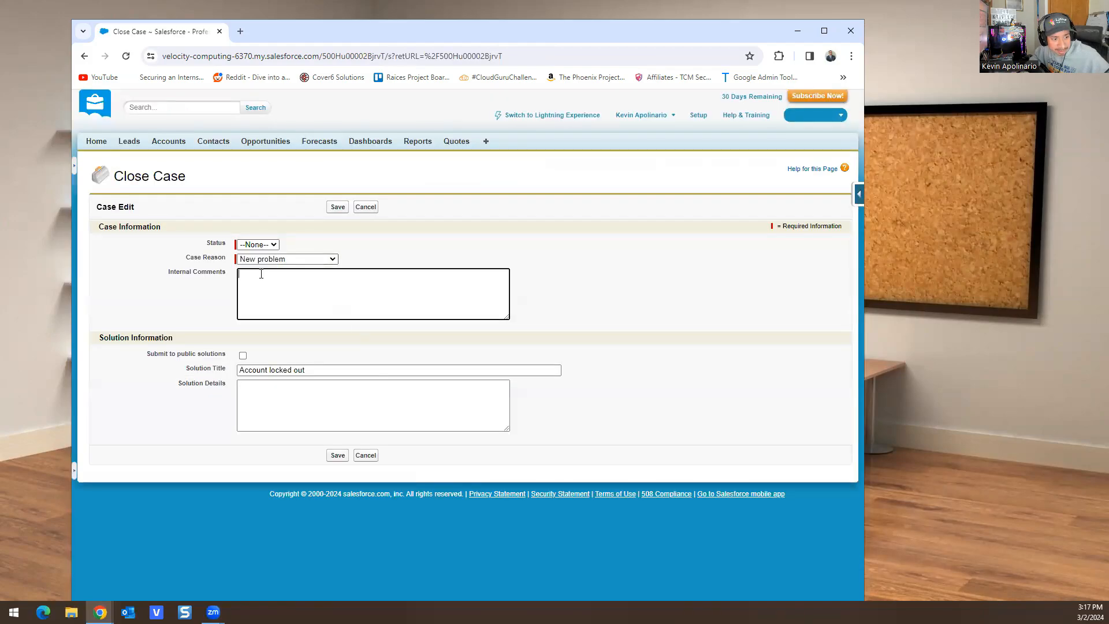
{"action": "left_click", "coordinate": [286, 258]}
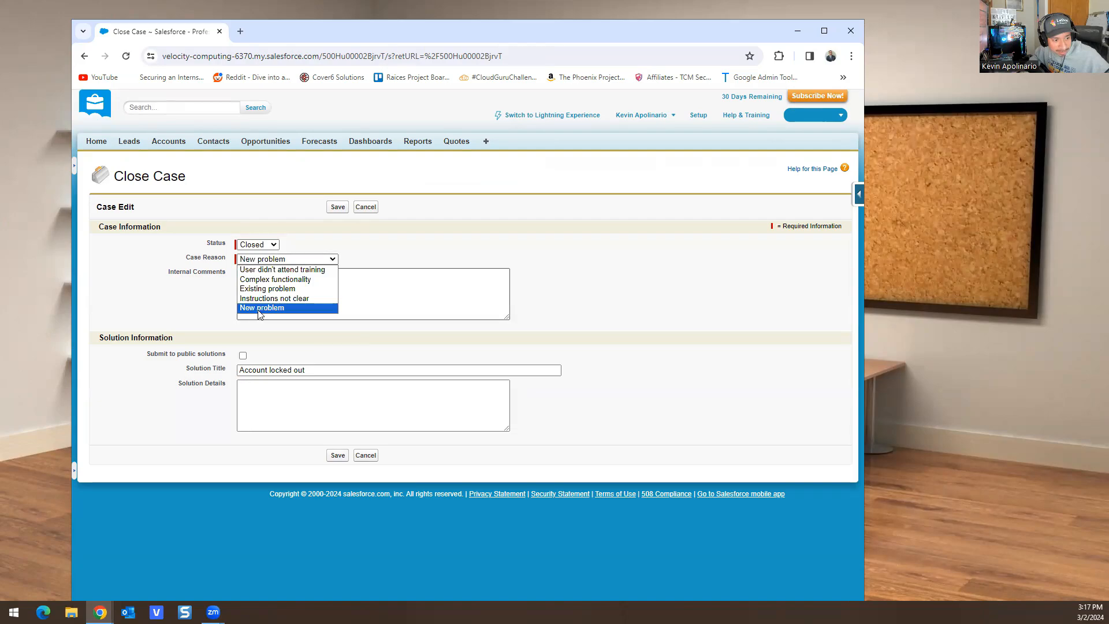
{"action": "left_click", "coordinate": [261, 307]}
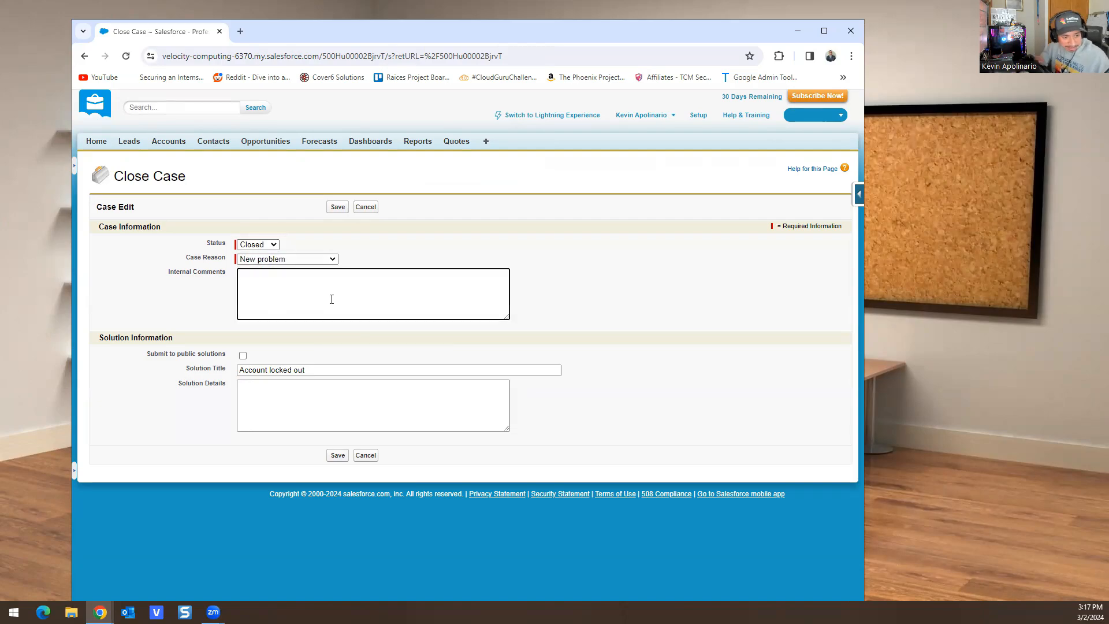
{"action": "type", "text": "he"}
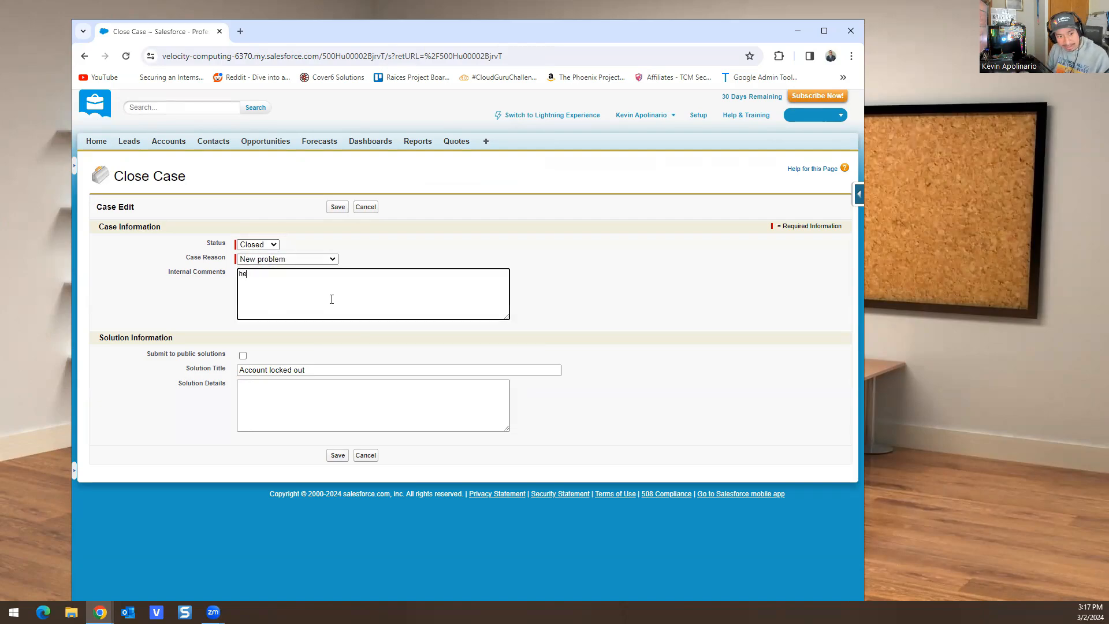
{"action": "type", "text": "is now a"}
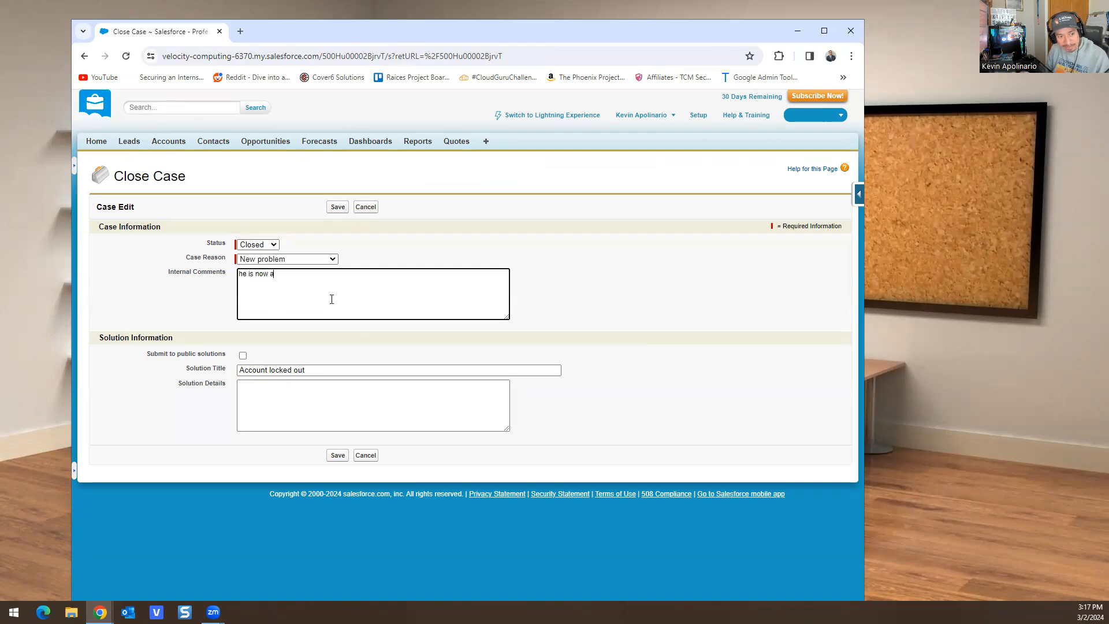
{"action": "type", "text": "ble to login"}
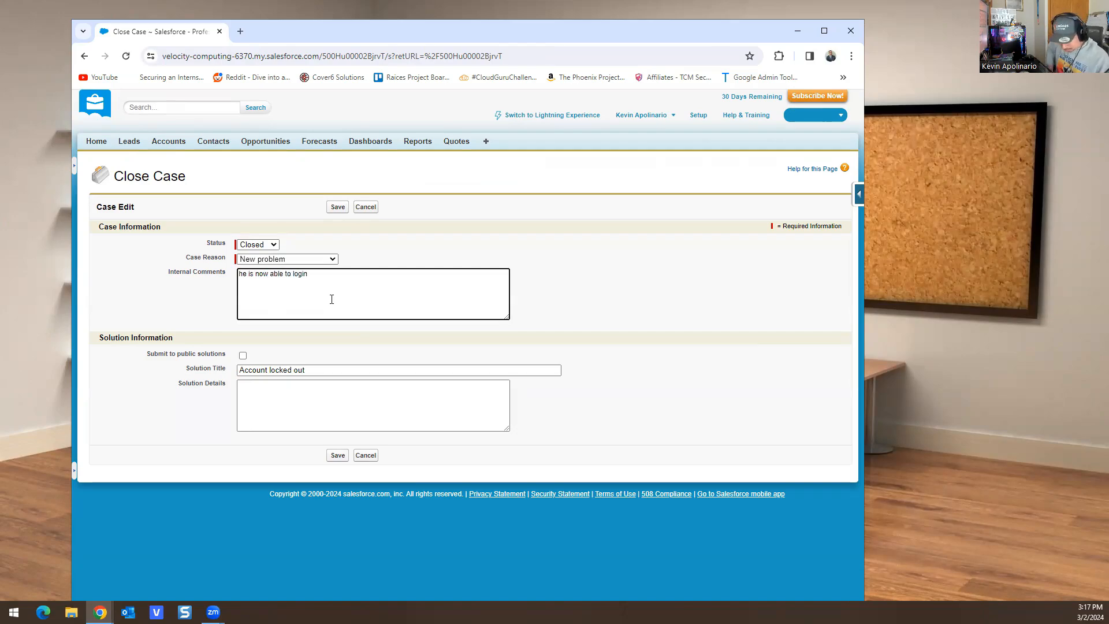
{"action": "left_click", "coordinate": [337, 207]}
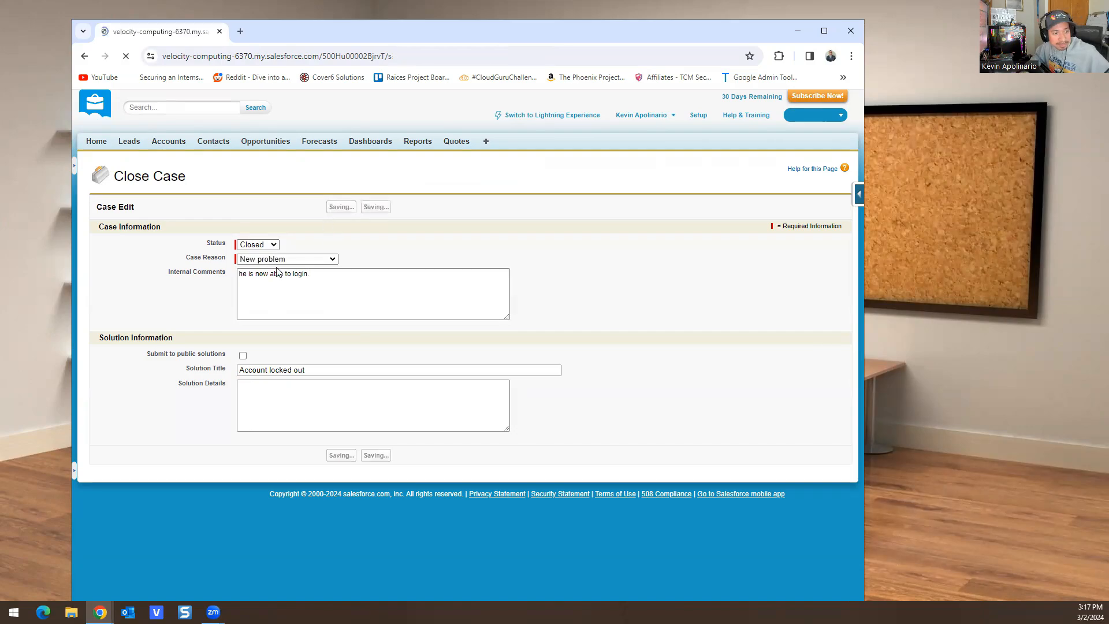
{"action": "left_click", "coordinate": [340, 455]}
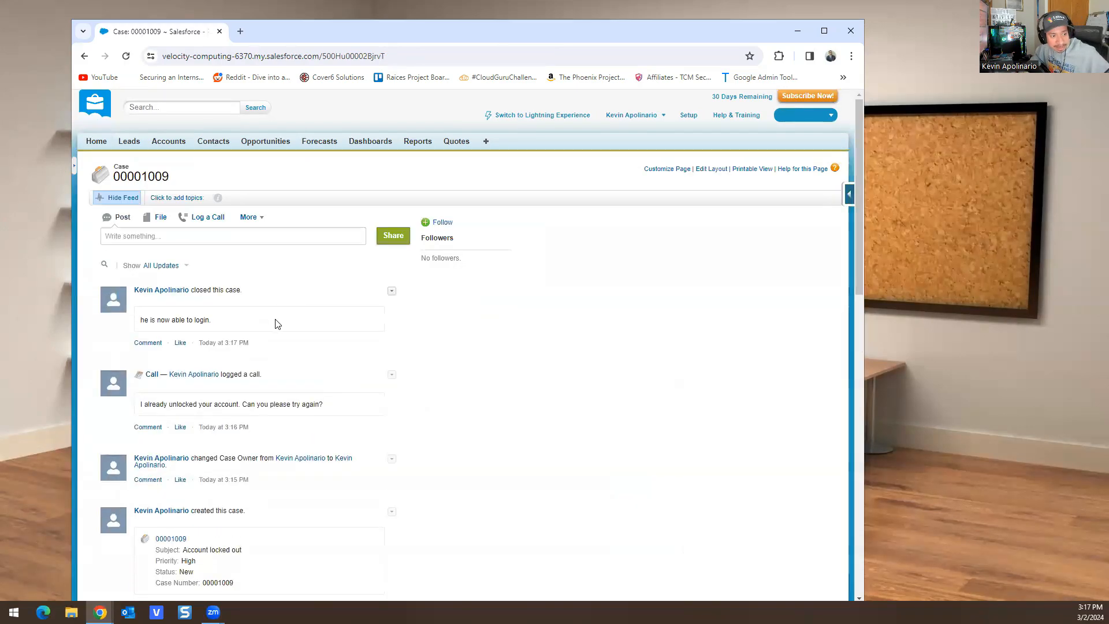
{"action": "mouse_move", "coordinate": [776, 166]}
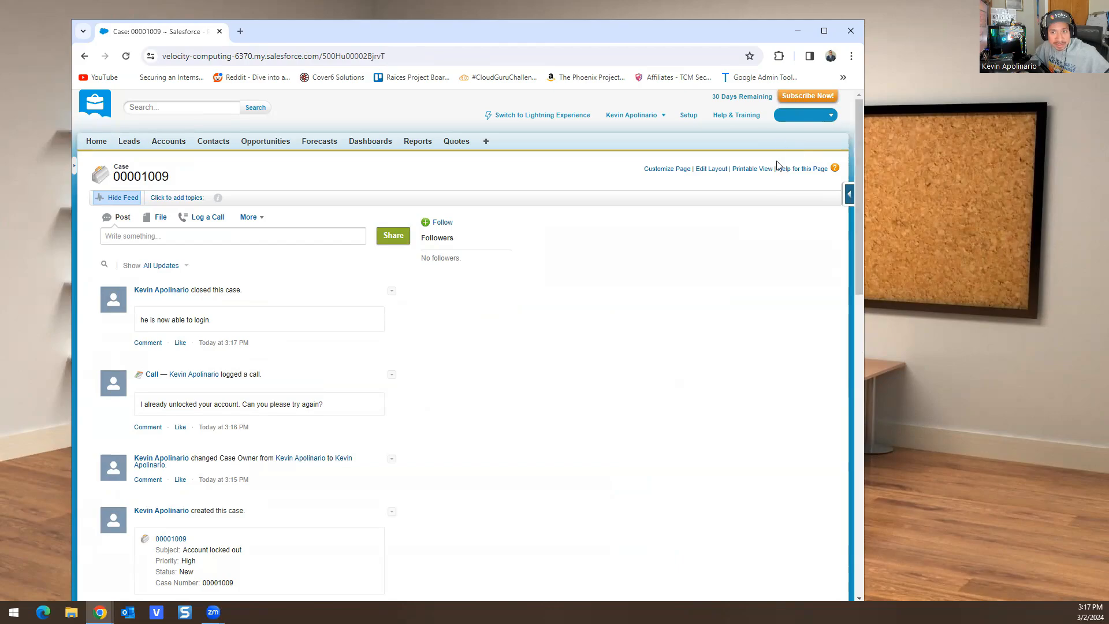
- Switch back to Lightning Experience to view the closed case 00001009
{"action": "left_click", "coordinate": [633, 114]}
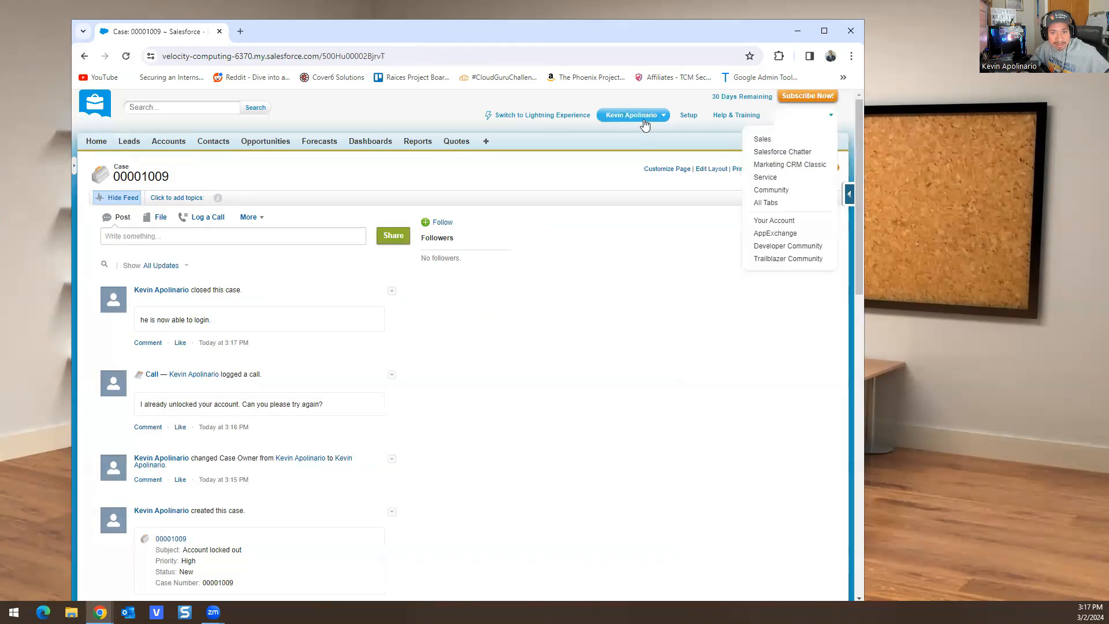
{"action": "left_click", "coordinate": [541, 115]}
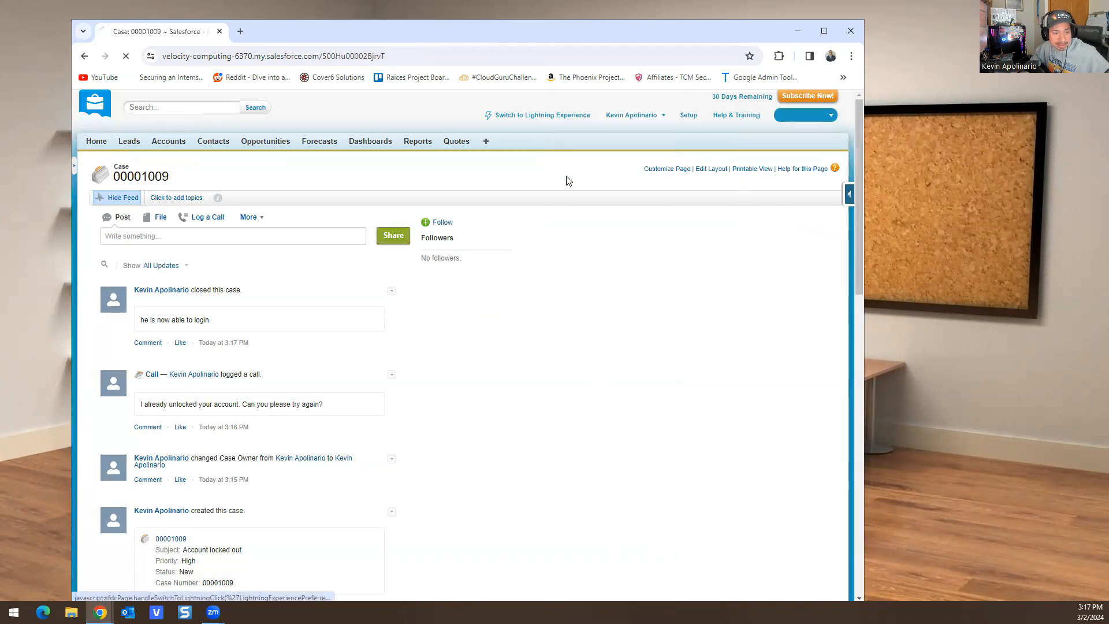
{"action": "left_click", "coordinate": [541, 115]}
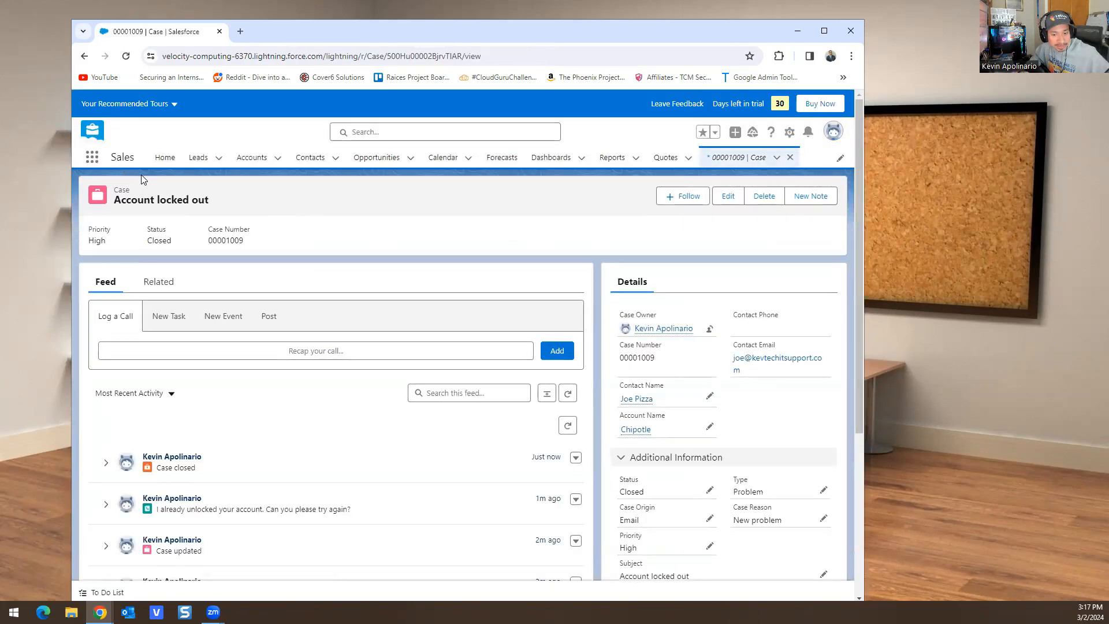
- Verify case 00001009's Status picklist shows Closed, then return to Seller Home
{"action": "left_click", "coordinate": [727, 196]}
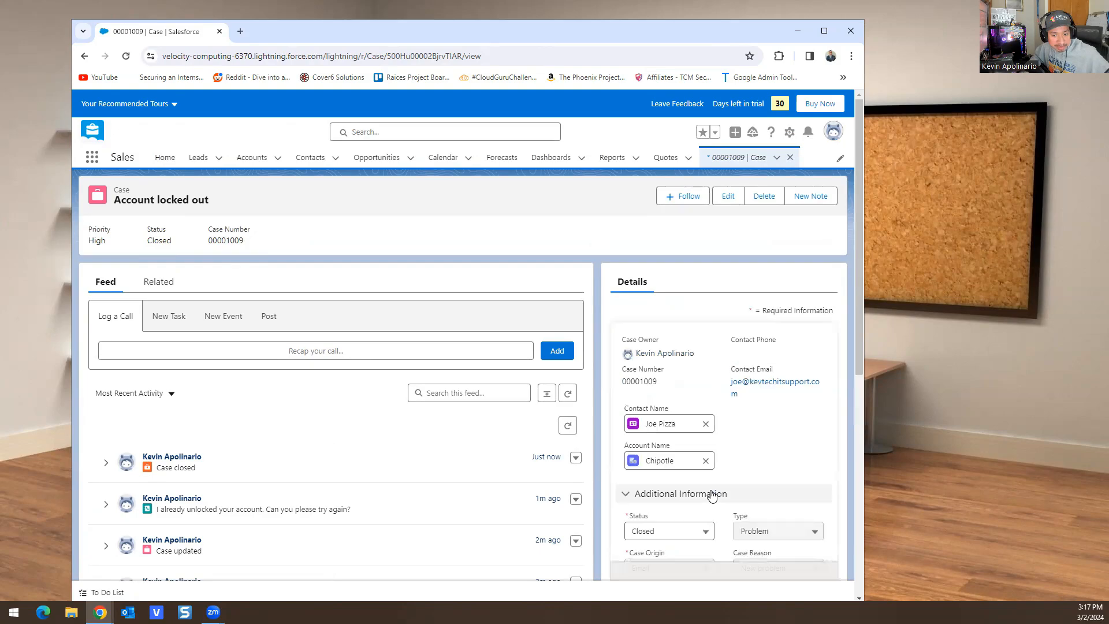
{"action": "left_click", "coordinate": [668, 530]}
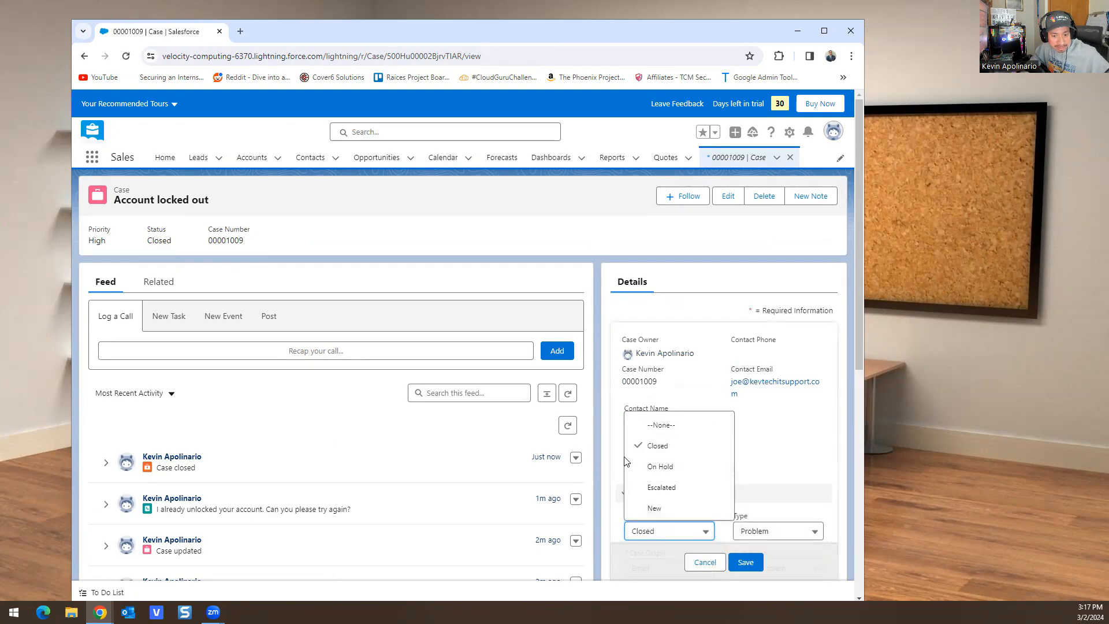
{"action": "left_click", "coordinate": [656, 445]}
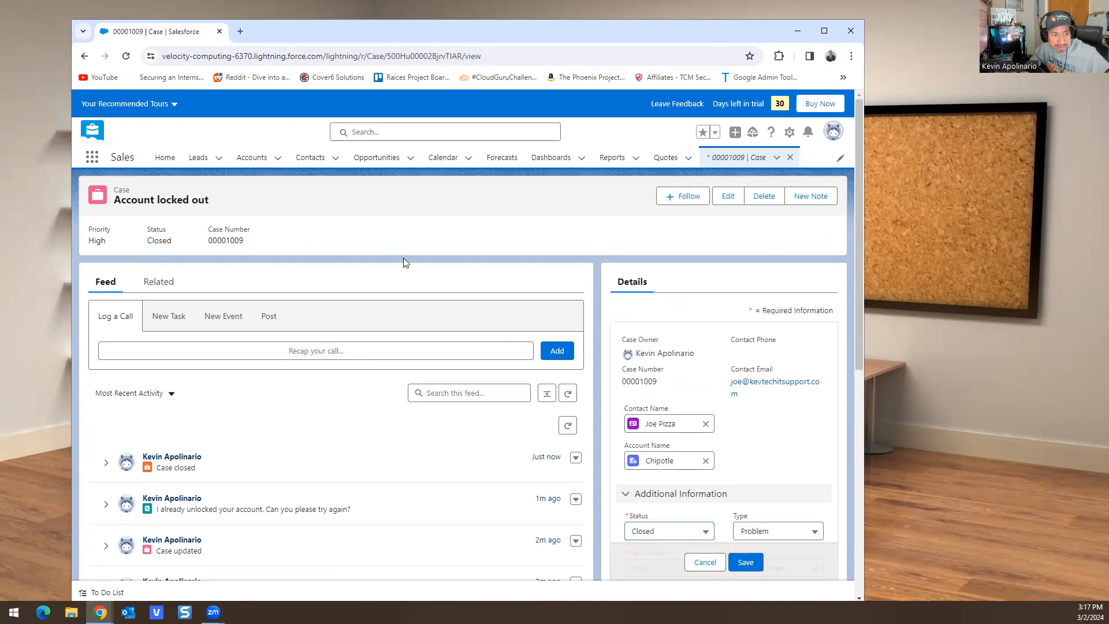
{"action": "left_click", "coordinate": [164, 157]}
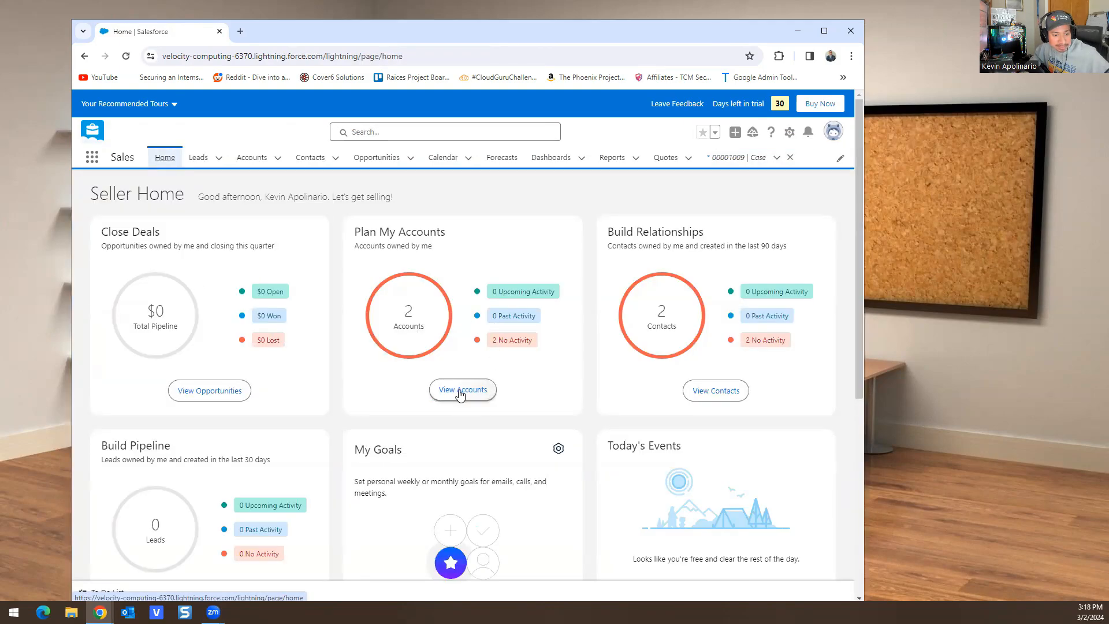
- Open case 00001009 from Chipotle's Cases list via View Accounts
{"action": "left_click", "coordinate": [462, 390]}
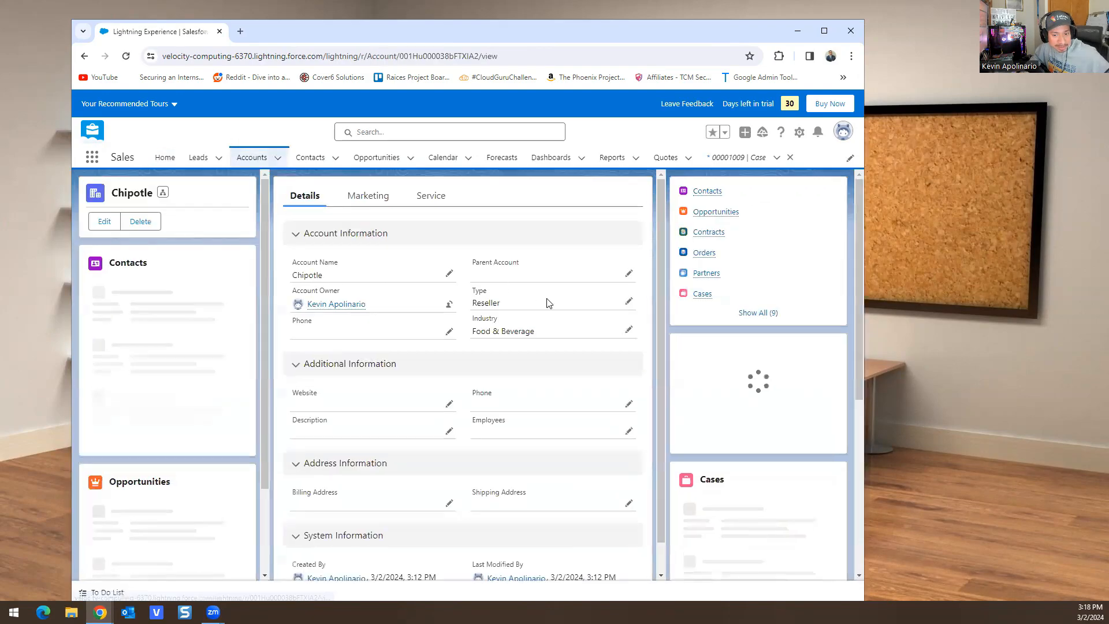
{"action": "left_click", "coordinate": [702, 293]}
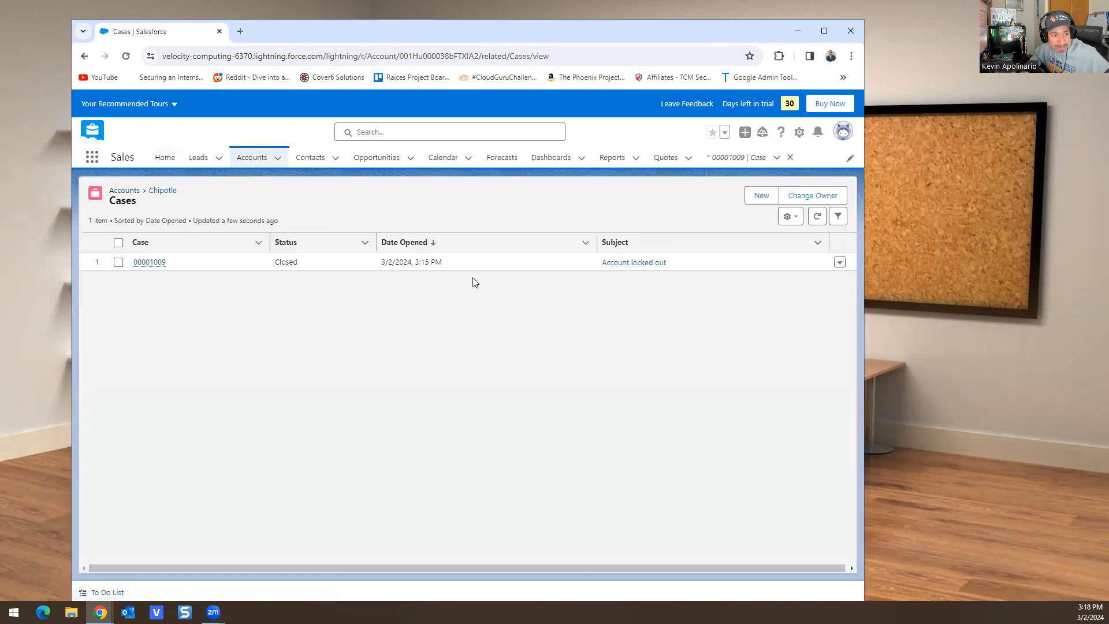
{"action": "left_click", "coordinate": [149, 261]}
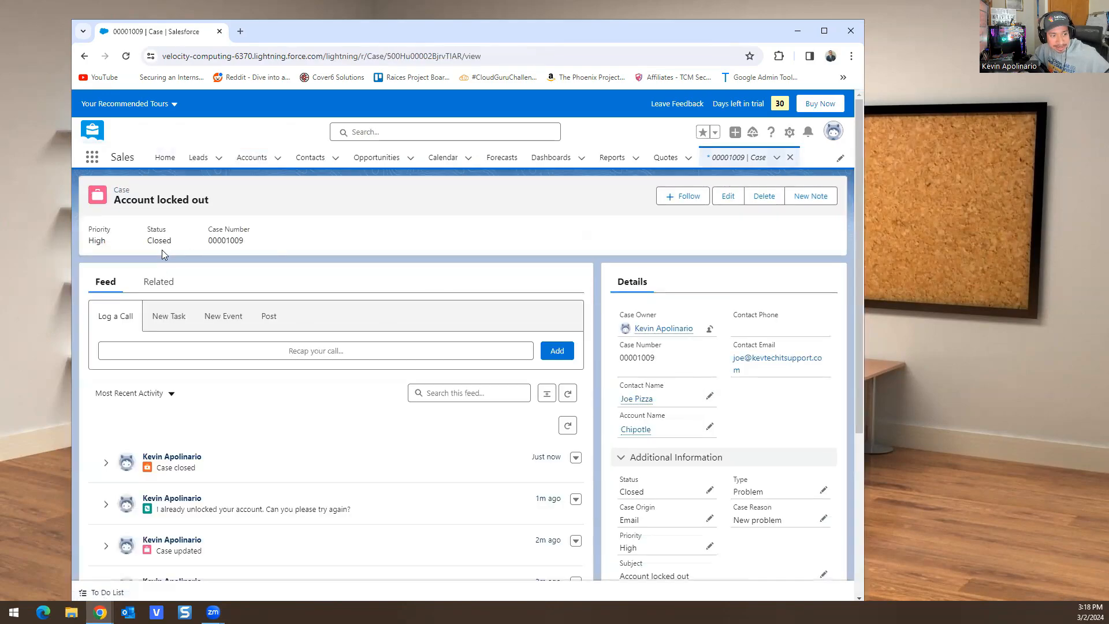
- Open the Starbucks account and its related case 00001008
{"action": "left_click", "coordinate": [164, 157]}
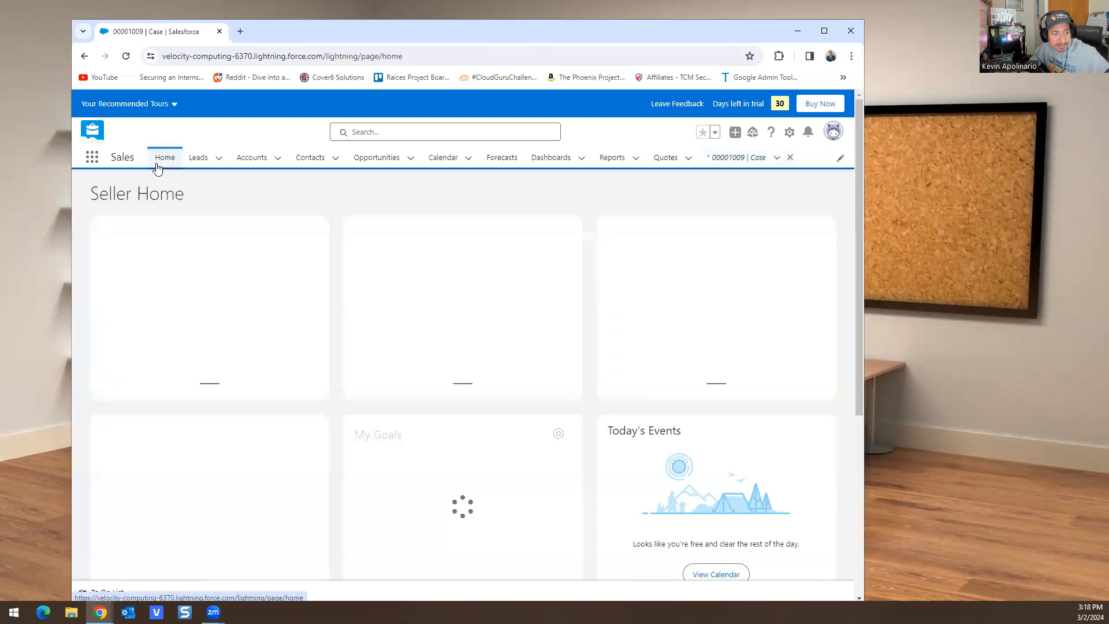
{"action": "left_click", "coordinate": [251, 157]}
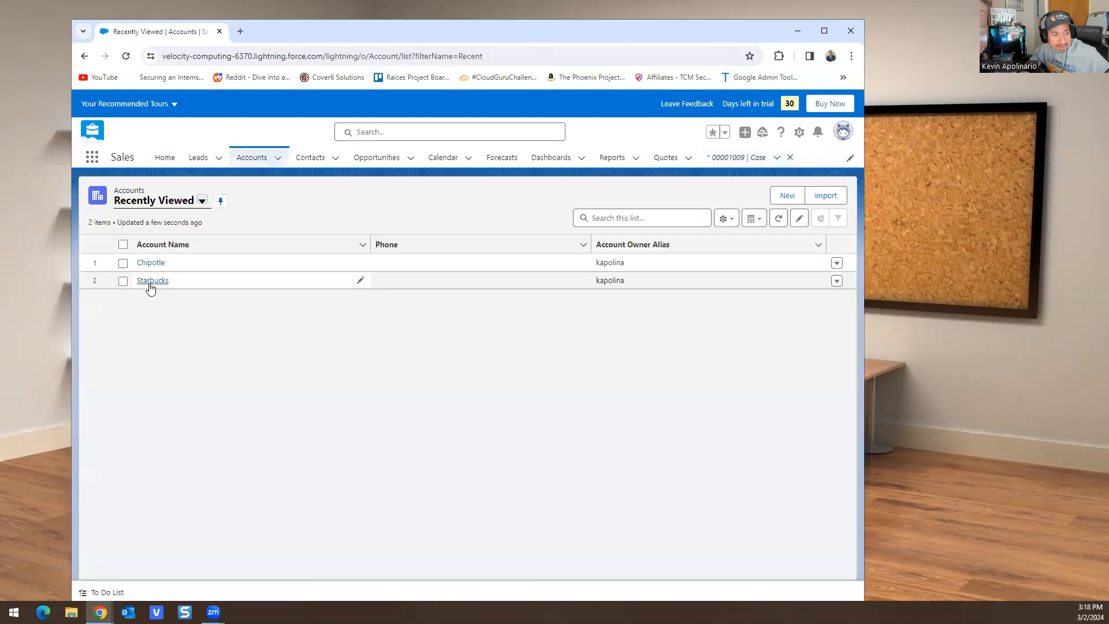
{"action": "left_click", "coordinate": [152, 280]}
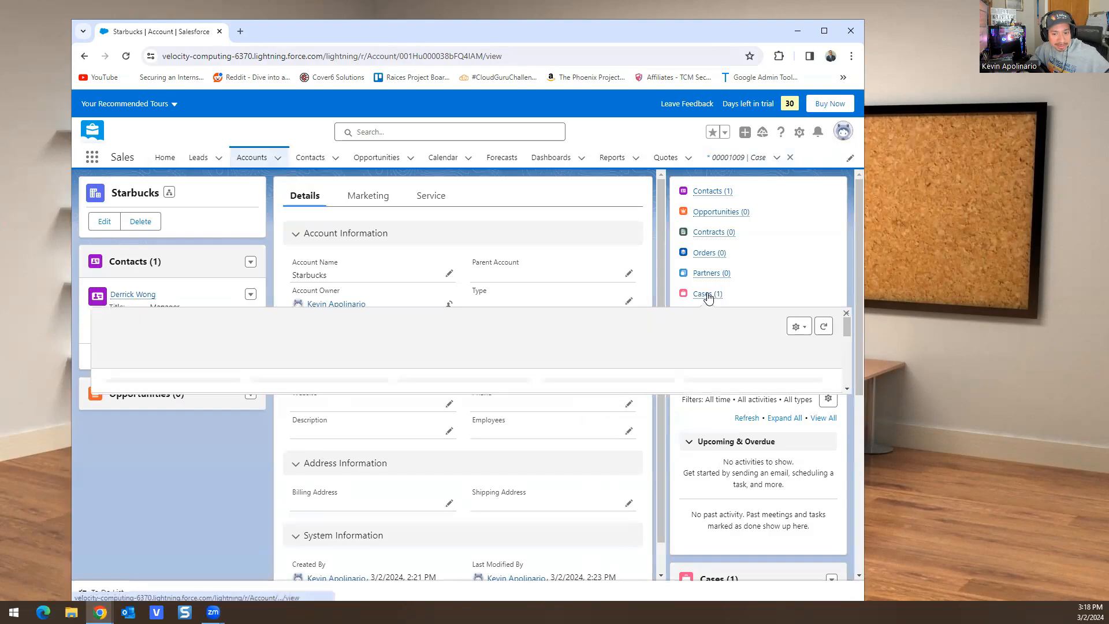
{"action": "left_click", "coordinate": [707, 294]}
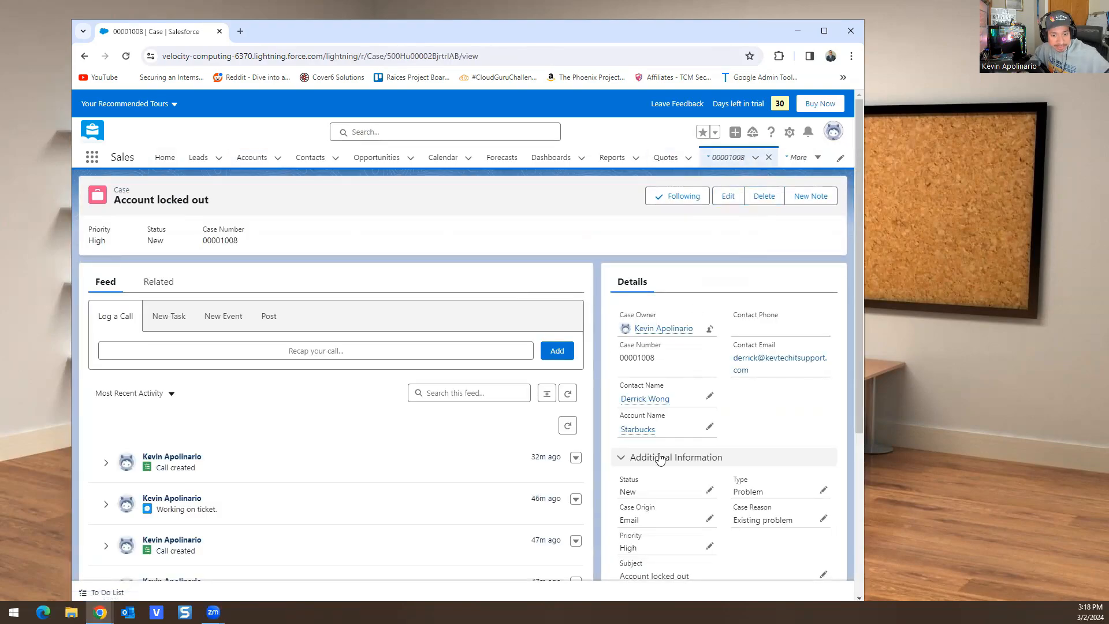
- Check case 00001008's status values without changes, then switch to Salesforce Classic
{"action": "left_click", "coordinate": [667, 497]}
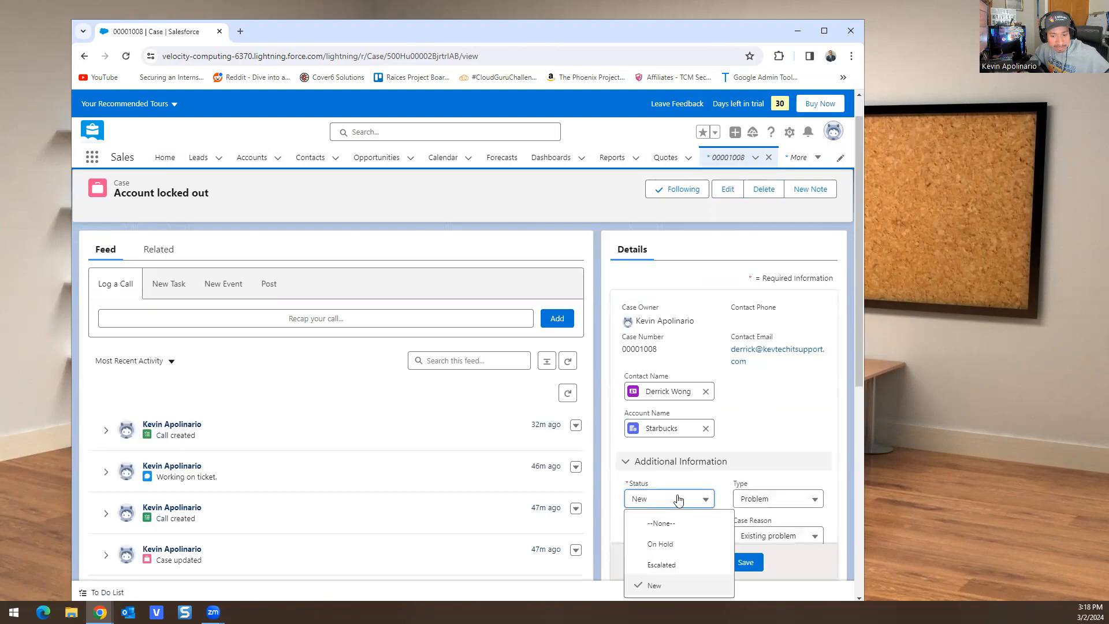
{"action": "left_click", "coordinate": [652, 585]}
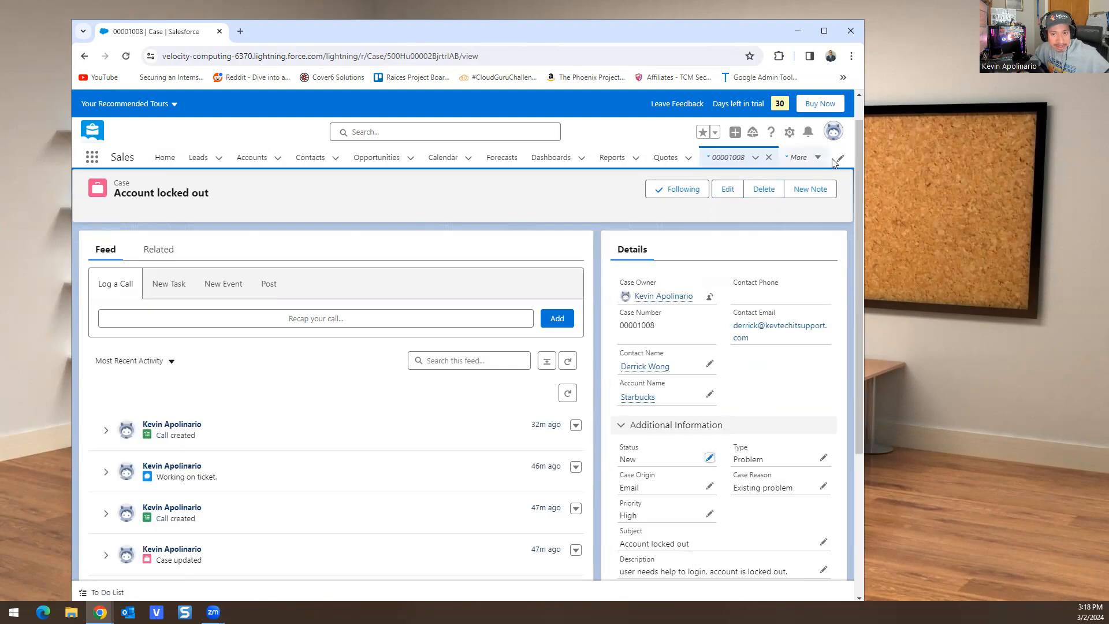
{"action": "left_click", "coordinate": [833, 132]}
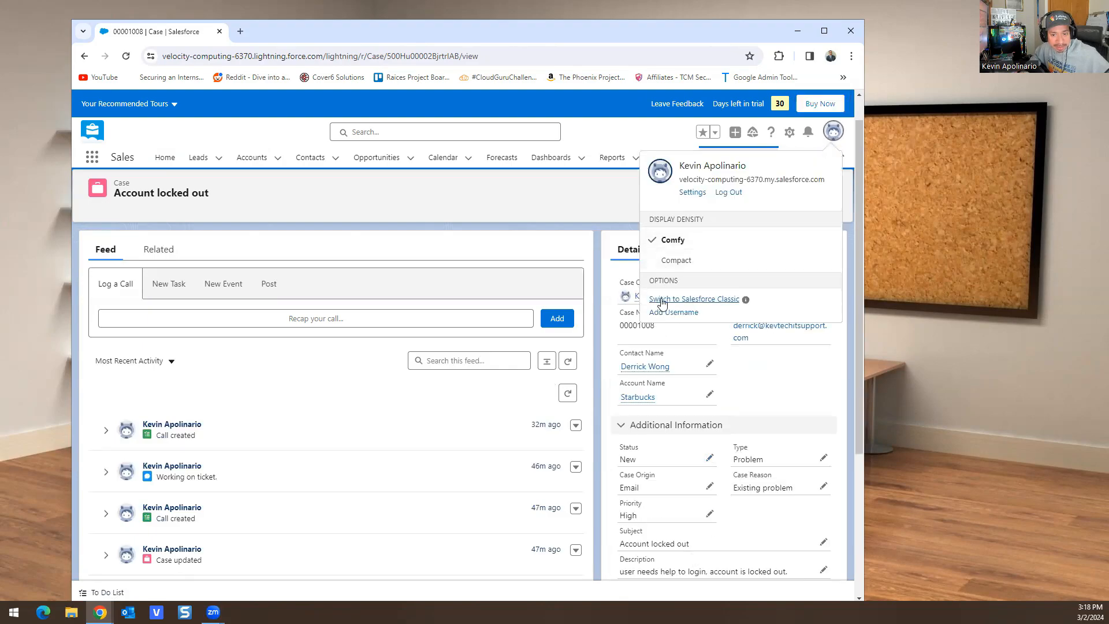
{"action": "left_click", "coordinate": [693, 298]}
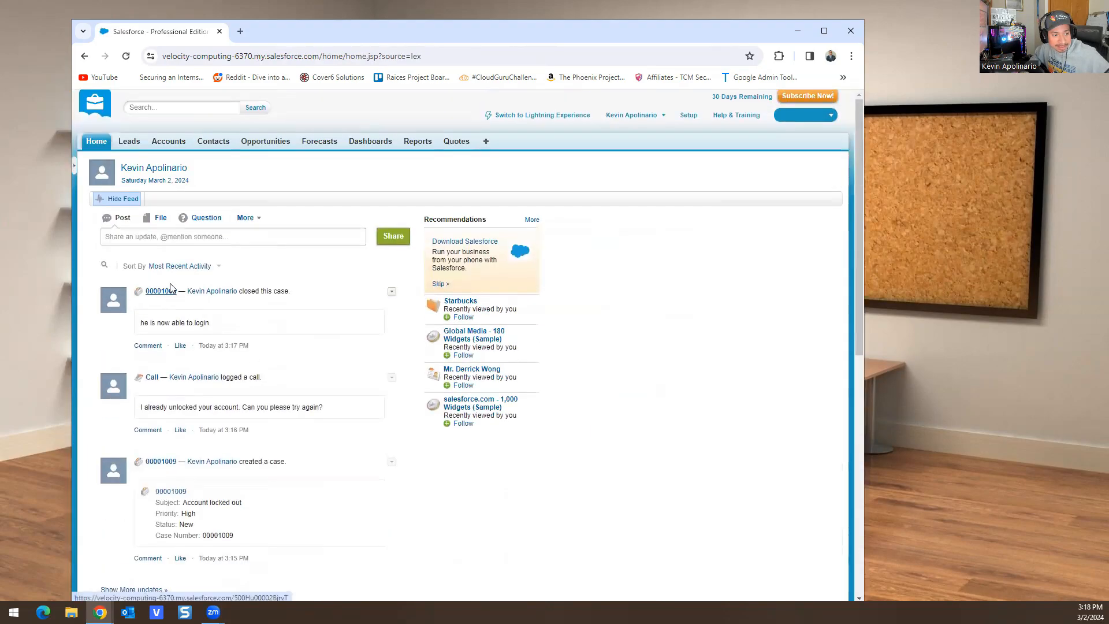
- Open the Starbucks account in Classic and jump to its related Cases showing 00001008
{"action": "left_click", "coordinate": [168, 141]}
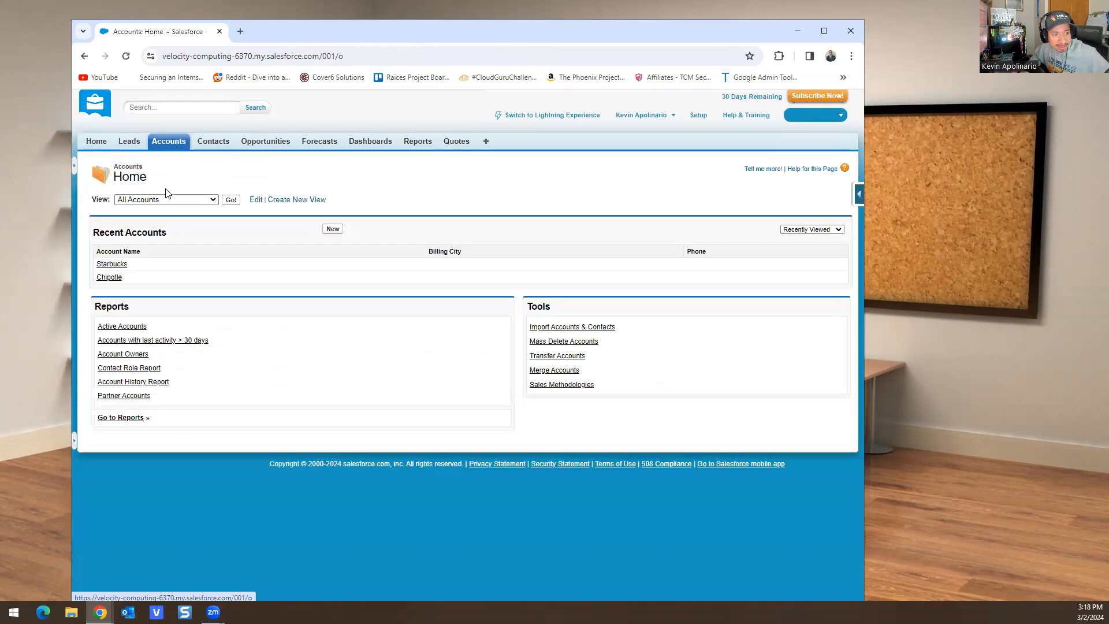
{"action": "mouse_move", "coordinate": [109, 277]}
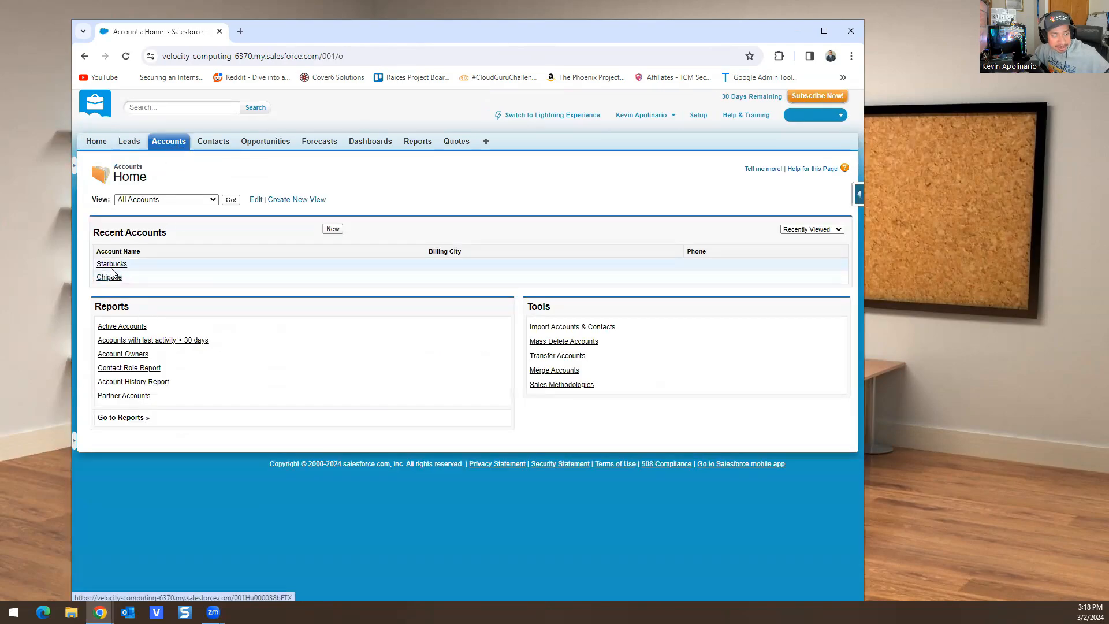
{"action": "left_click", "coordinate": [111, 263]}
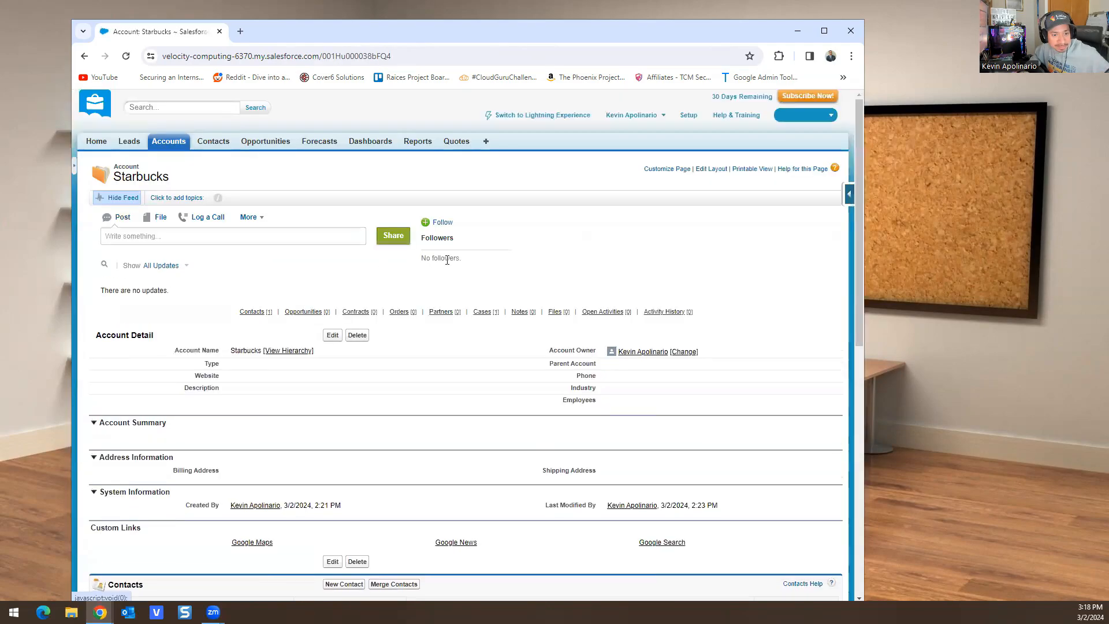
{"action": "scroll", "scroll_direction": "down", "scroll_amount": 3}
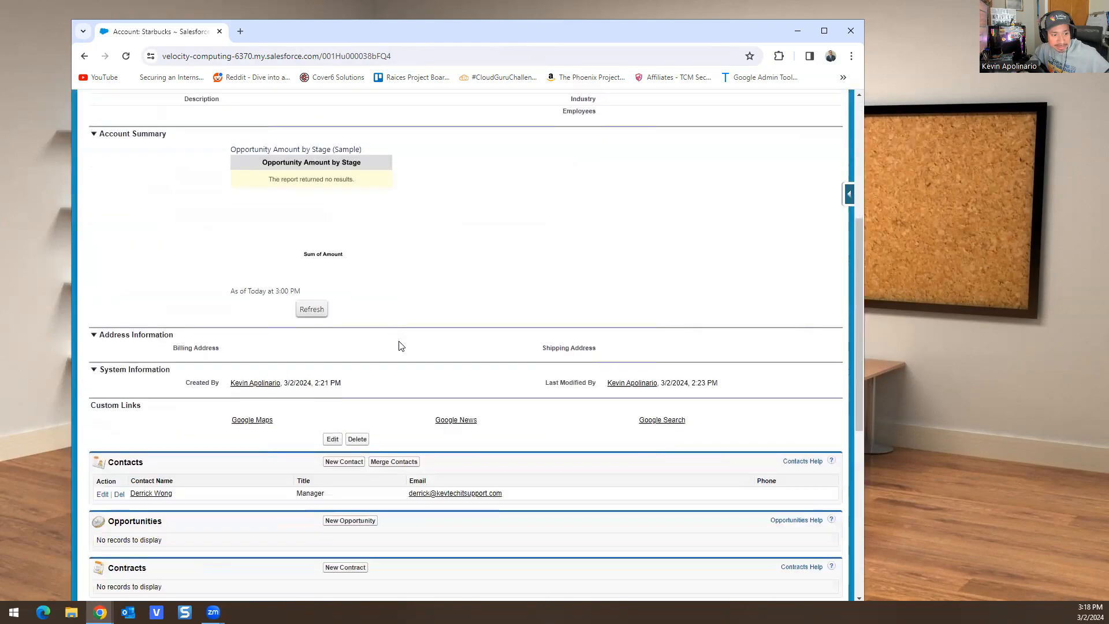
{"action": "scroll", "scroll_direction": "down", "scroll_amount": 3}
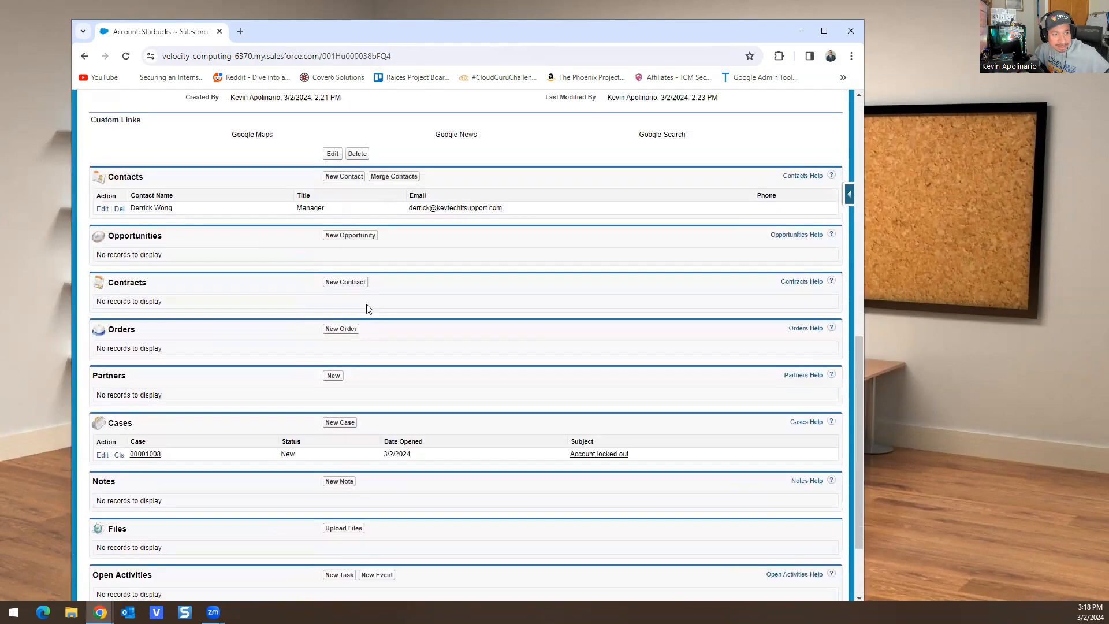
{"action": "scroll", "scroll_direction": "up", "scroll_amount": 3}
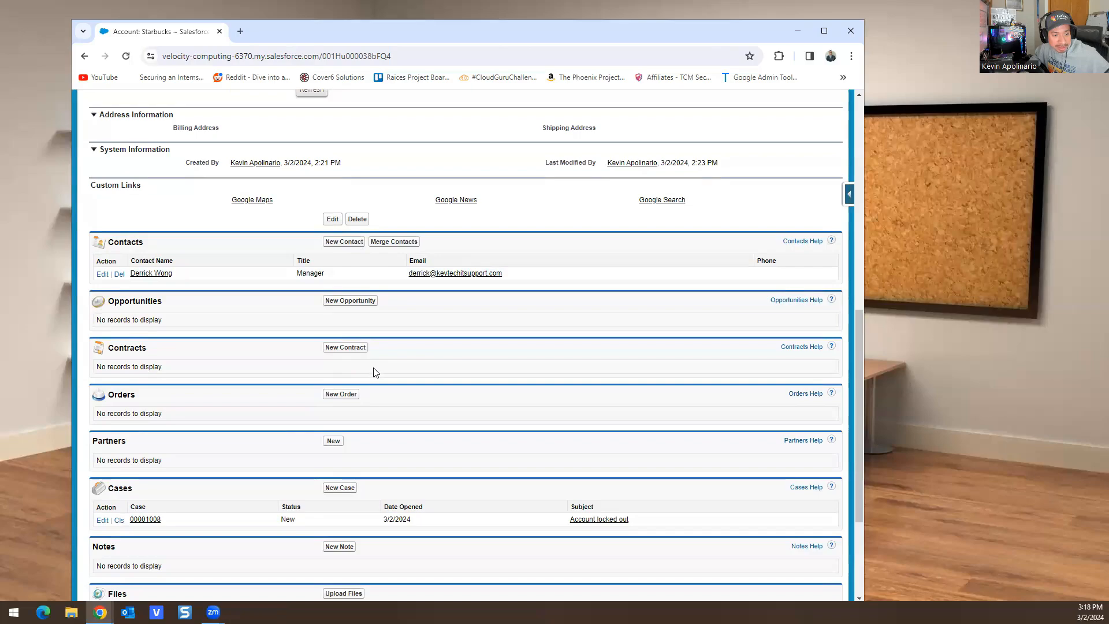
{"action": "scroll", "scroll_direction": "up", "scroll_amount": 3}
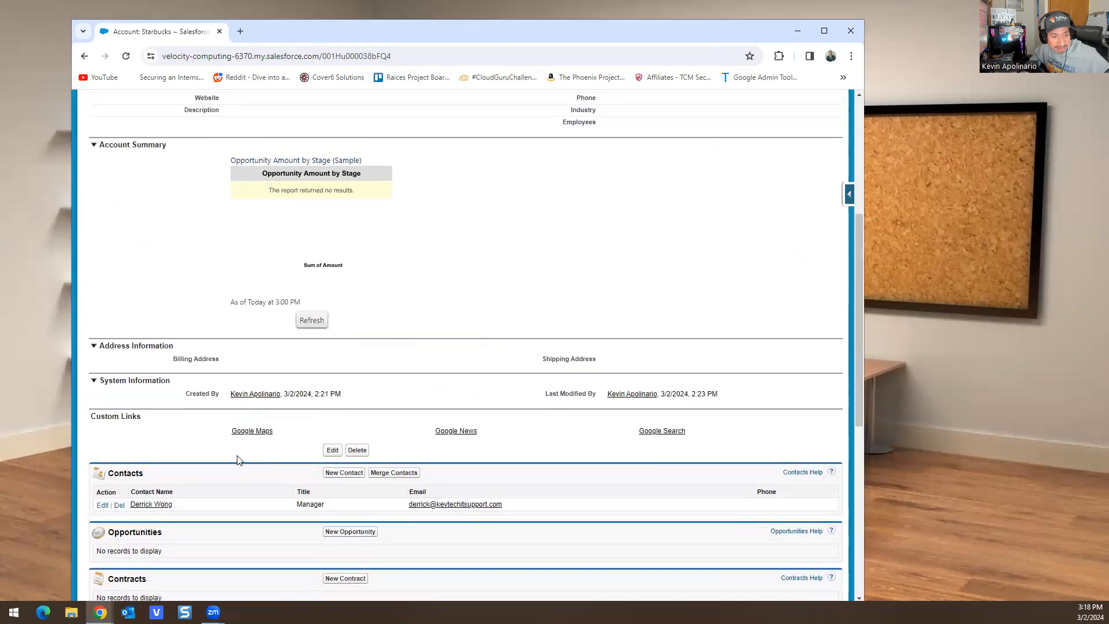
{"action": "scroll", "scroll_direction": "down", "scroll_amount": 3}
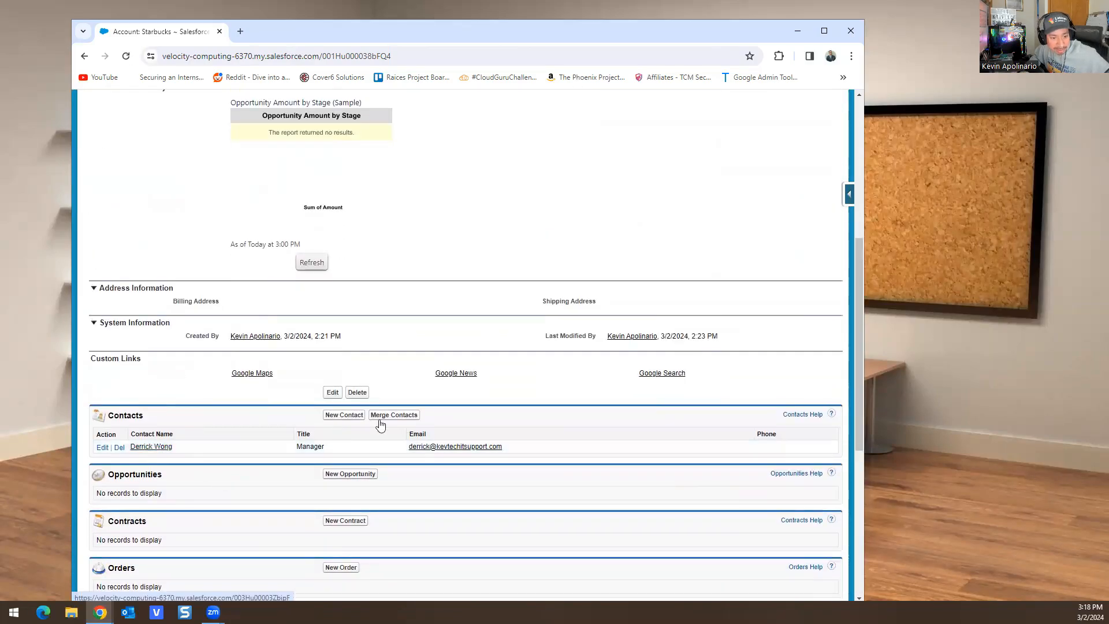
{"action": "scroll", "scroll_direction": "up", "scroll_amount": 3}
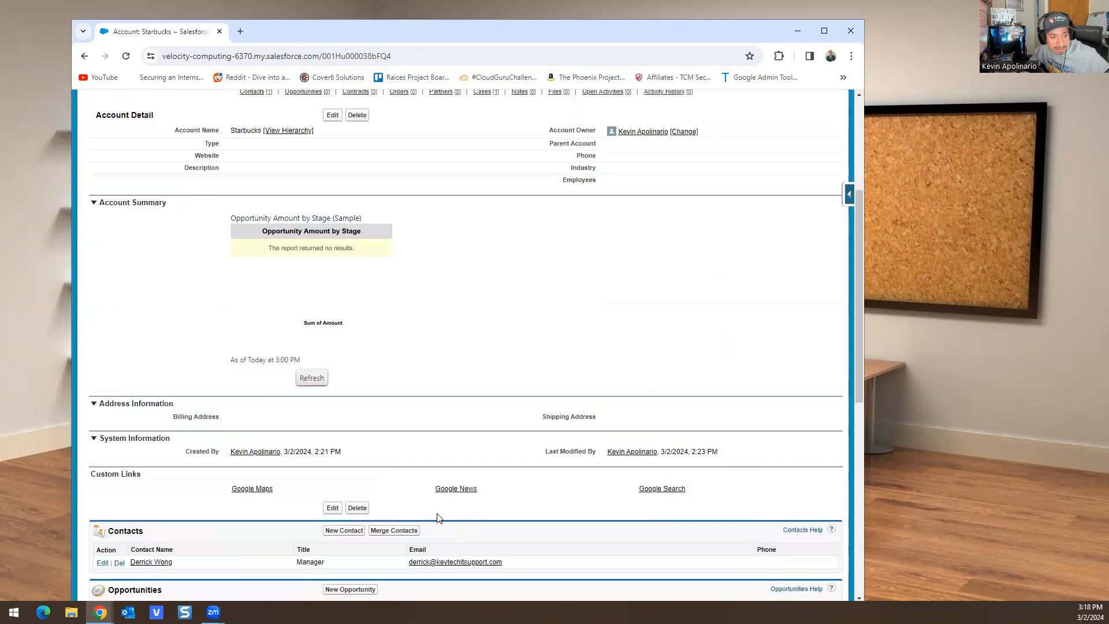
{"action": "scroll", "scroll_direction": "up", "scroll_amount": 3}
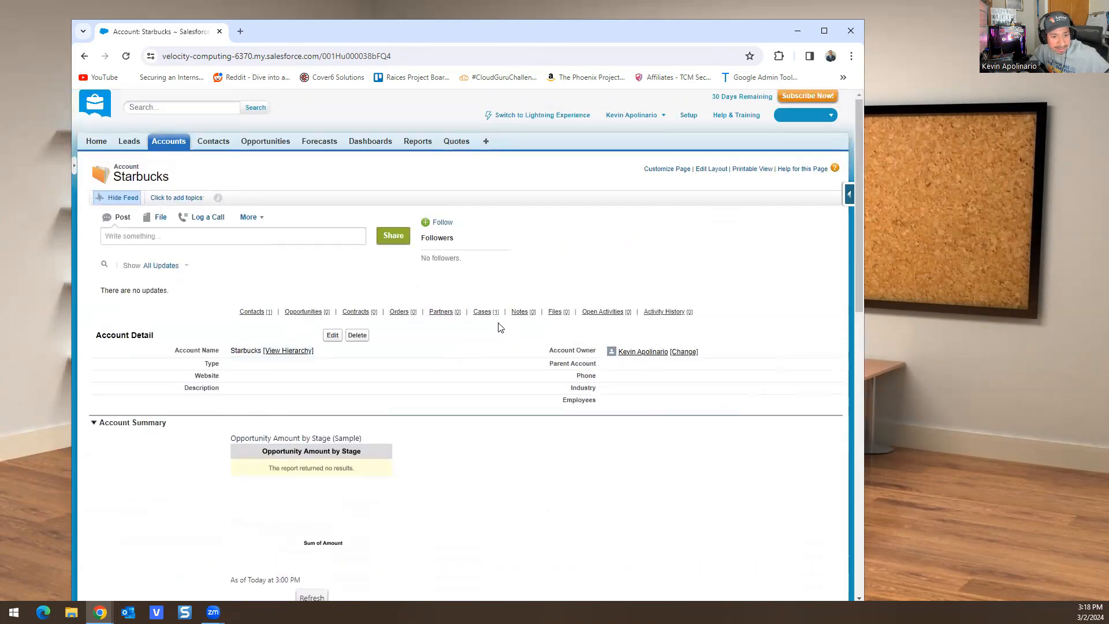
{"action": "left_click", "coordinate": [481, 311]}
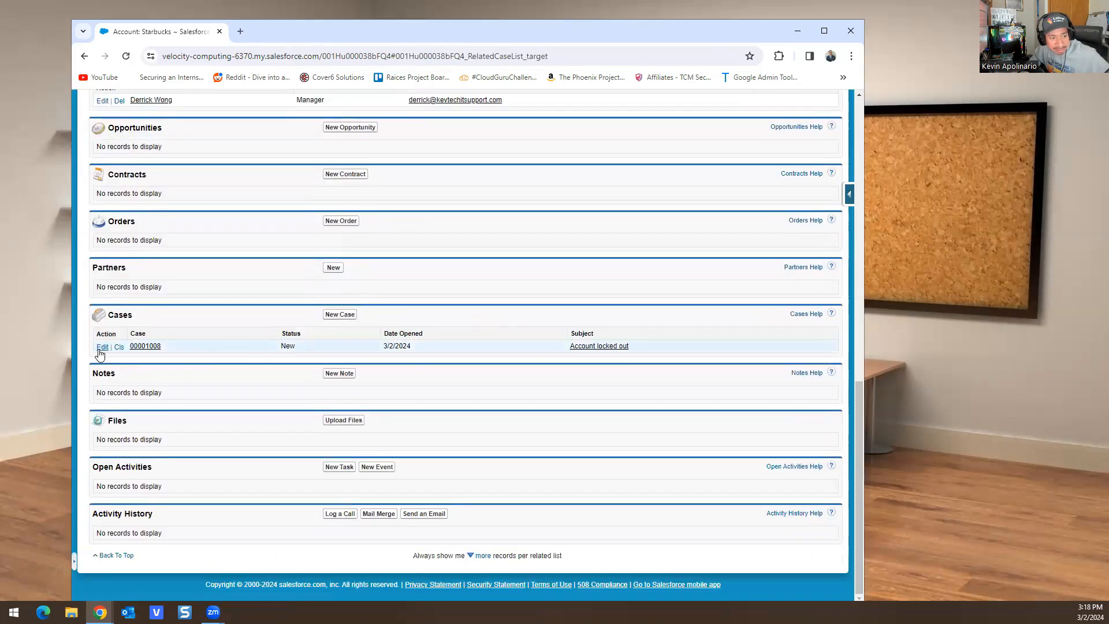
- Open case 00001008 and save it with status Closed, recording a closed date
{"action": "left_click", "coordinate": [145, 346]}
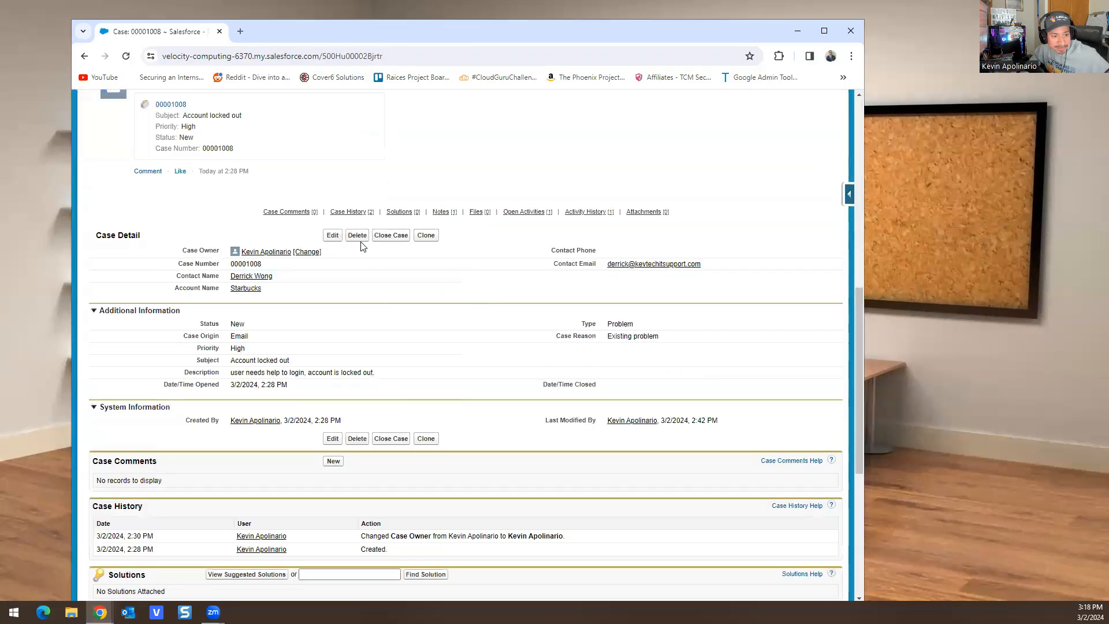
{"action": "left_click", "coordinate": [391, 235]}
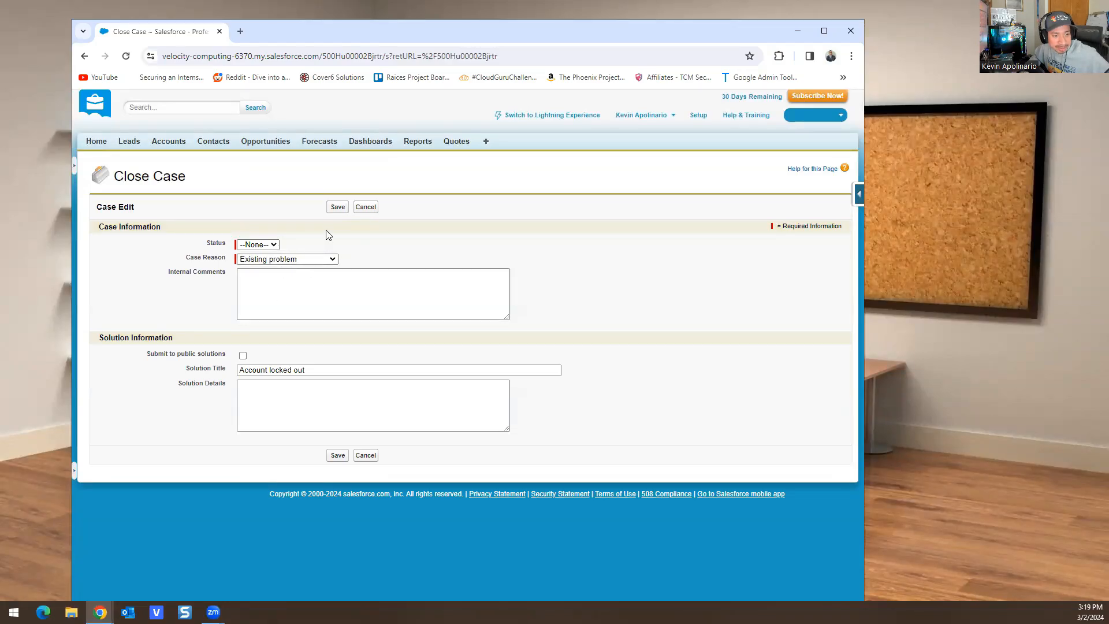
{"action": "left_click", "coordinate": [337, 207]}
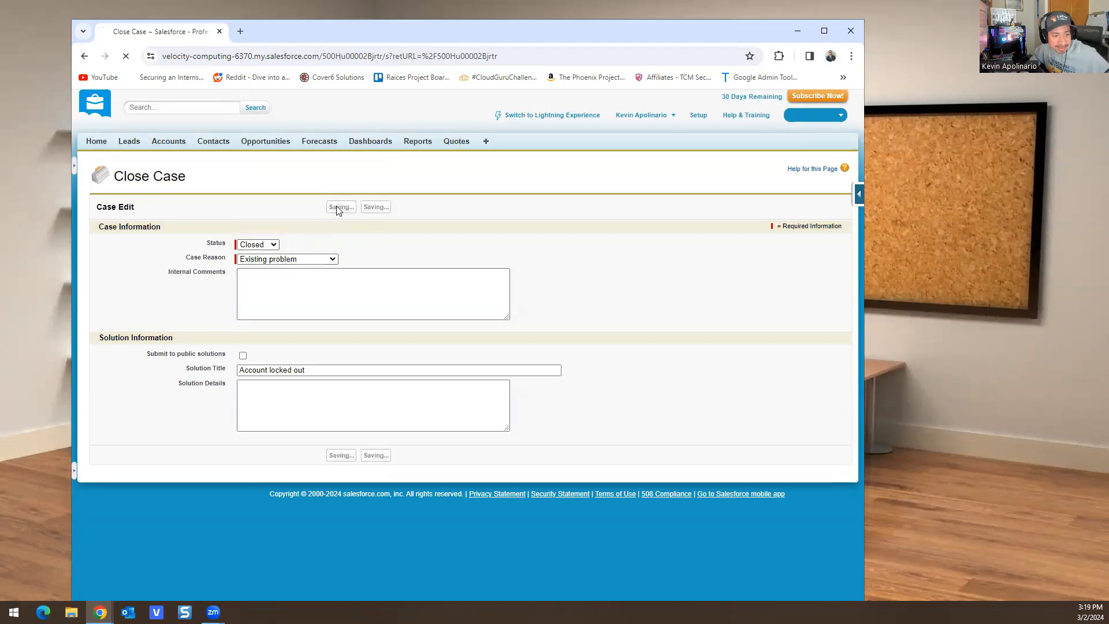
{"action": "left_click", "coordinate": [340, 207]}
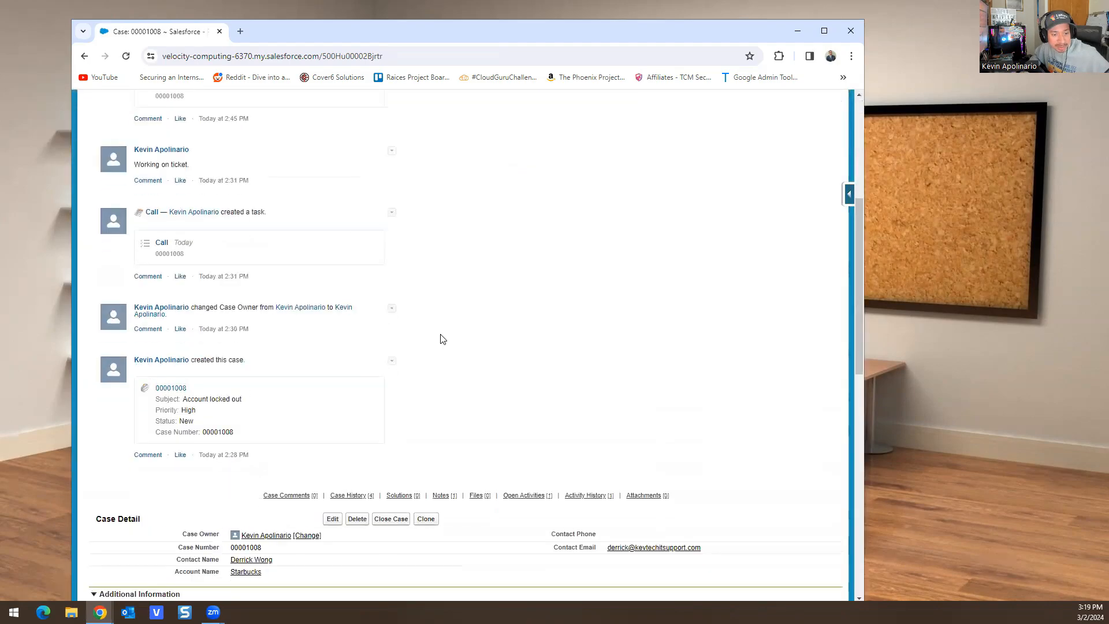
{"action": "scroll", "scroll_direction": "down", "scroll_amount": 3}
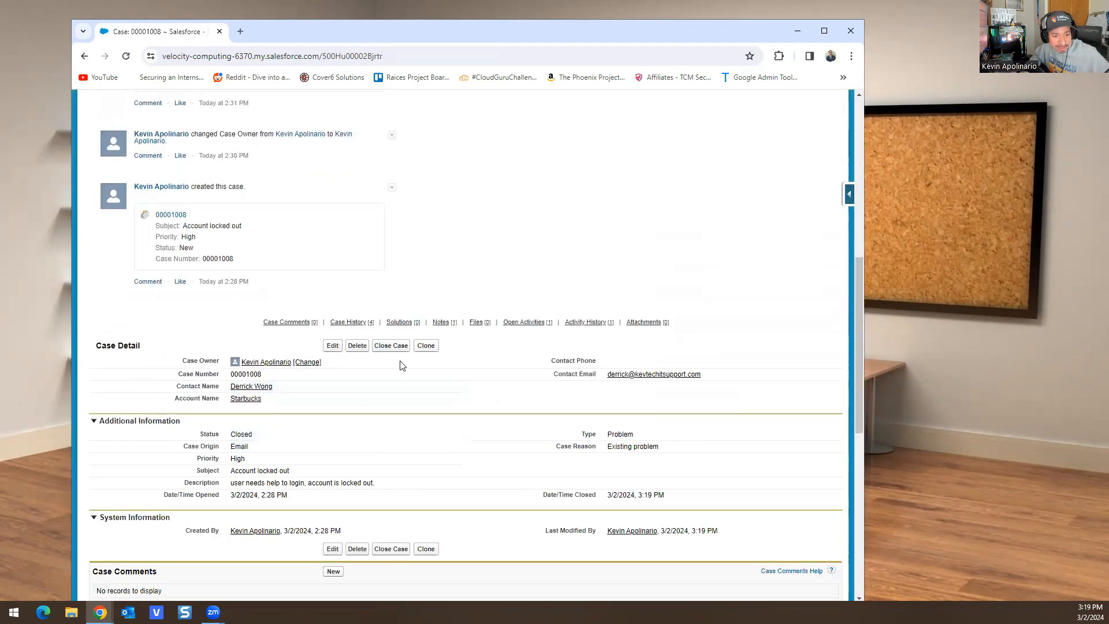
{"action": "left_click", "coordinate": [390, 345]}
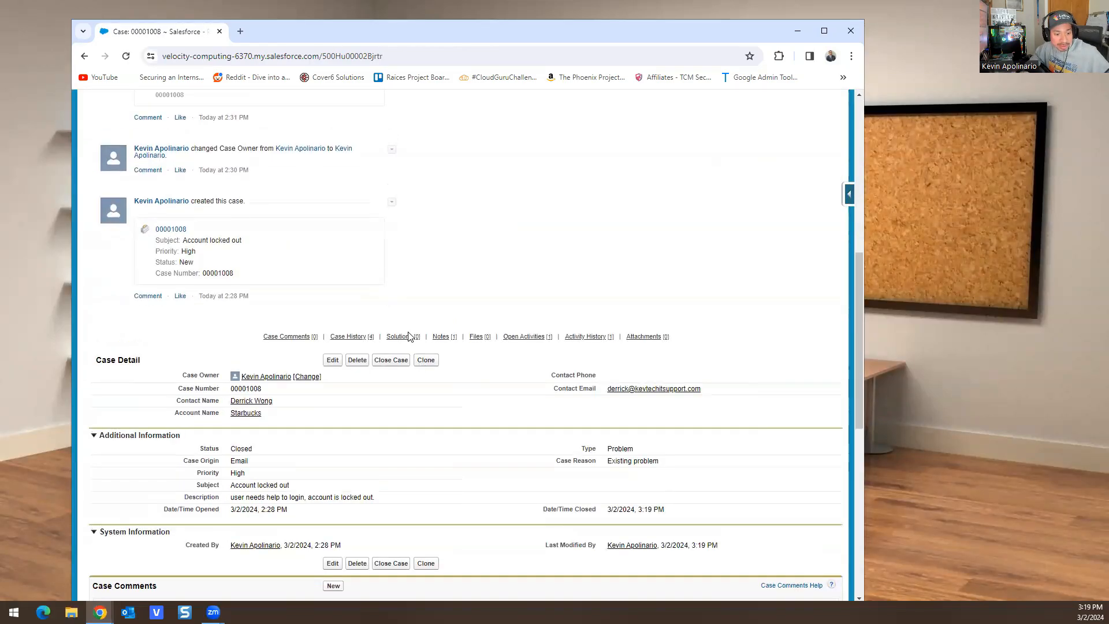
- Open the Contacts home, then switch from Classic to Lightning Experience via the user menu
{"action": "left_click", "coordinate": [213, 141]}
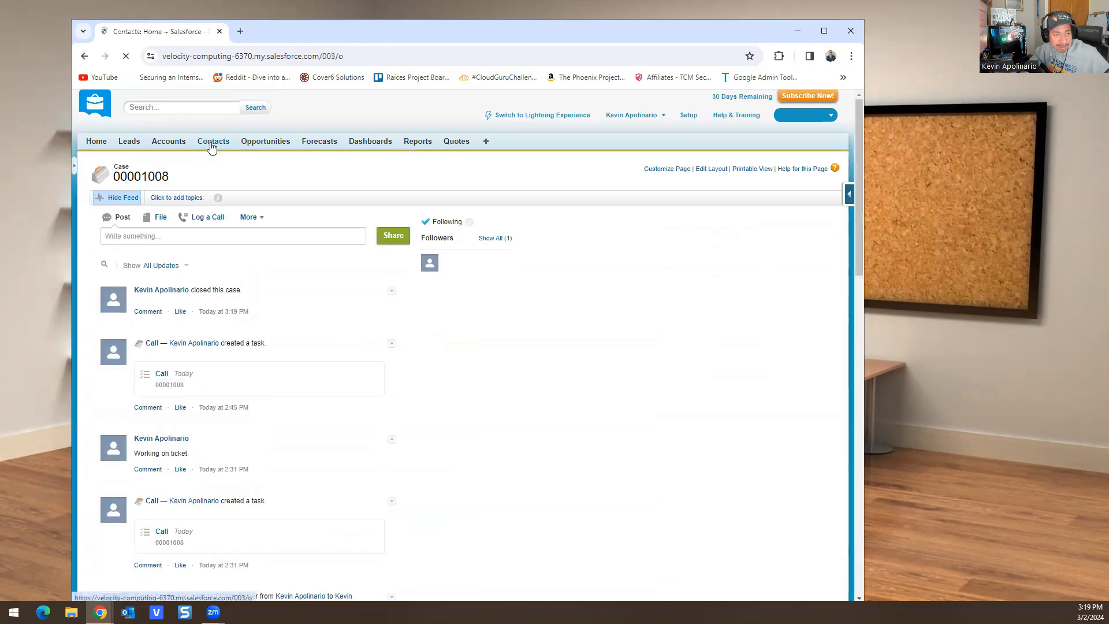
{"action": "left_click", "coordinate": [213, 141]}
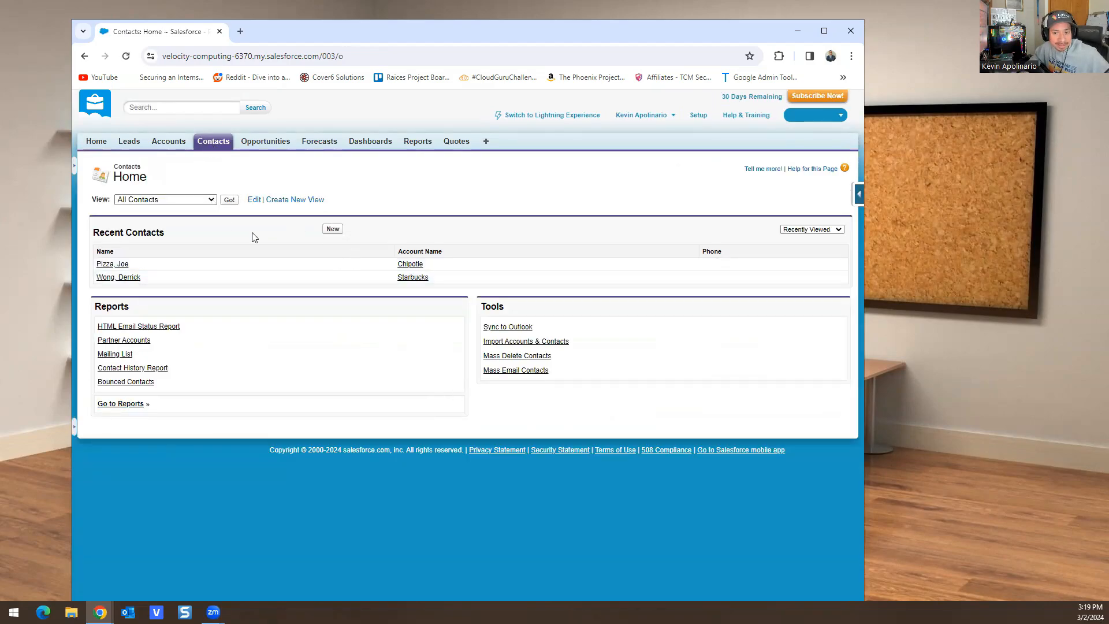
{"action": "left_click", "coordinate": [641, 114]}
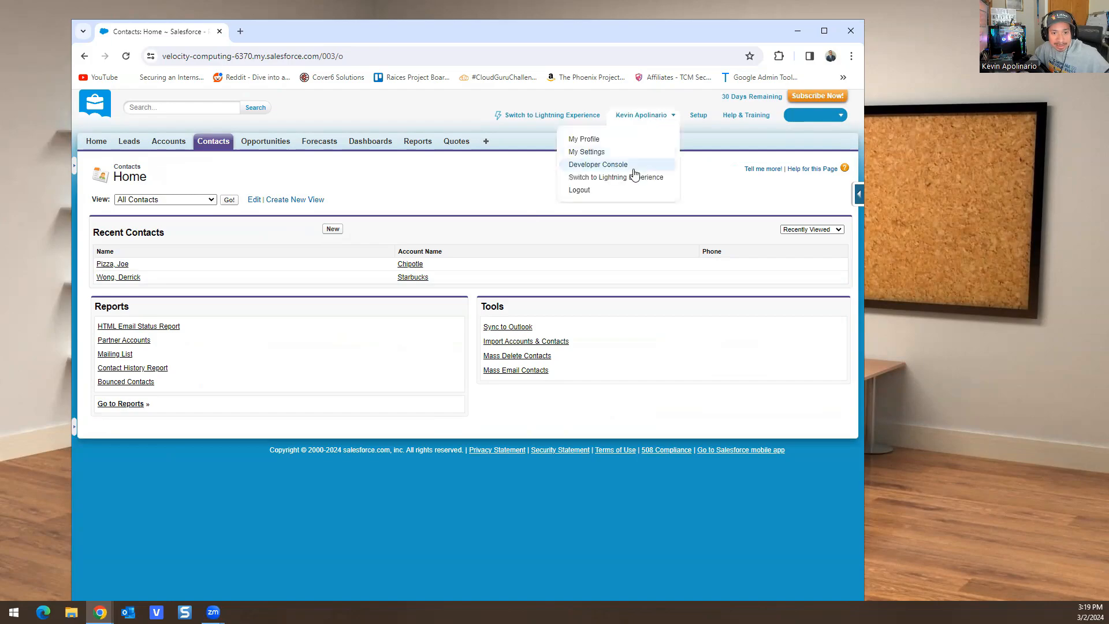
{"action": "left_click", "coordinate": [597, 177]}
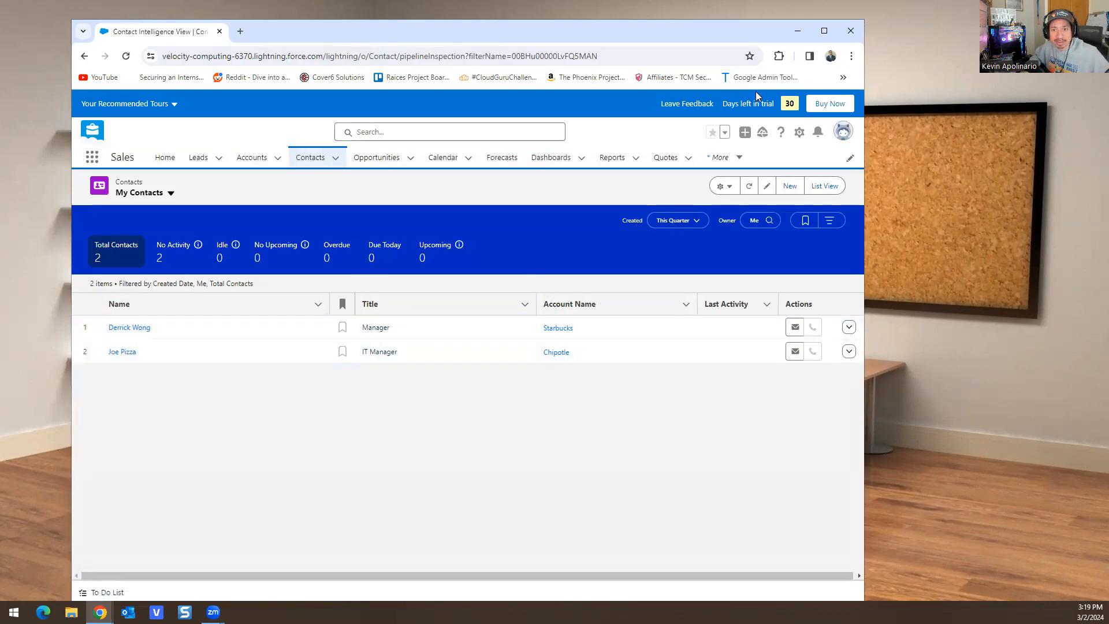
{"action": "mouse_move", "coordinate": [252, 157]}
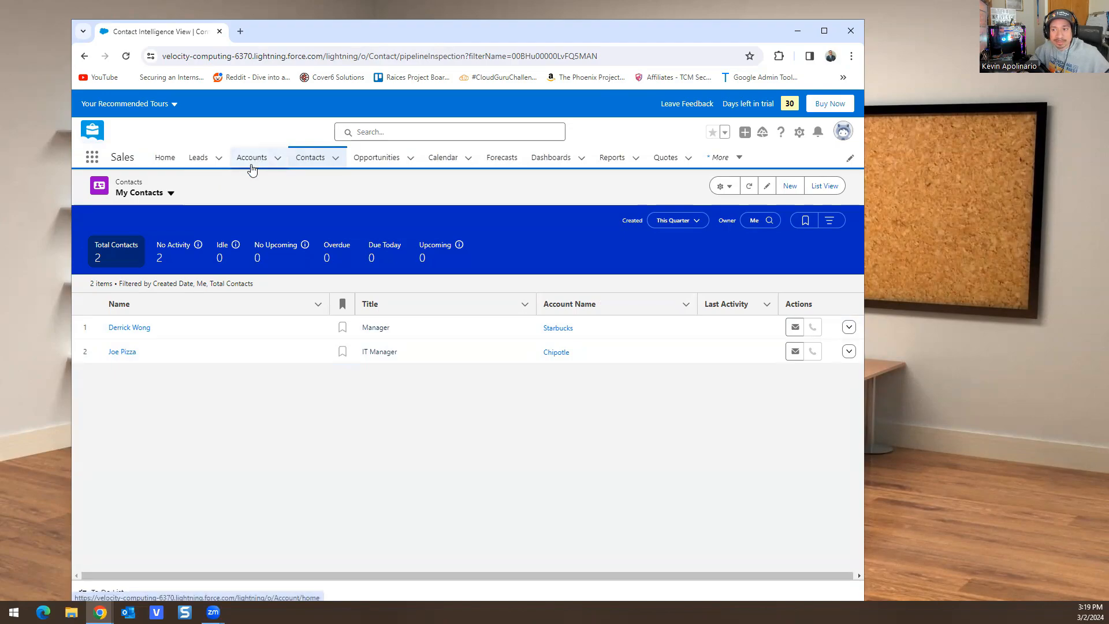
{"action": "mouse_move", "coordinate": [268, 187]}
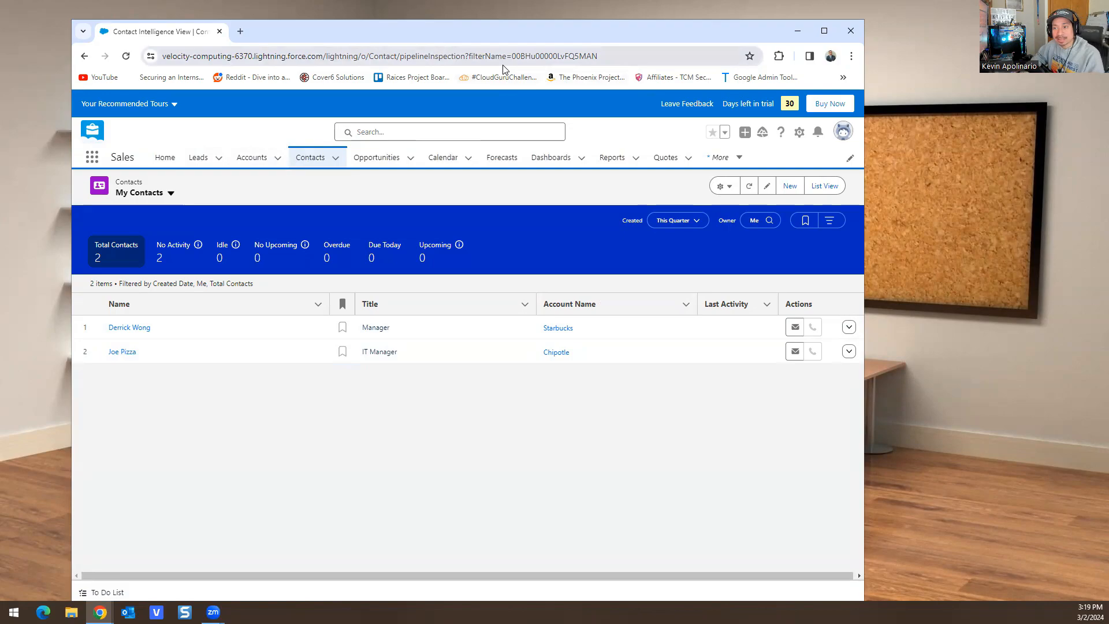
{"action": "mouse_move", "coordinate": [422, 116]}
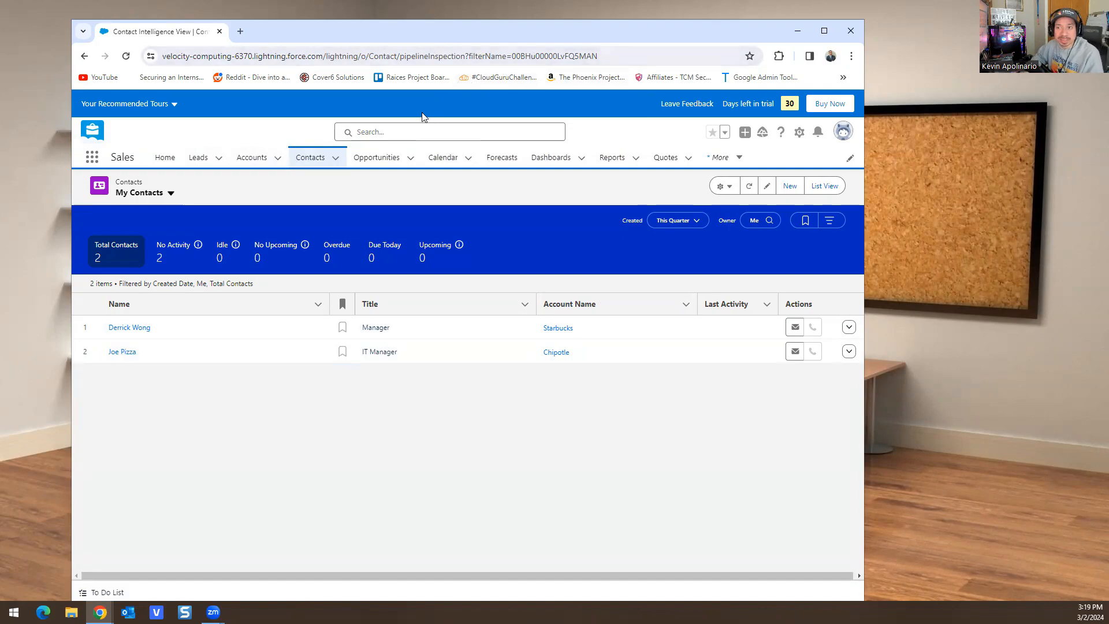
{"action": "mouse_move", "coordinate": [425, 523]}
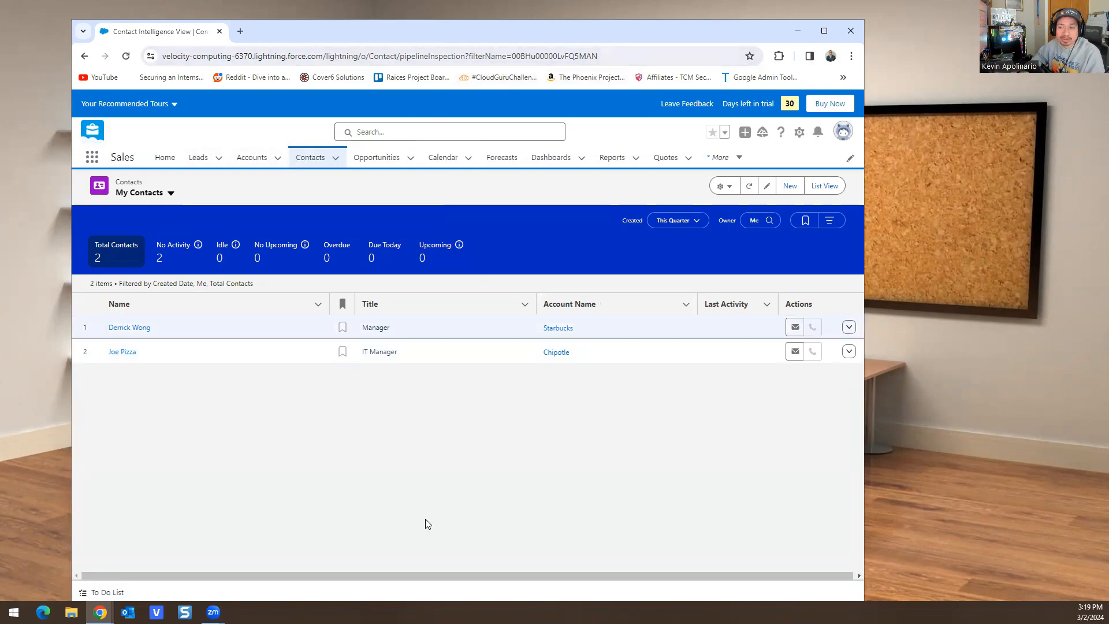
{"action": "mouse_move", "coordinate": [441, 217]}
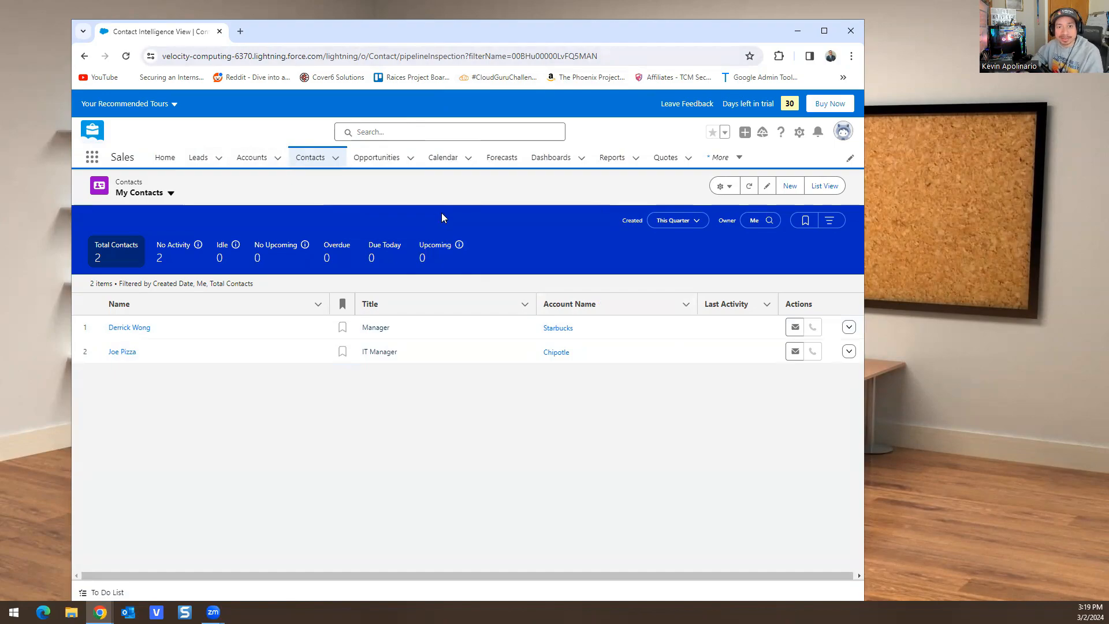
{"action": "mouse_move", "coordinate": [639, 53]}
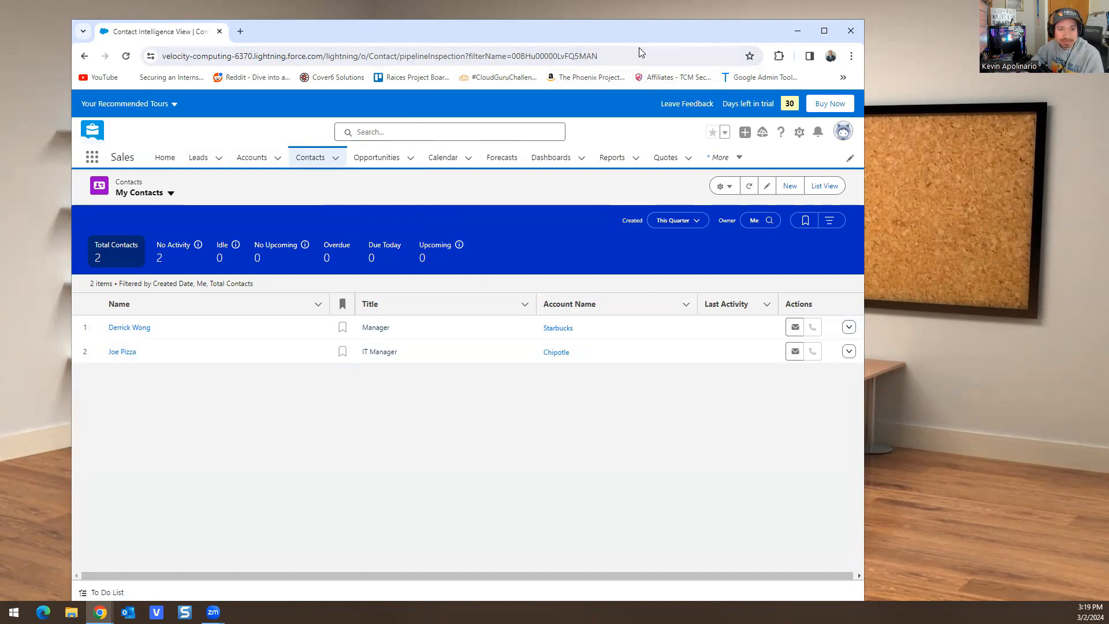